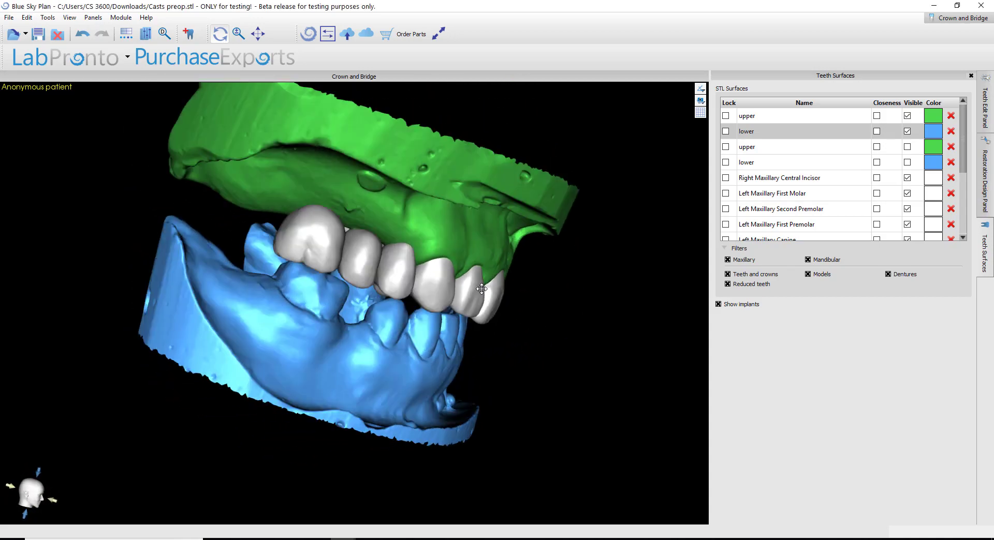
Orbit the casts to inspect the front teeth and crowns from several angles
left_click_drag(482, 289, 425, 371)
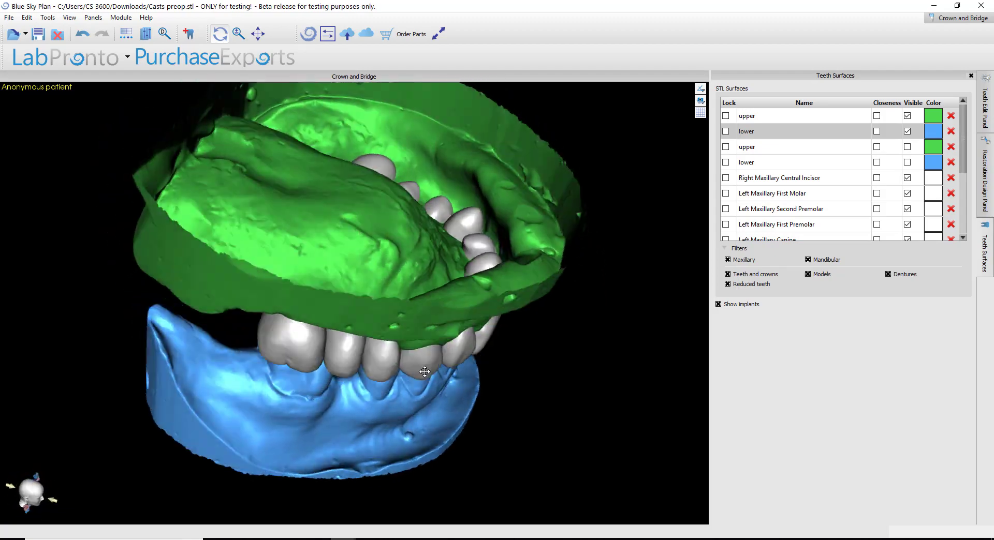
left_click_drag(425, 372, 132, 276)
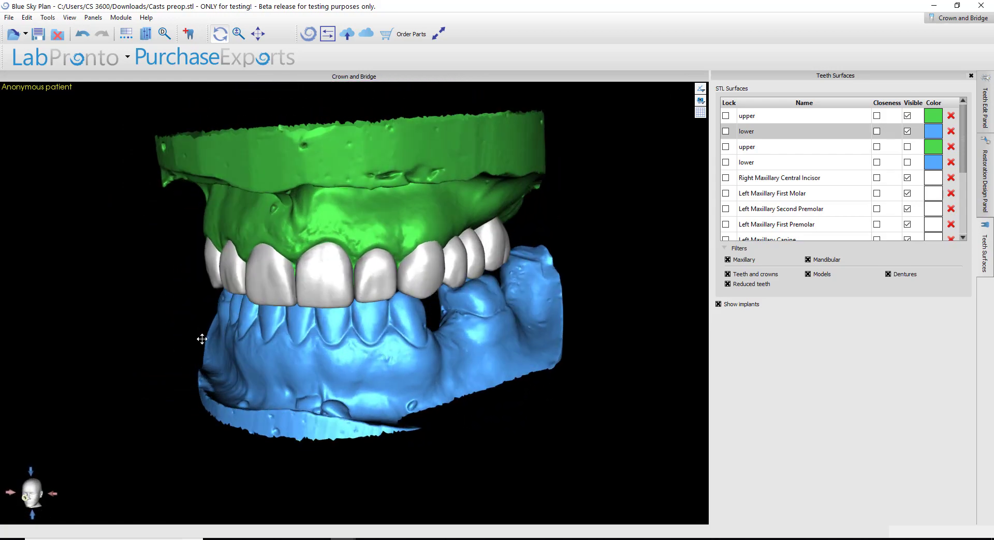
left_click_drag(202, 340, 431, 404)
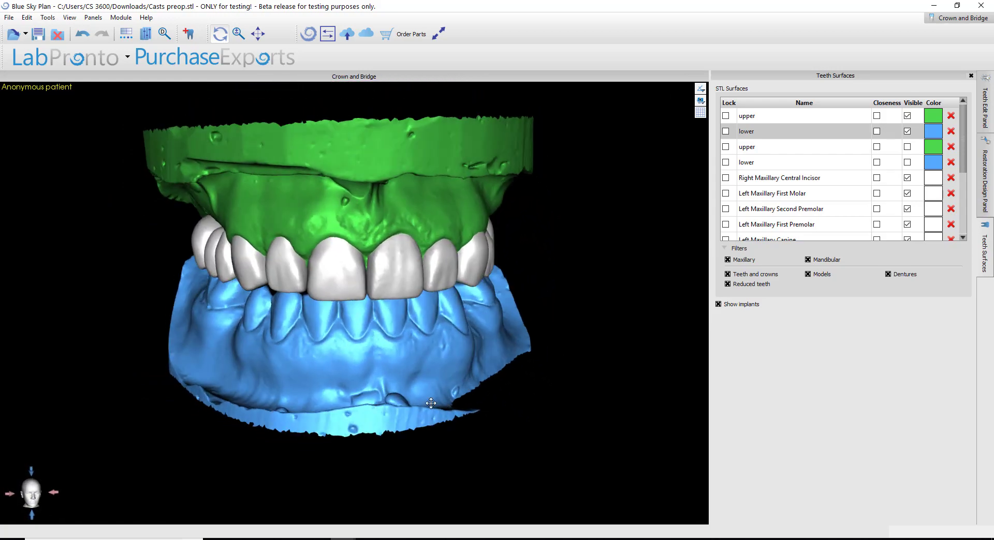
left_click_drag(431, 404, 342, 398)
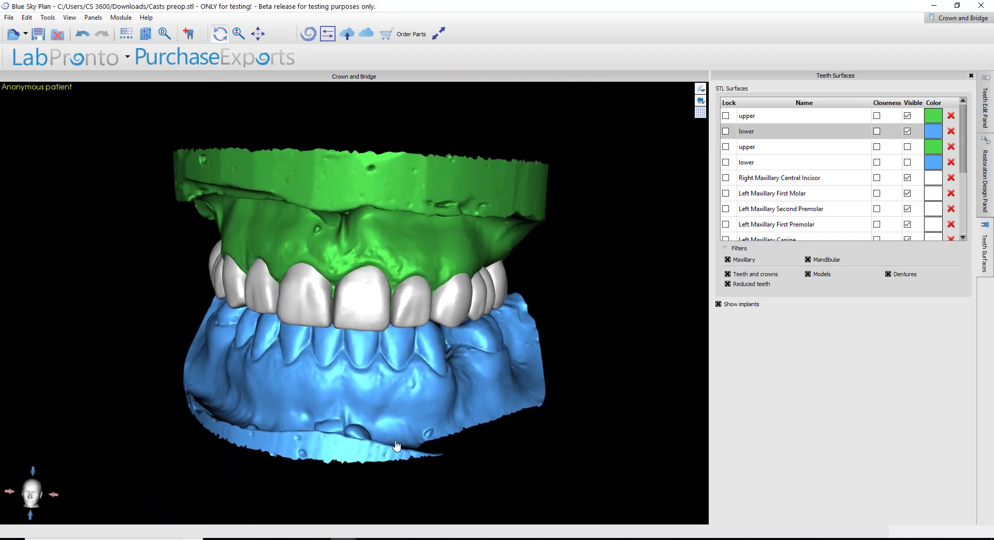
left_click_drag(396, 445, 435, 304)
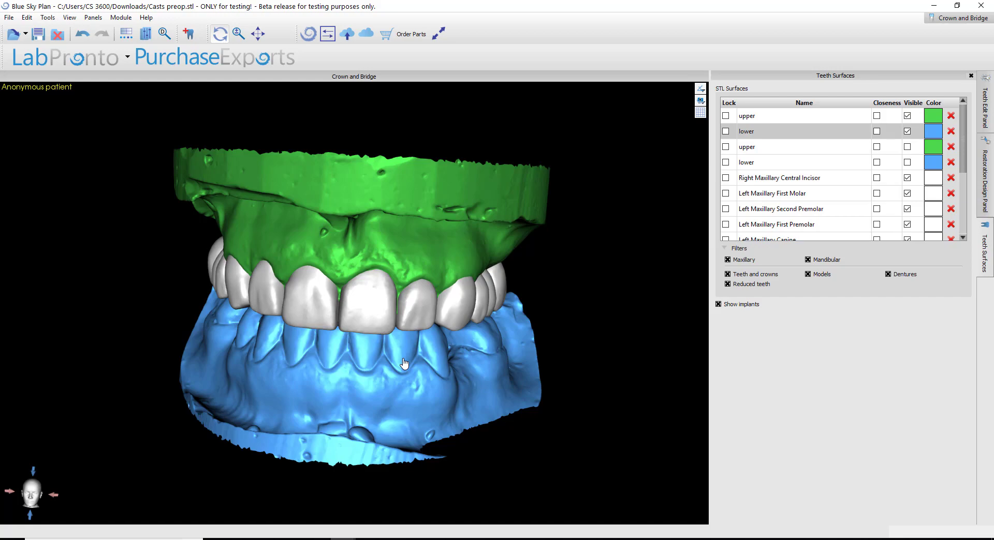
left_click_drag(404, 363, 445, 416)
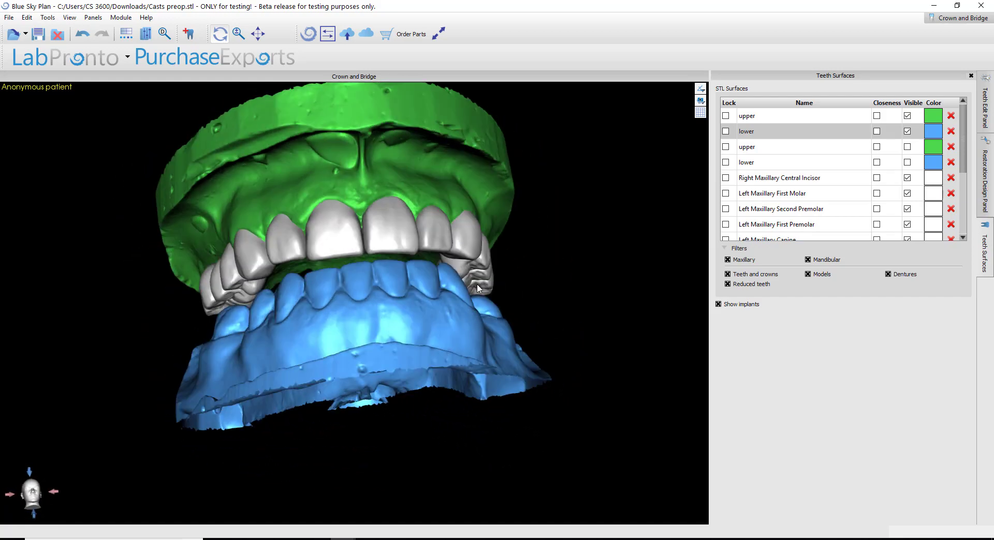
left_click_drag(475, 288, 532, 412)
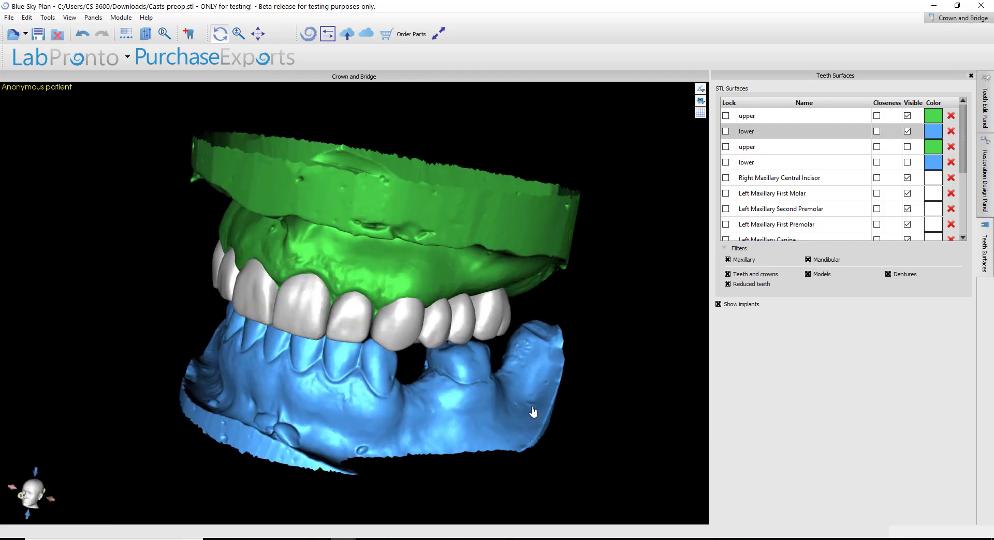
left_click_drag(533, 412, 410, 396)
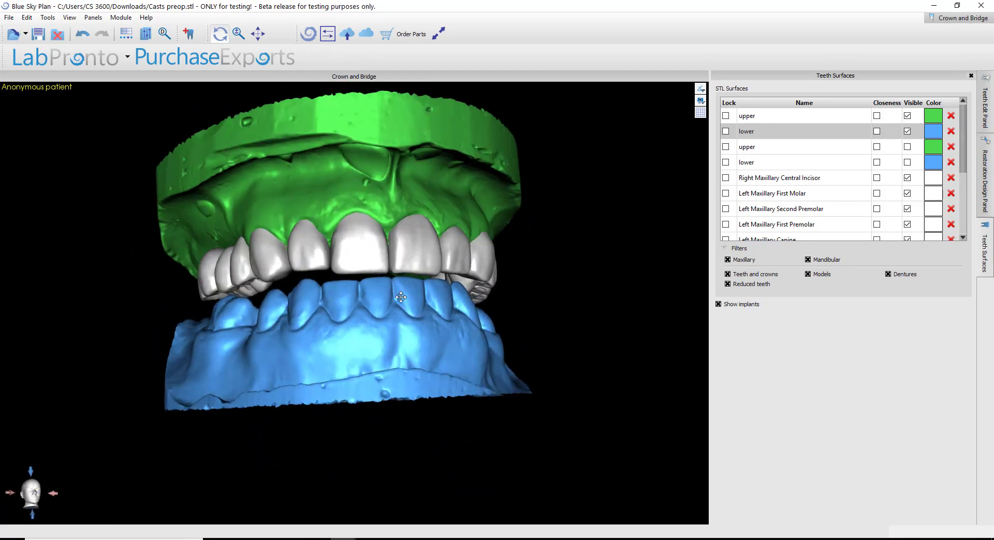
left_click_drag(401, 297, 604, 275)
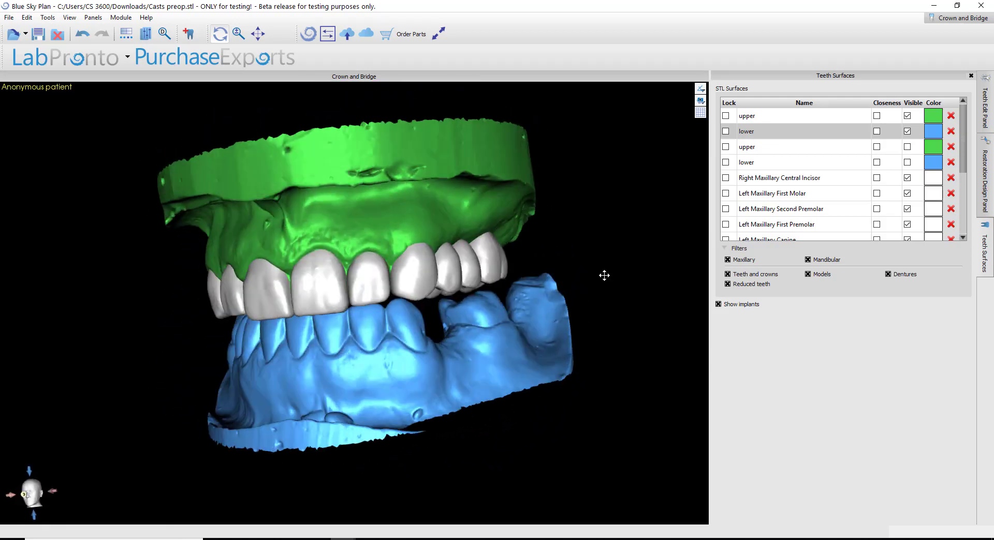
left_click_drag(604, 275, 352, 348)
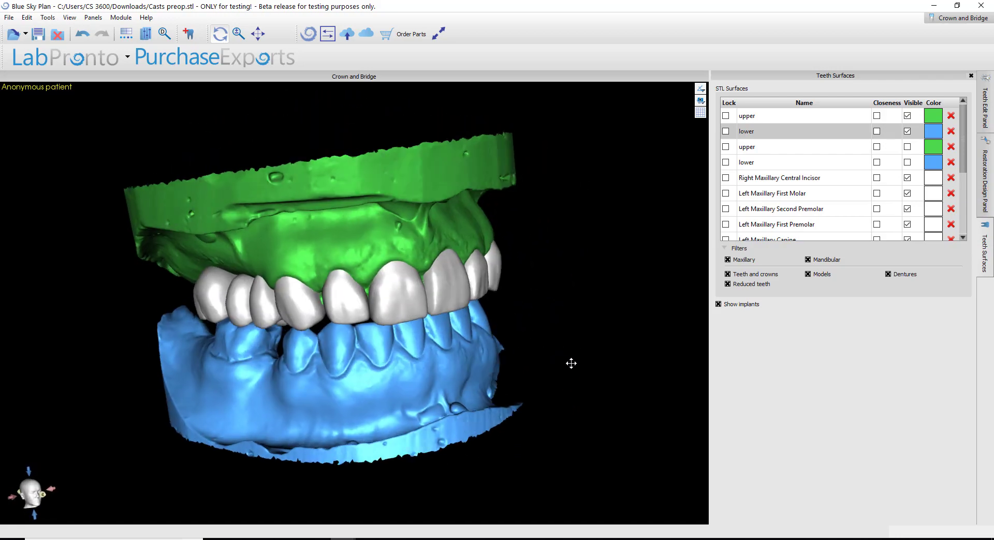
left_click_drag(570, 364, 646, 356)
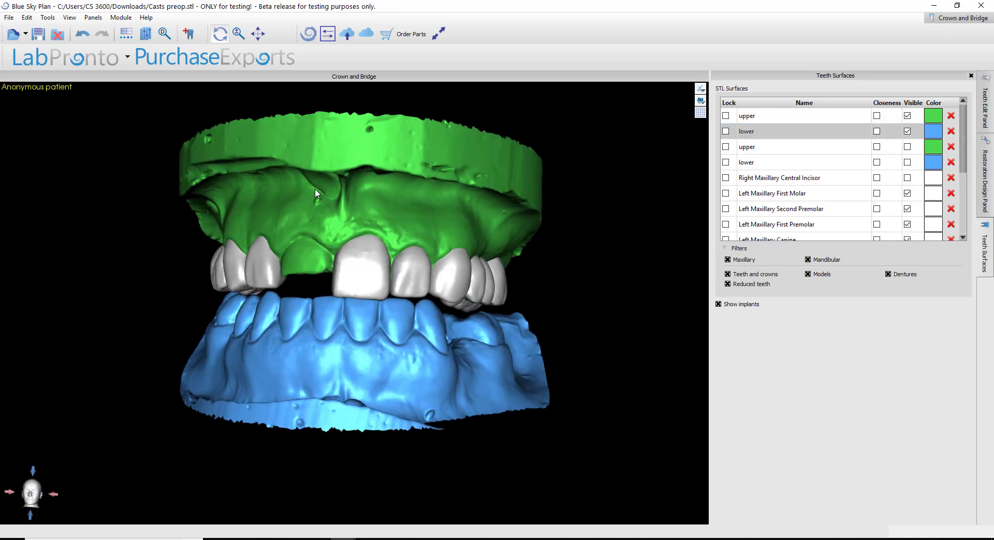
mouse_move(534, 263)
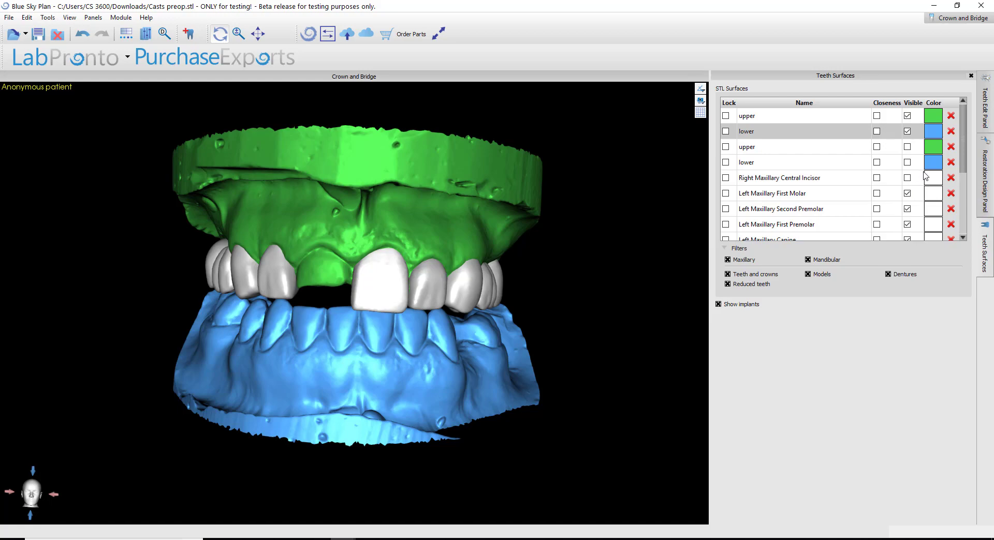
mouse_move(911, 179)
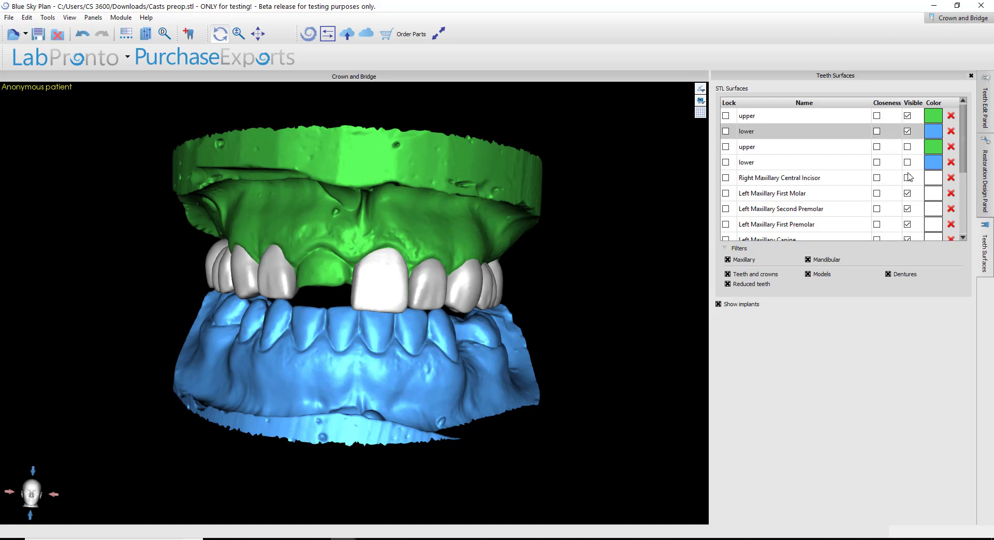
left_click_drag(355, 253, 560, 317)
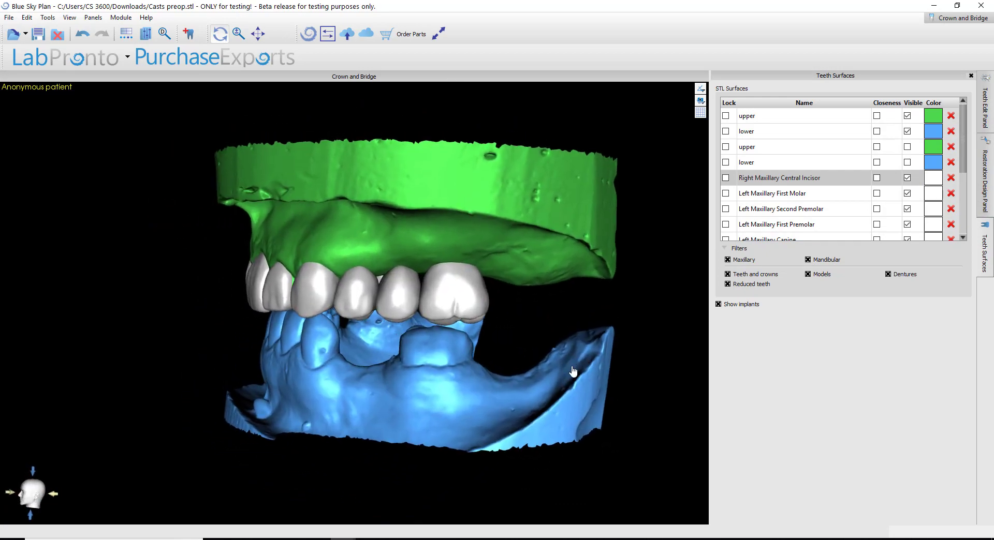
left_click_drag(573, 372, 415, 411)
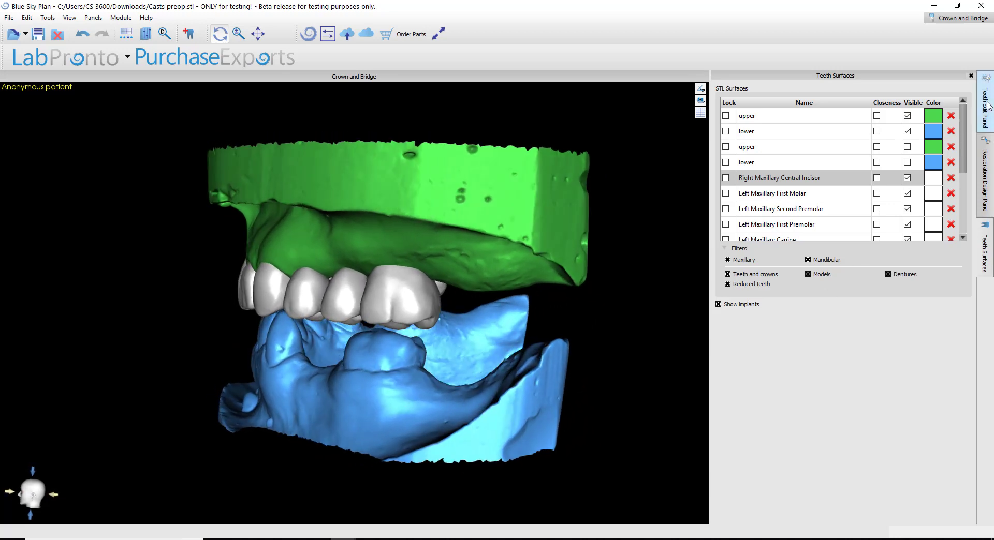
Start a new conventional crown plan on the upper cast's right maxillary central incisor
left_click(986, 104)
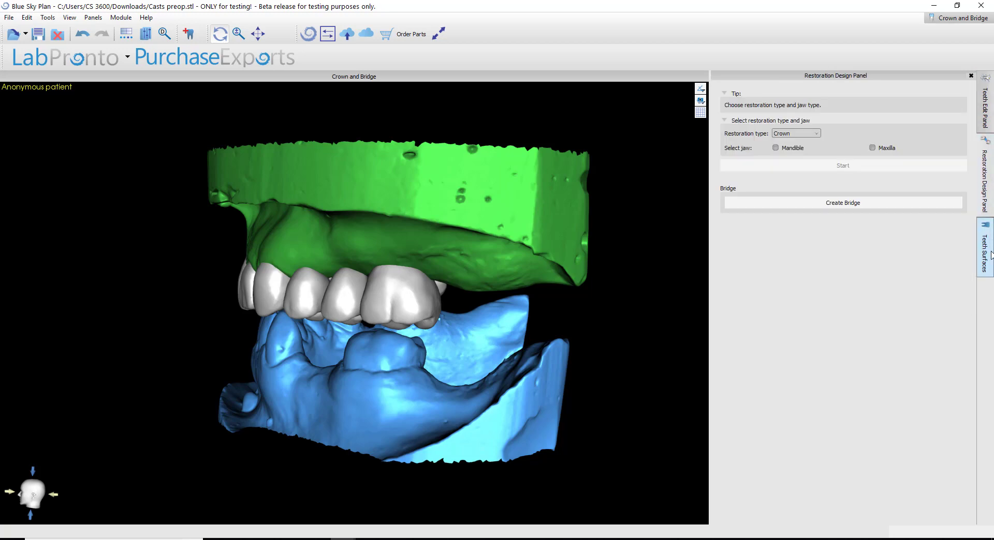
left_click(818, 133)
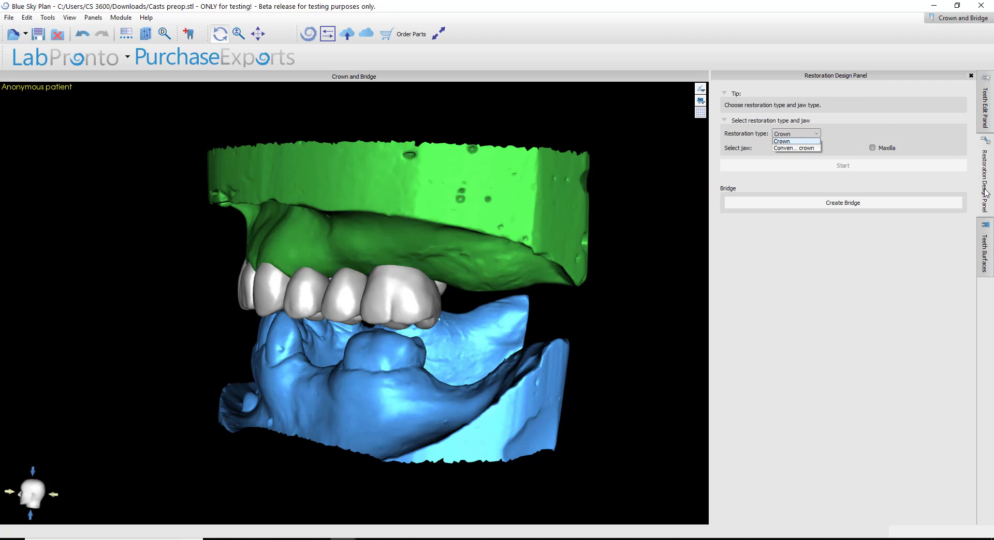
left_click(795, 148)
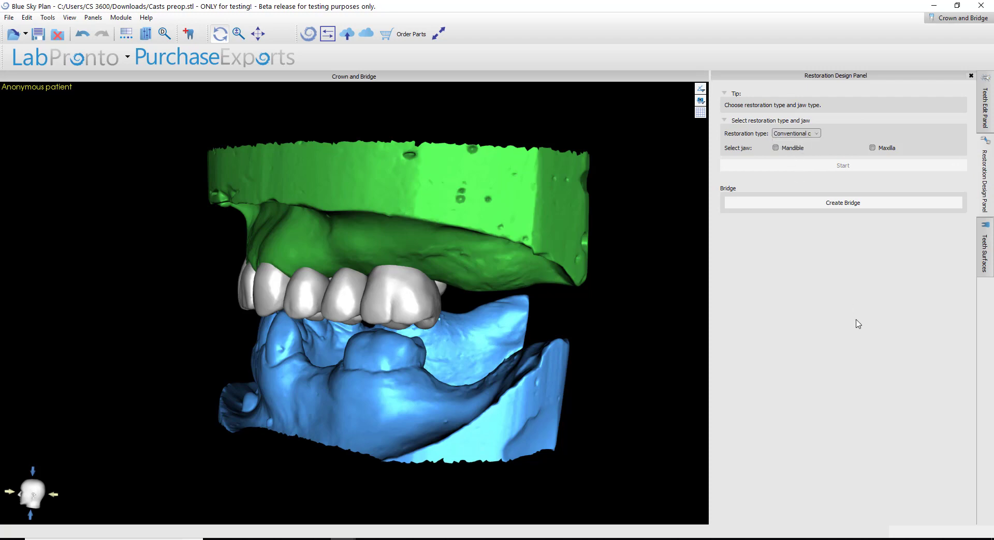
left_click(872, 148)
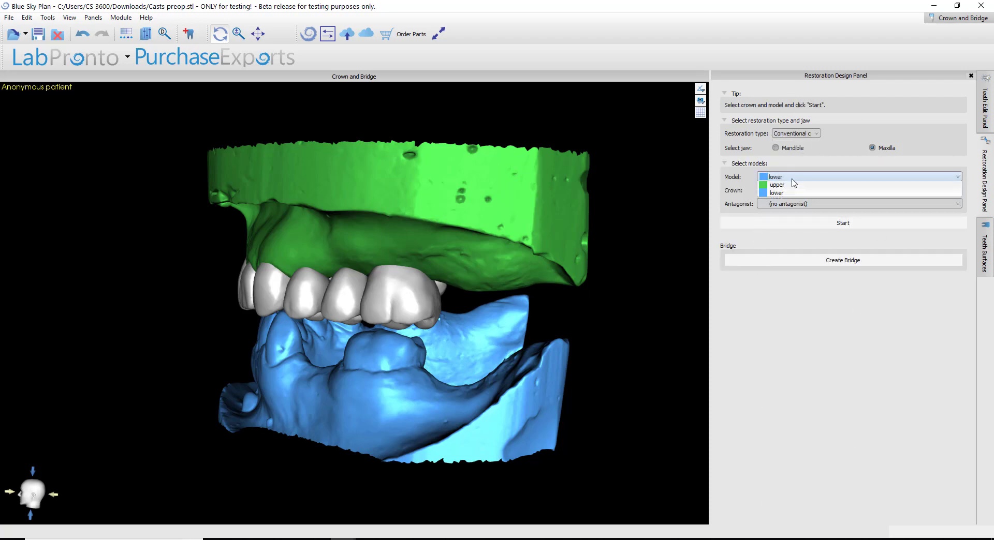
left_click(776, 185)
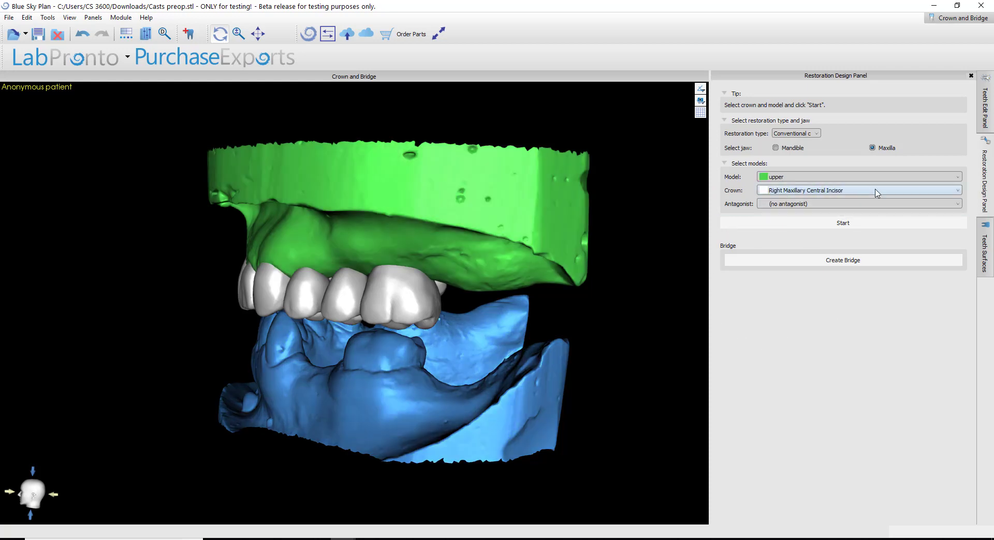
mouse_move(860, 184)
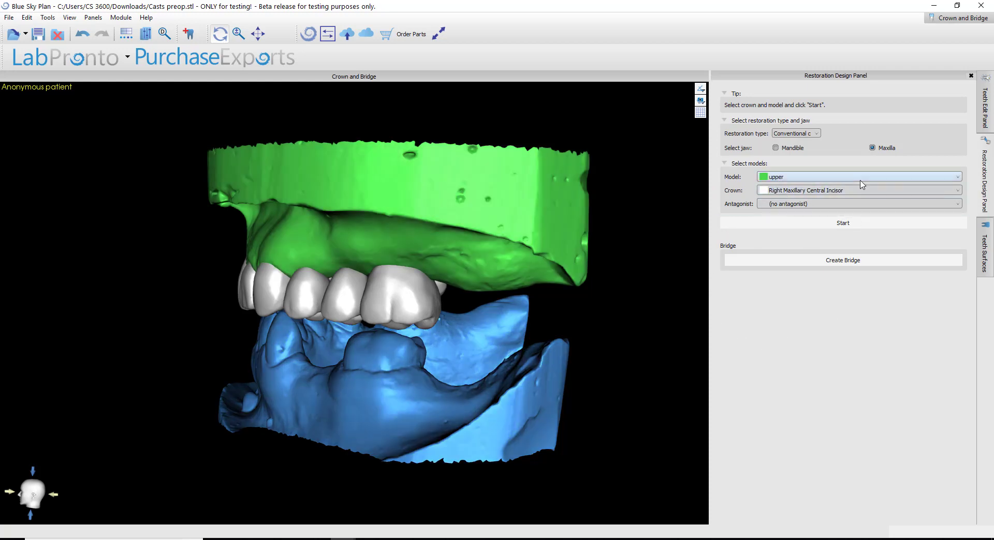
left_click(842, 223)
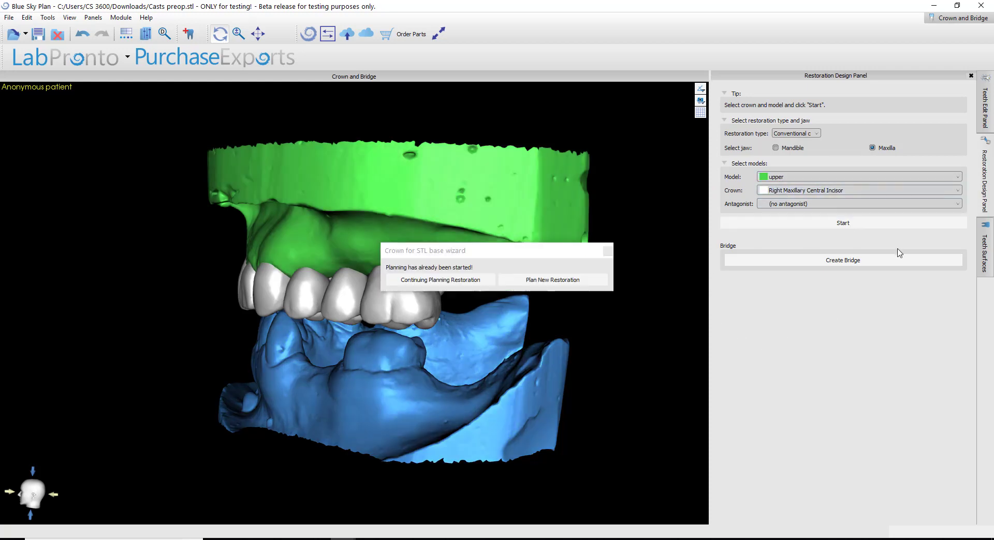
left_click(440, 280)
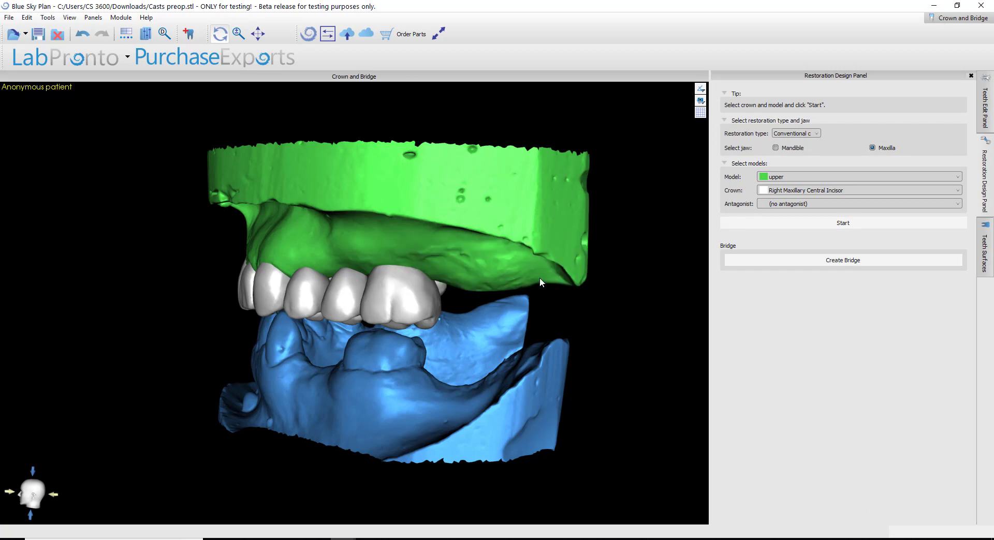
left_click(842, 222)
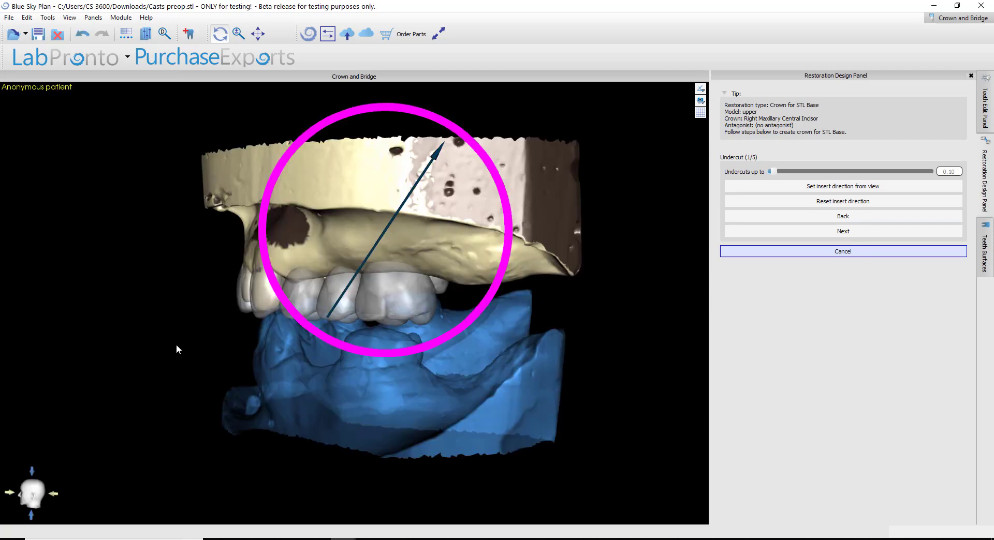
left_click_drag(178, 349, 370, 371)
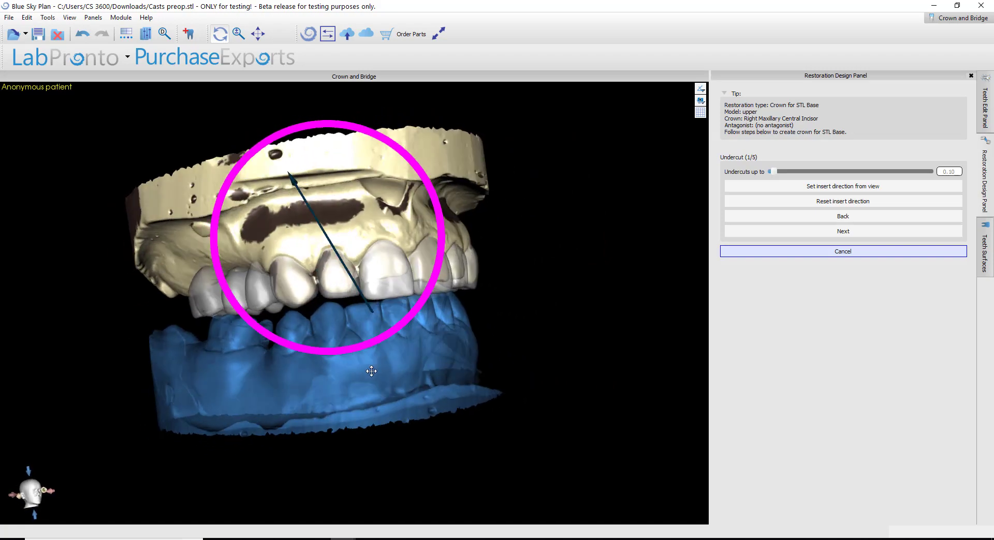
left_click_drag(370, 371, 763, 329)
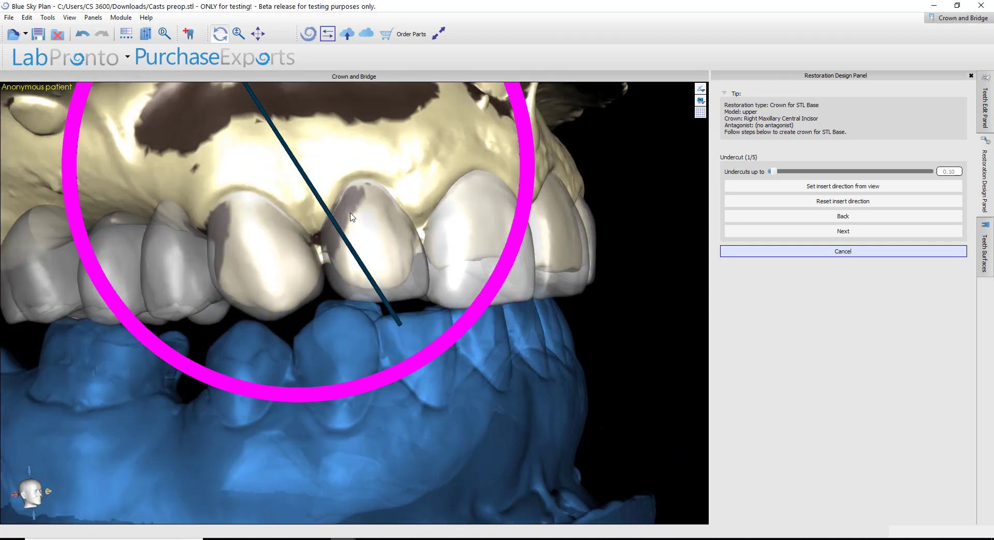
mouse_move(487, 188)
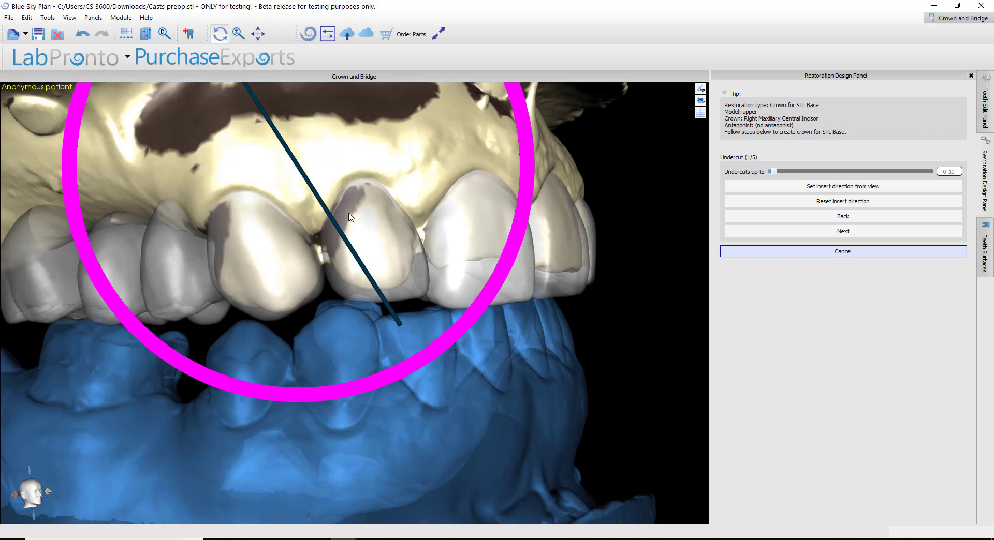
left_click_drag(350, 217, 443, 362)
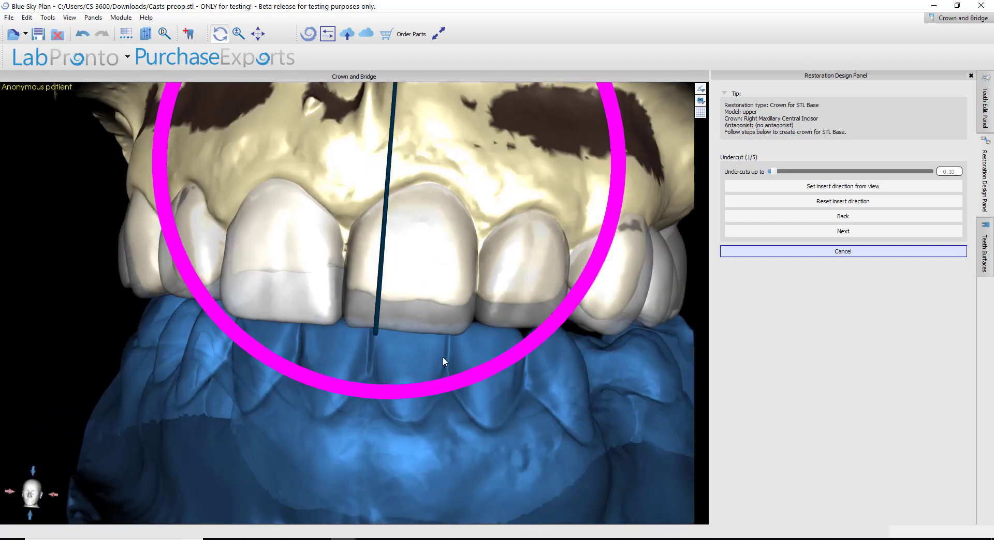
left_click_drag(443, 361, 496, 357)
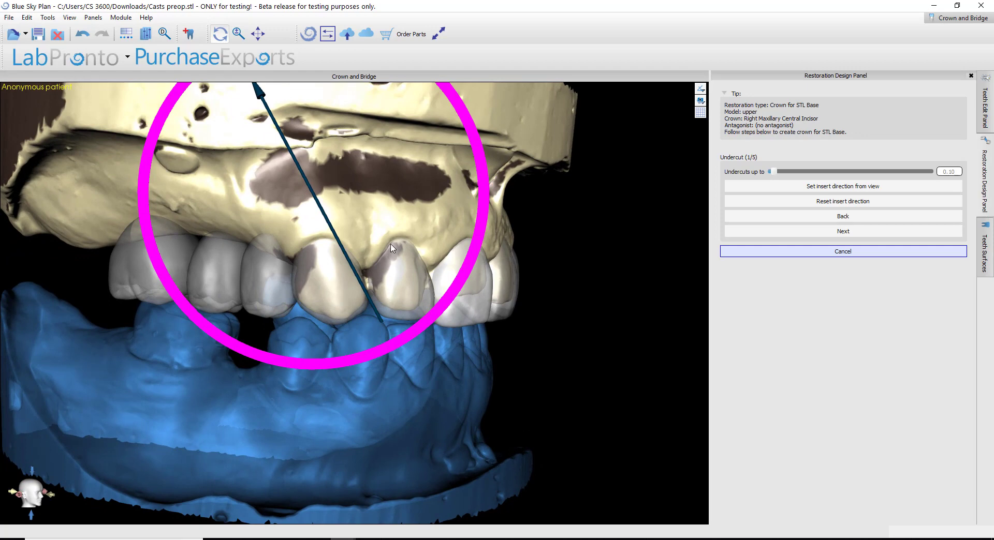
mouse_move(405, 243)
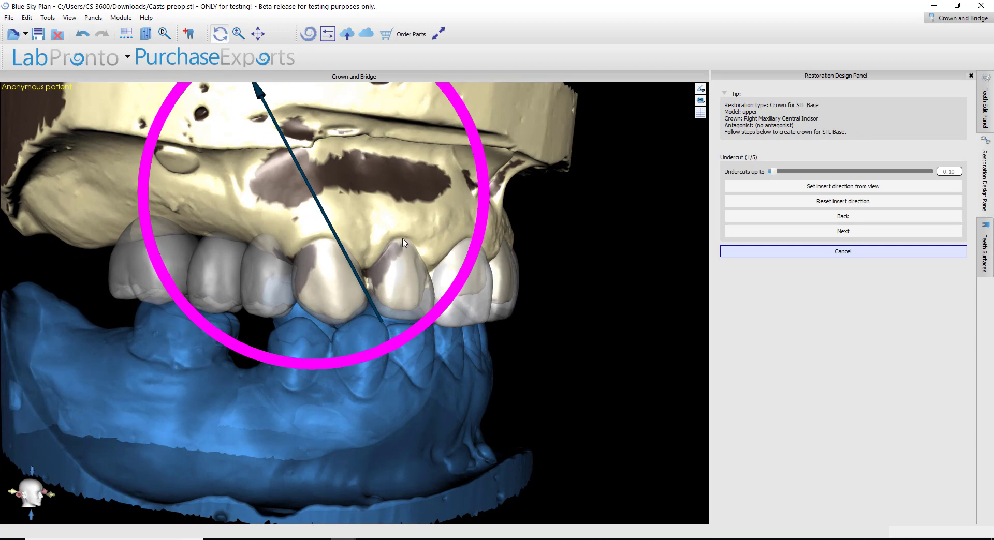
mouse_move(389, 242)
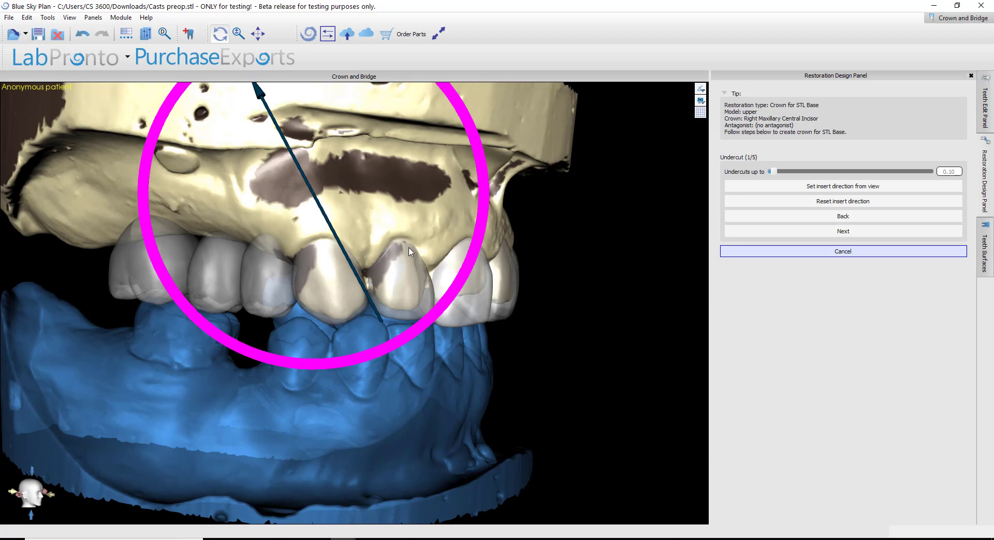
mouse_move(375, 292)
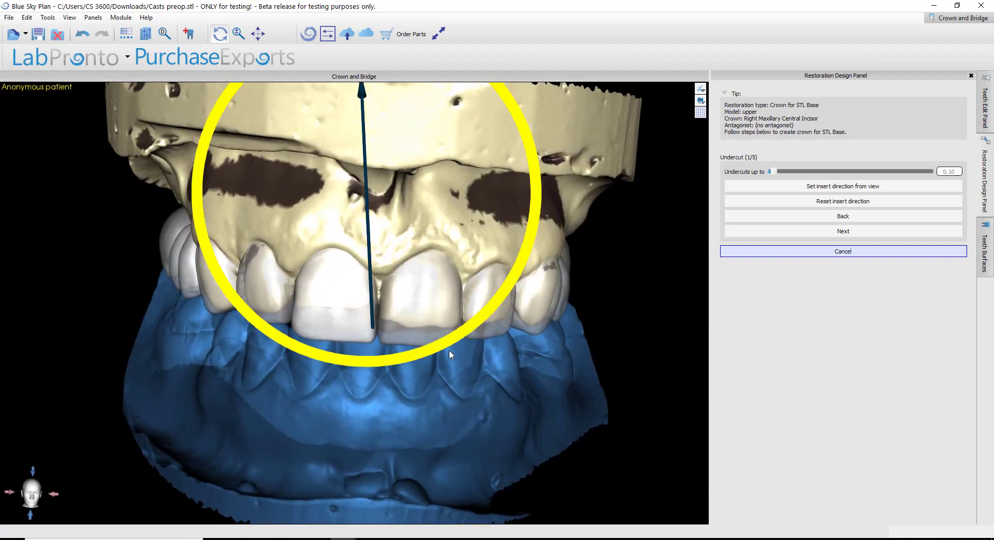
left_click_drag(450, 355, 472, 367)
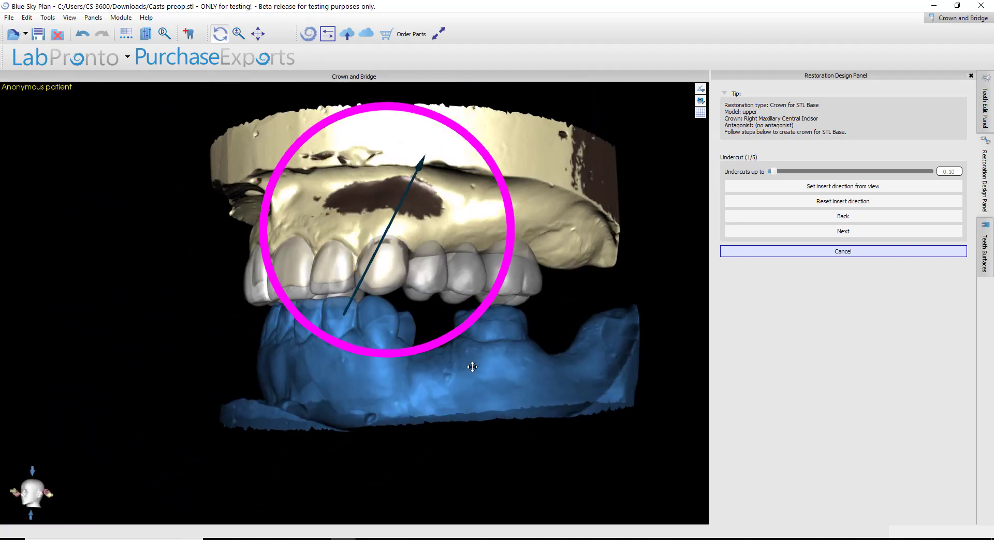
left_click_drag(472, 368, 390, 425)
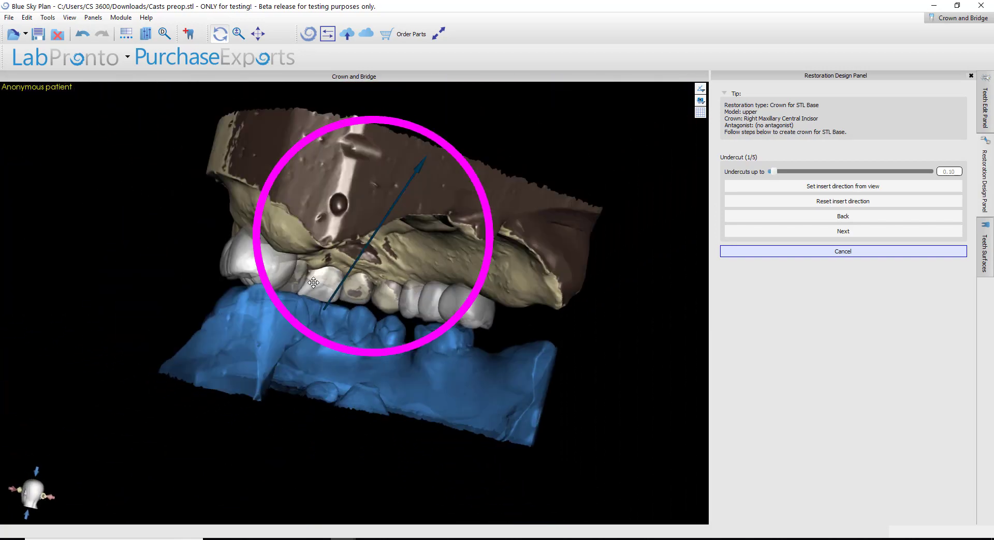
left_click_drag(314, 283, 478, 342)
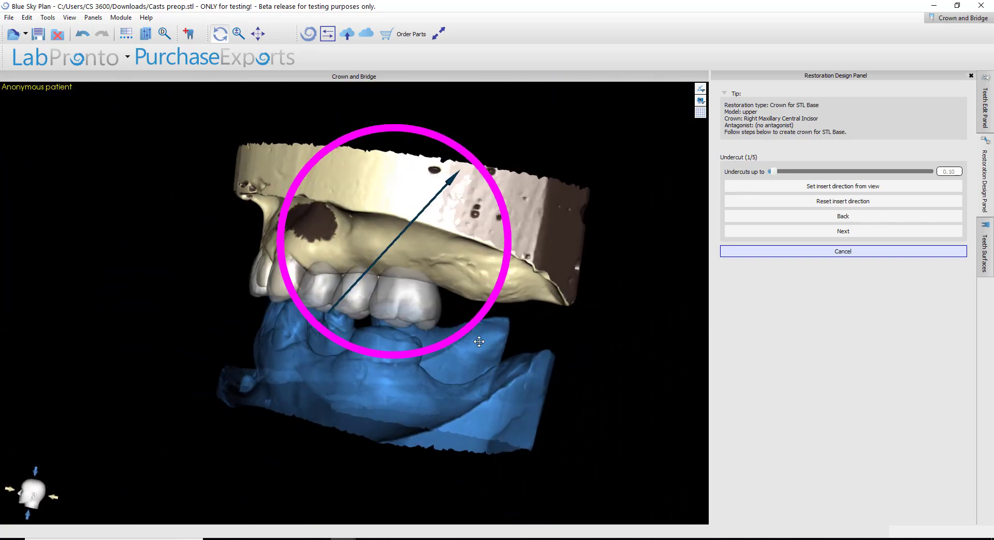
left_click_drag(479, 342, 448, 339)
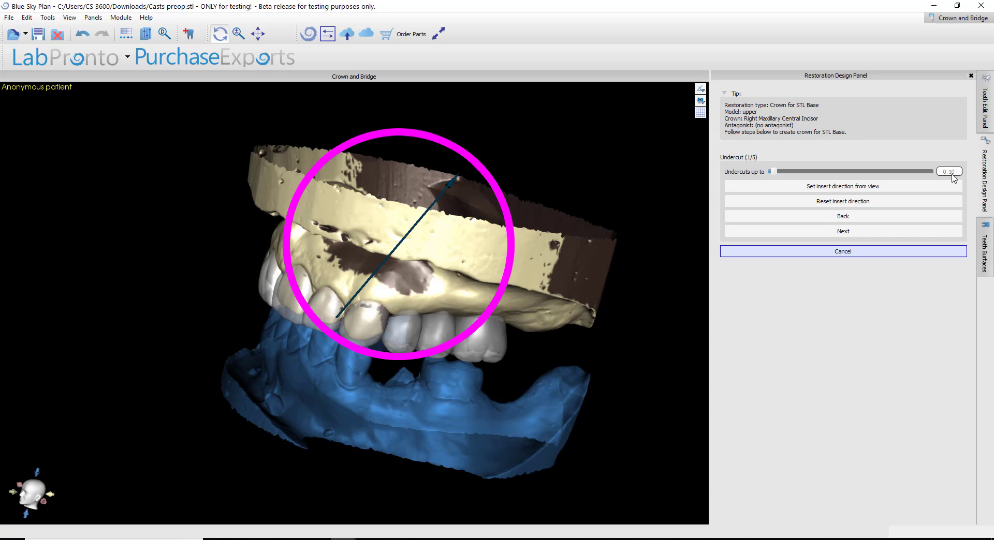
mouse_move(862, 199)
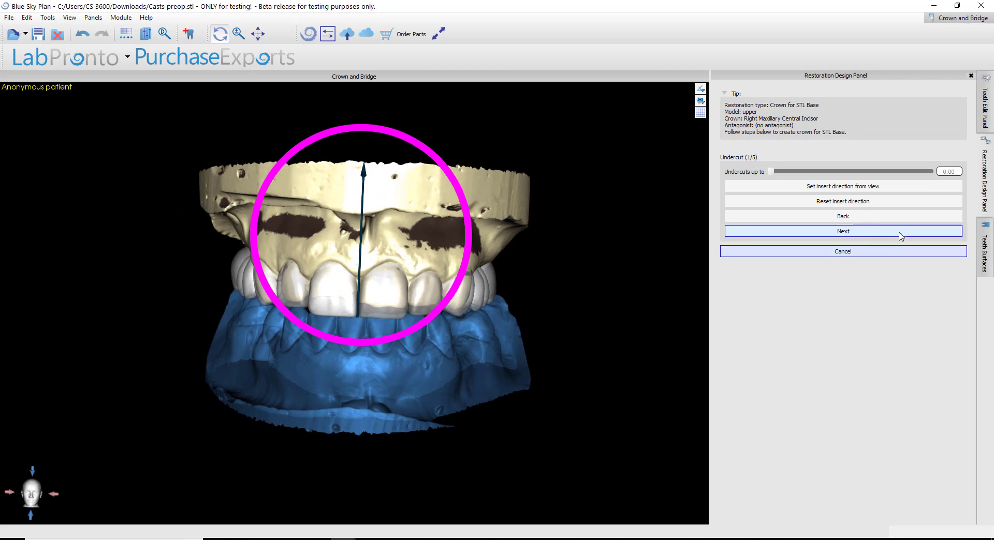
Advance to the approximal area step and orbit to inspect the blocked-out base
left_click(841, 232)
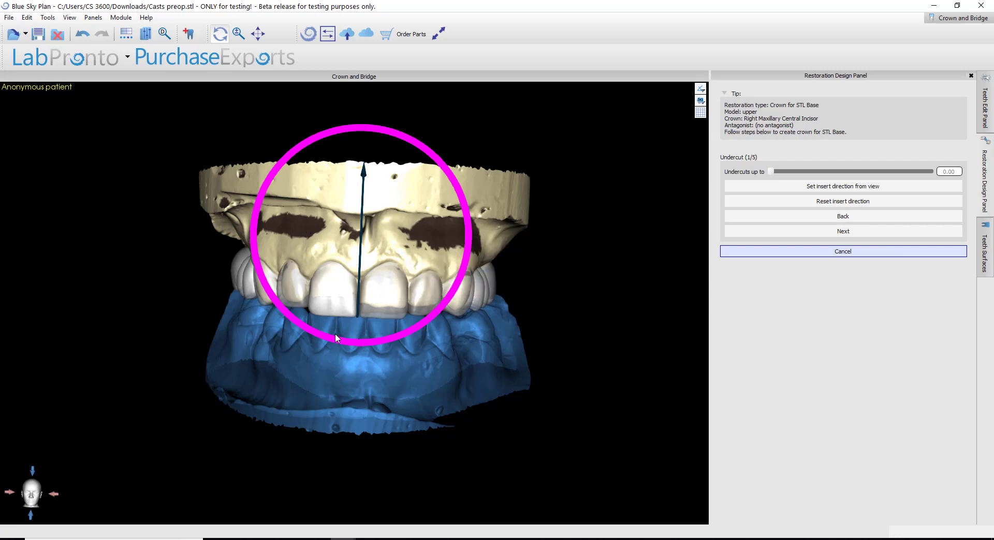
left_click(842, 231)
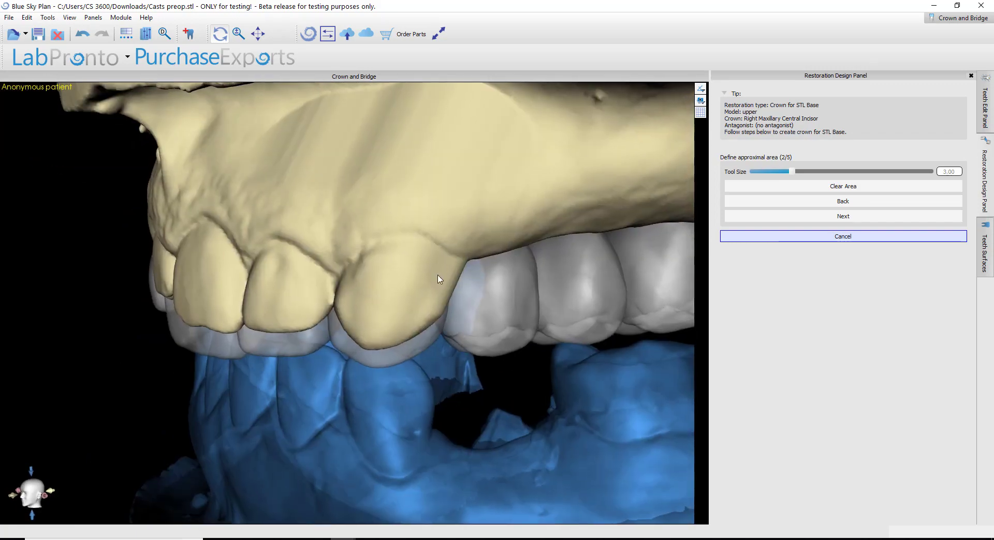
left_click_drag(438, 279, 578, 344)
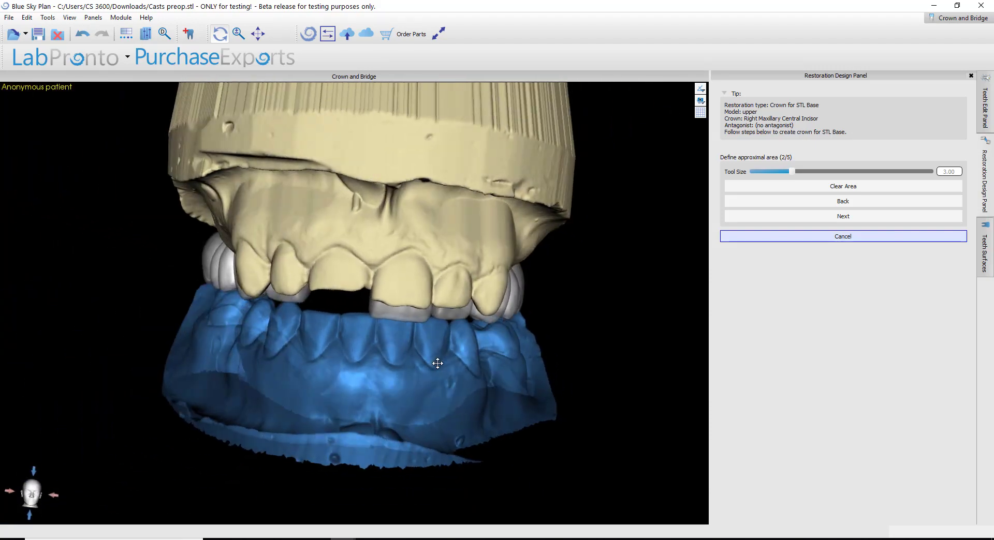
left_click_drag(438, 364, 504, 395)
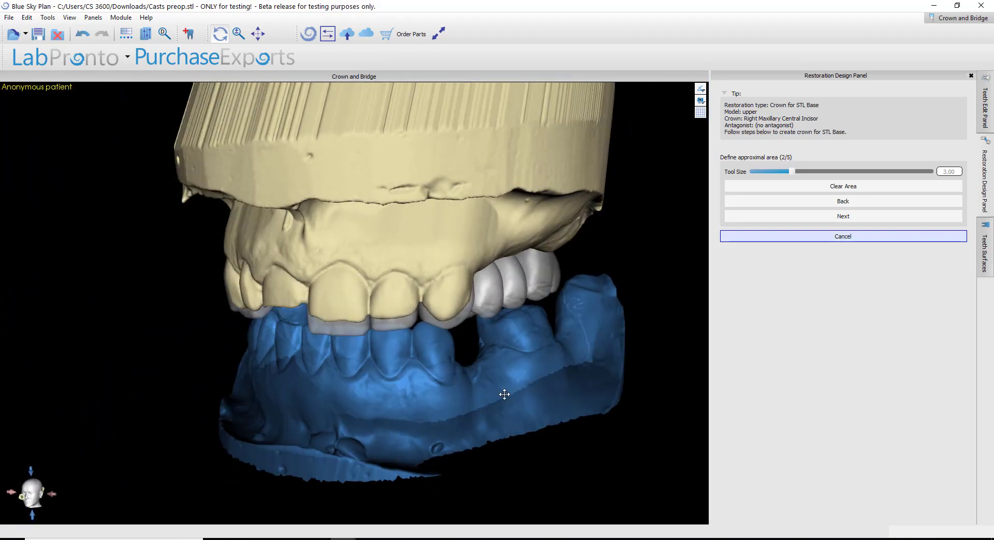
left_click_drag(505, 394, 382, 220)
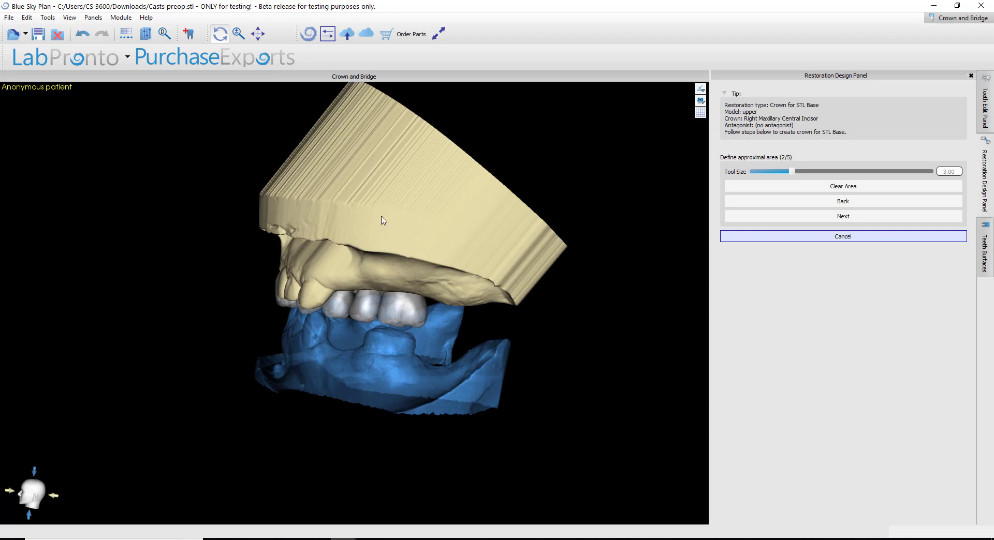
mouse_move(289, 231)
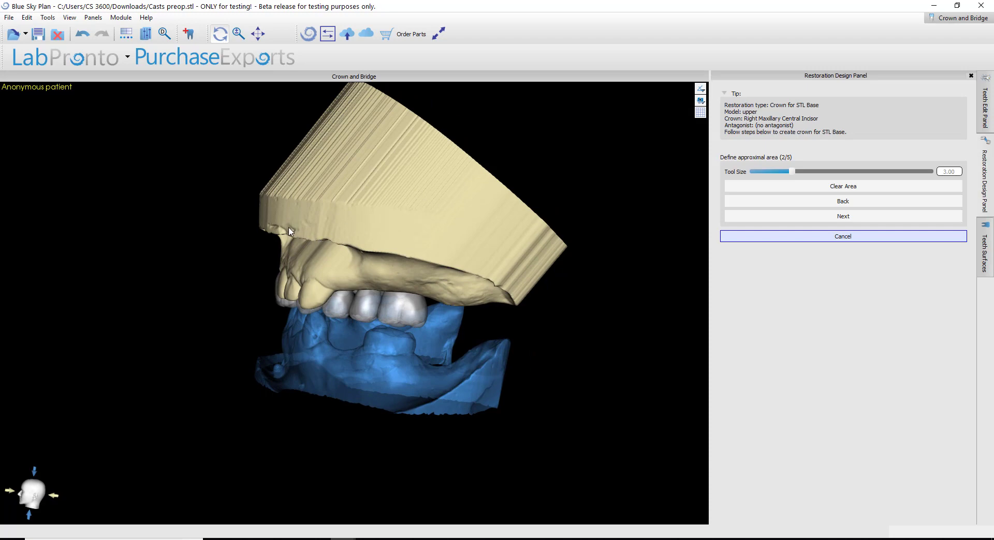
mouse_move(88, 206)
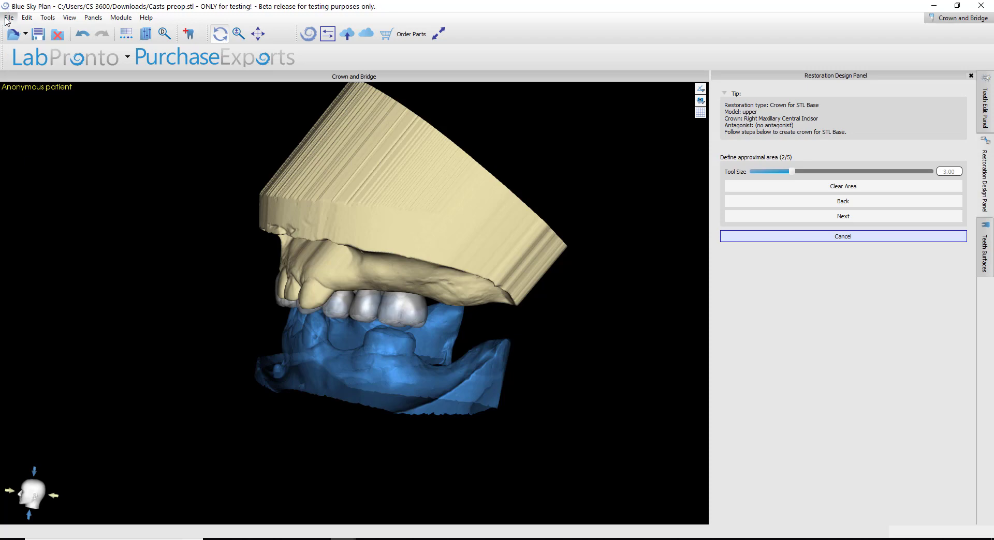
mouse_move(37, 110)
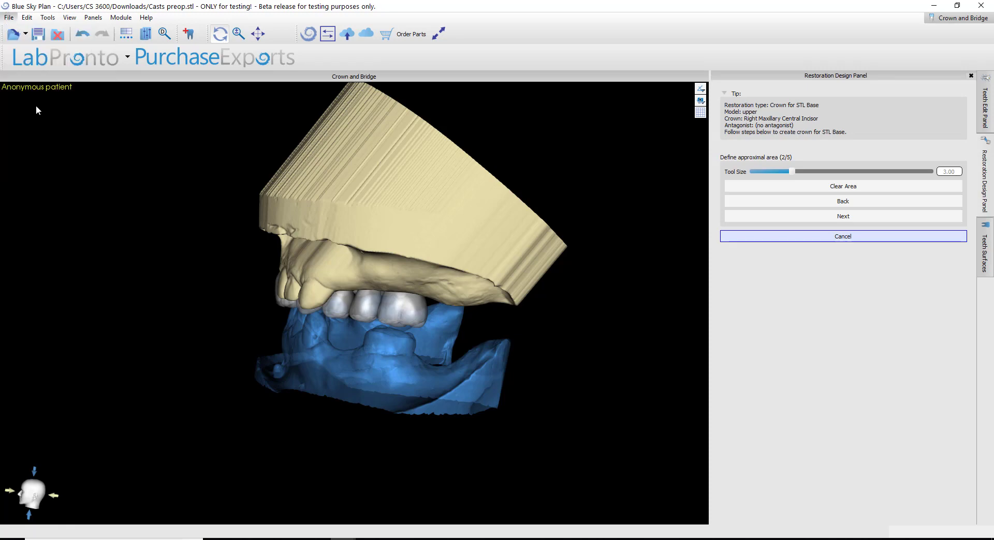
mouse_move(305, 167)
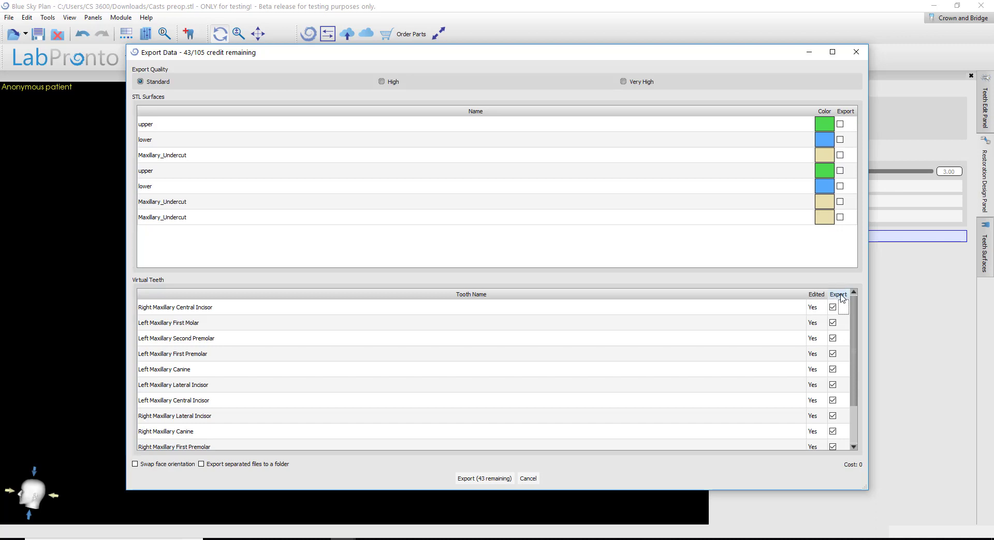
Export only the last Maxillary_Undercut surface as 'path of draw model.stl'
left_click(838, 294)
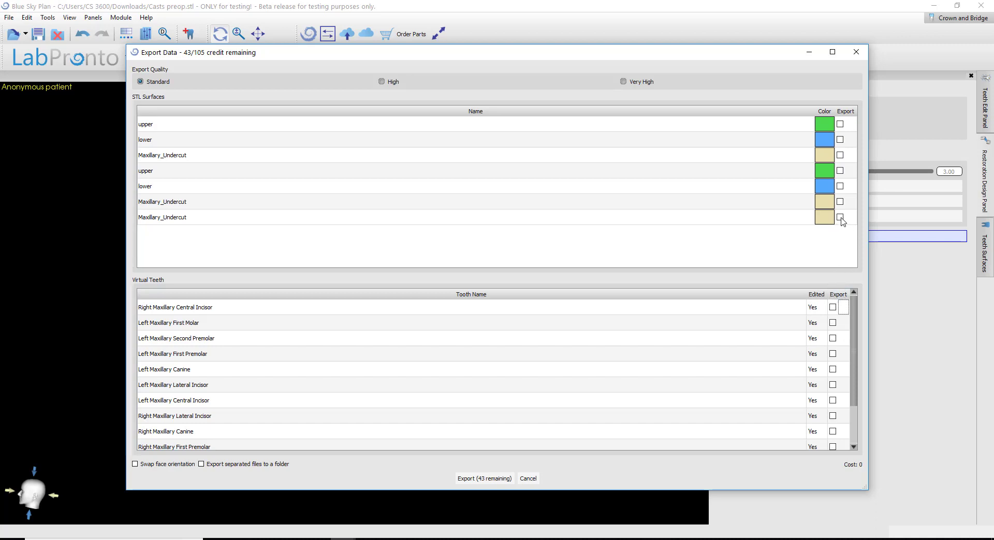
left_click(839, 217)
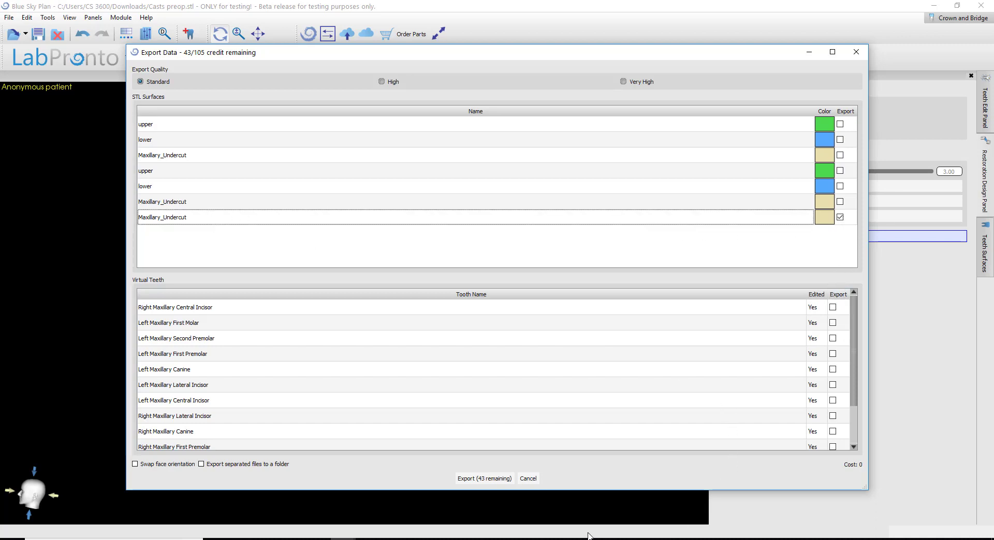
left_click(484, 478)
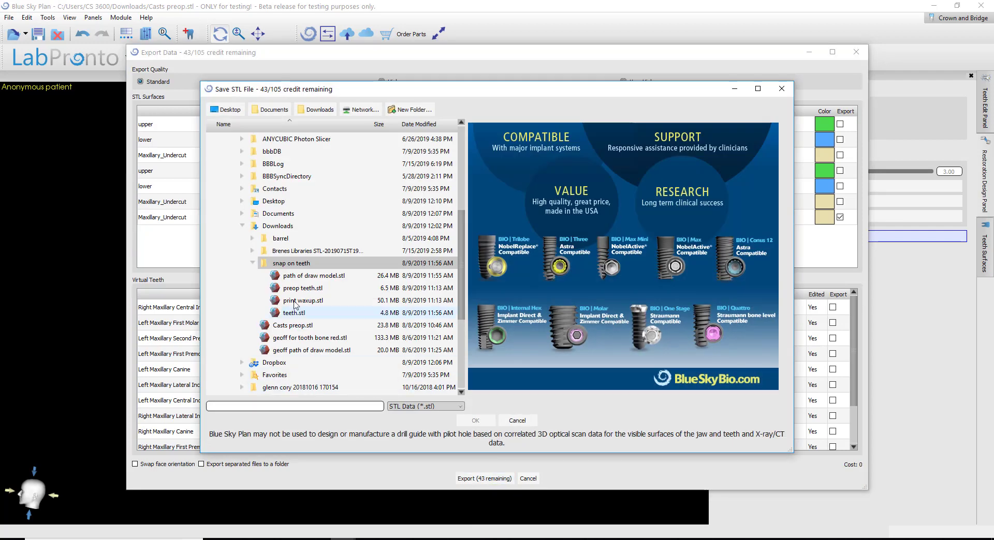
left_click(311, 275)
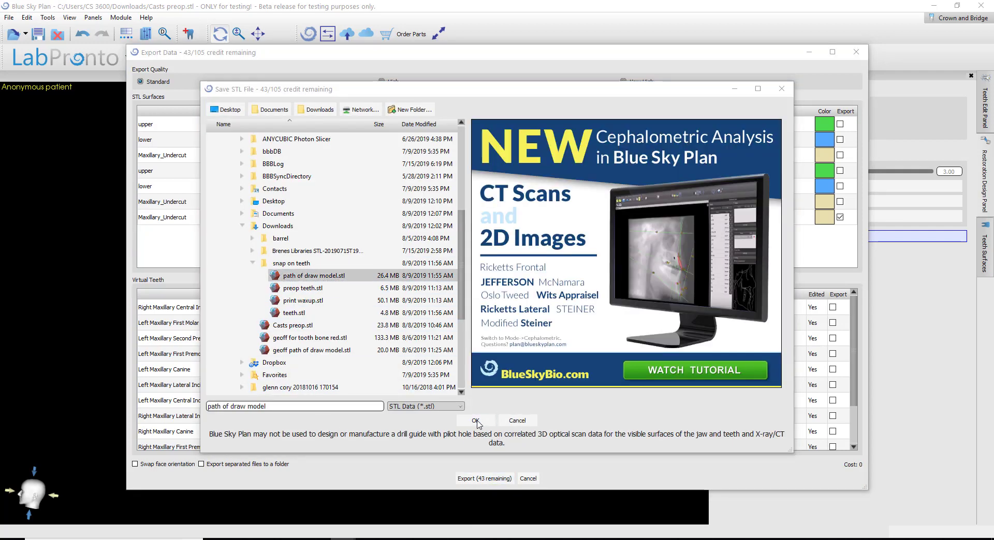
left_click(475, 420)
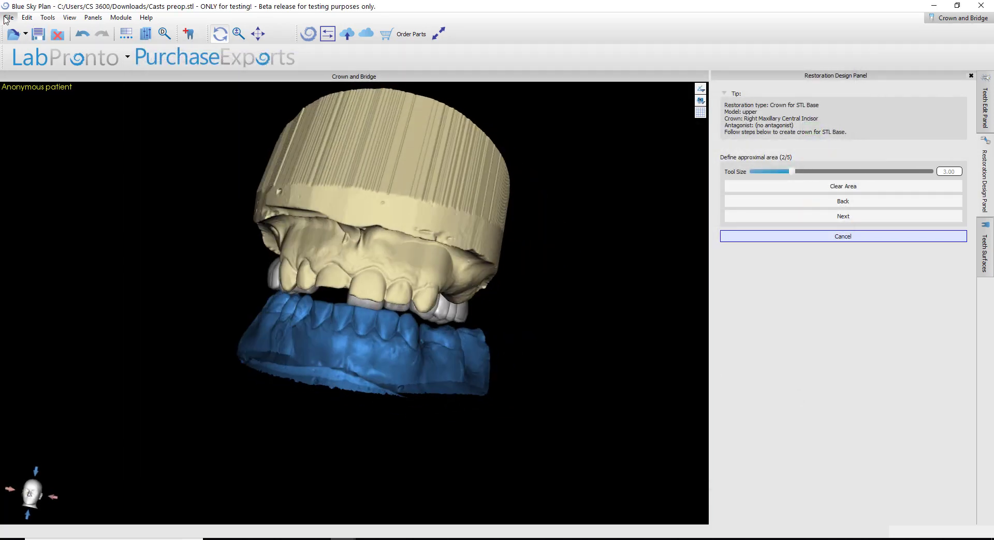
Export all virtual teeth to teeth.stl, overwriting the existing file
left_click(9, 17)
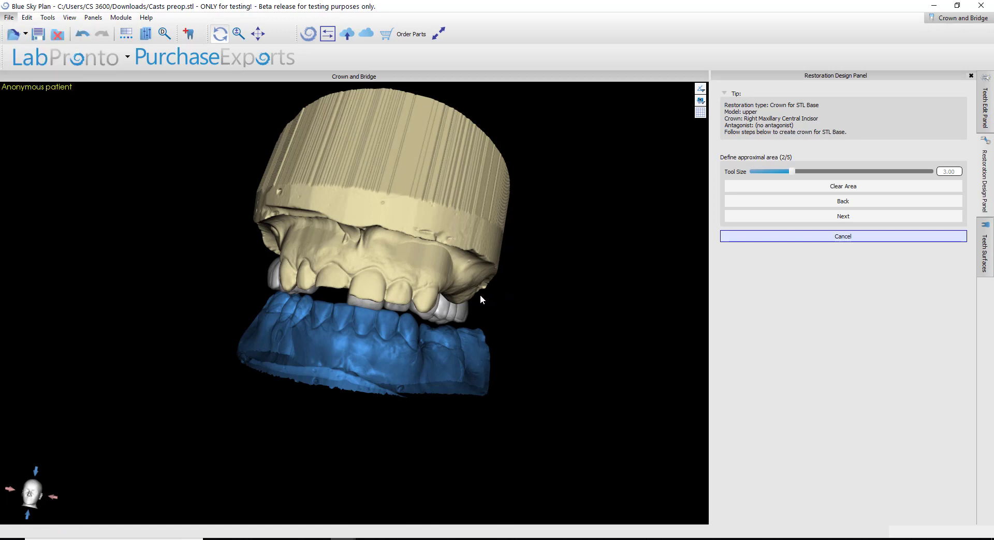
left_click(346, 35)
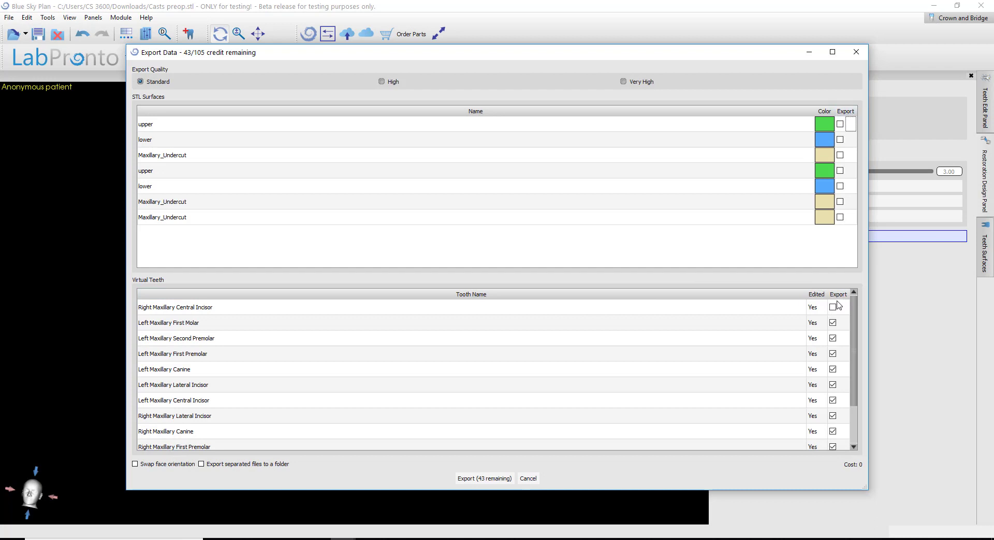
left_click(832, 307)
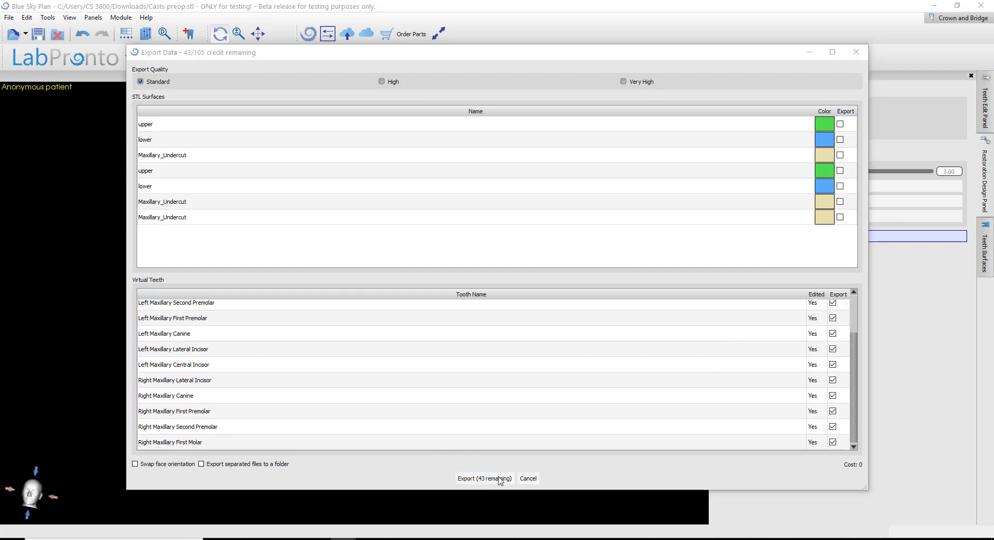
left_click(483, 478)
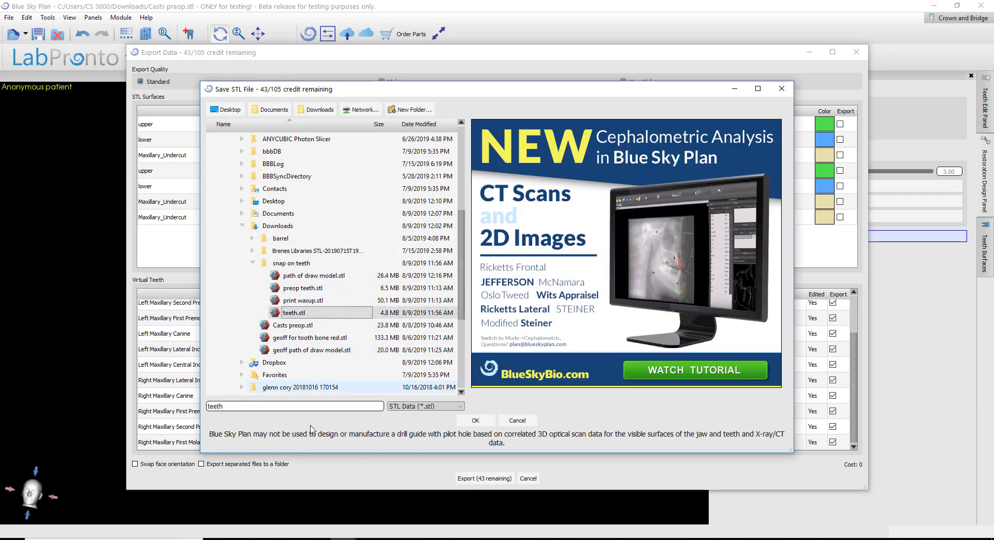
left_click(475, 420)
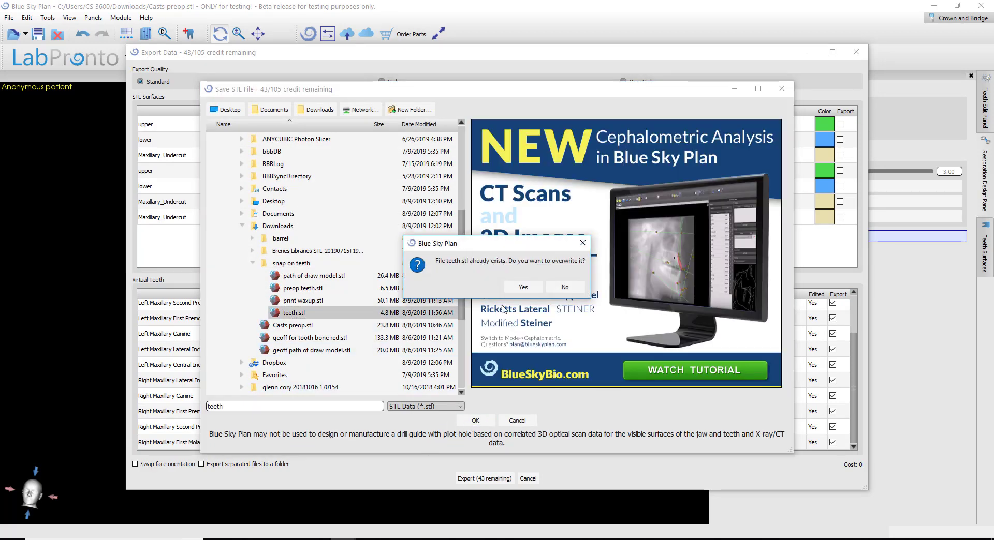
left_click(522, 287)
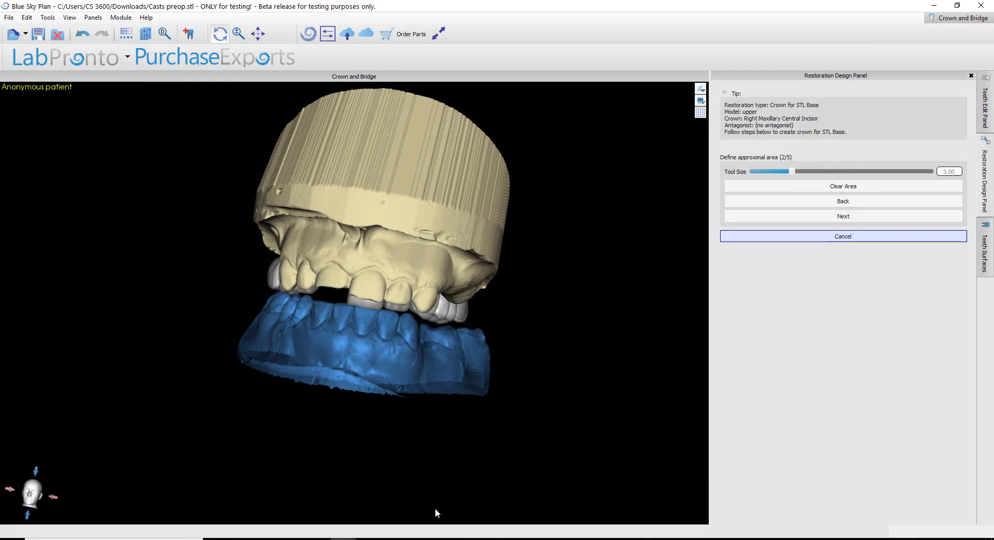
mouse_move(387, 520)
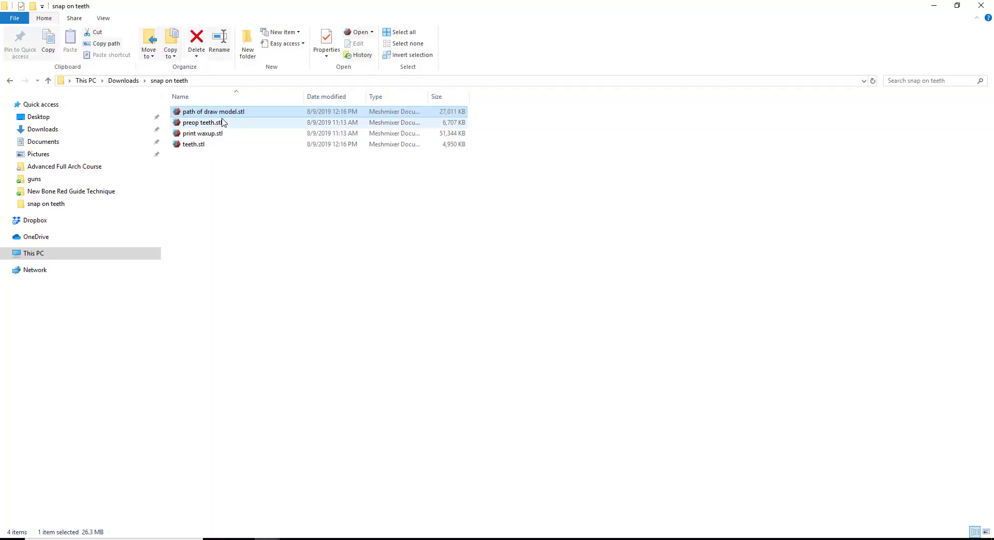
Open 'path of draw model.stl' and orbit around the blocked-out cast and its walls
double_click(214, 111)
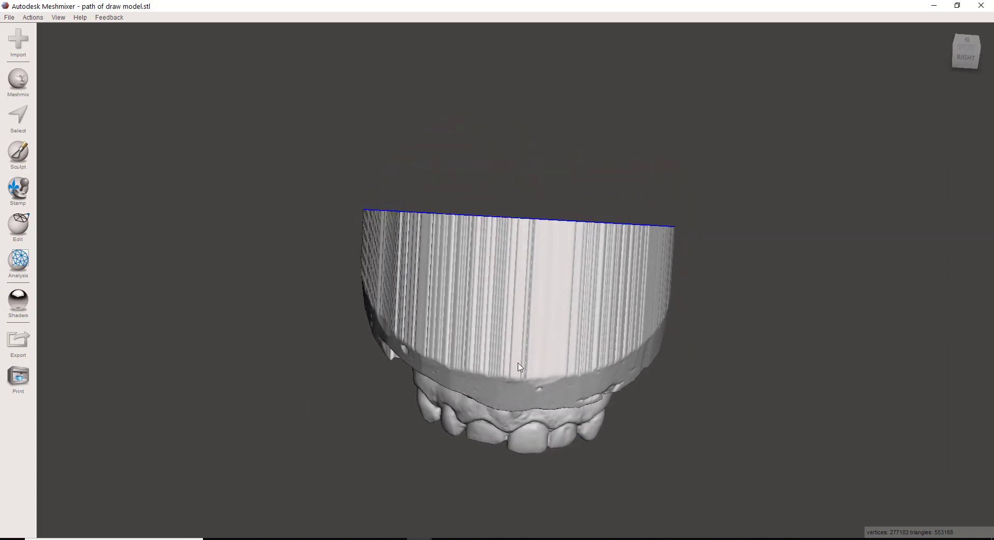
left_click_drag(519, 367, 537, 303)
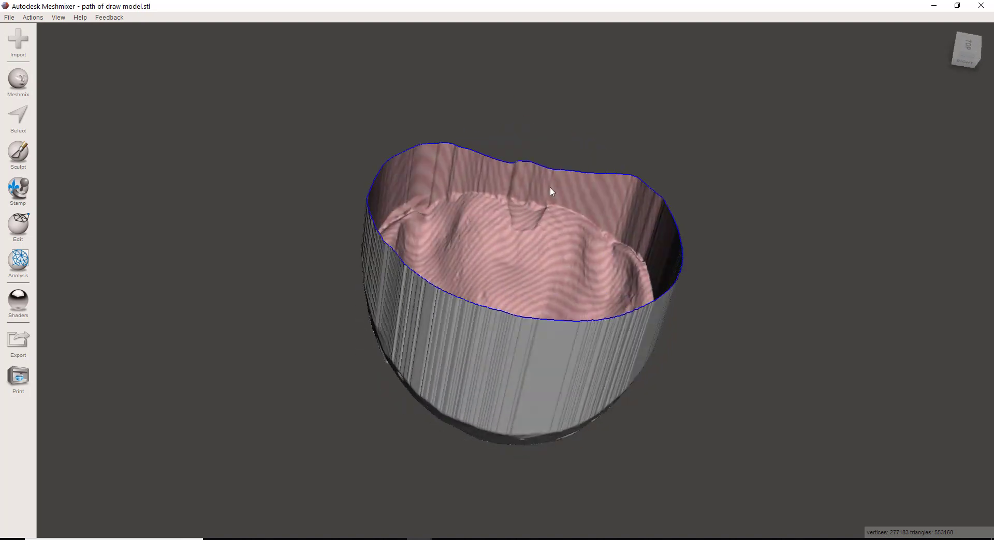
left_click_drag(551, 192, 510, 340)
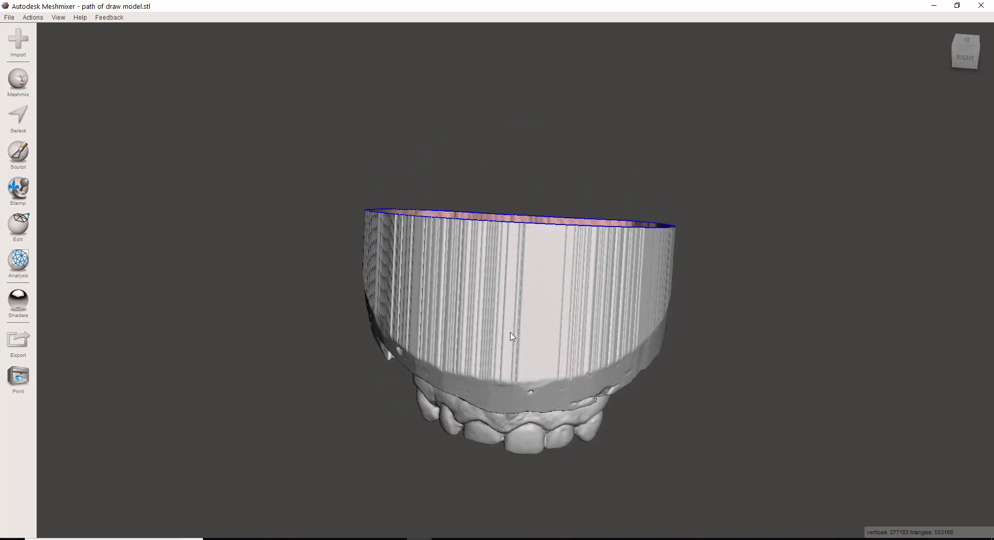
left_click_drag(512, 336, 474, 229)
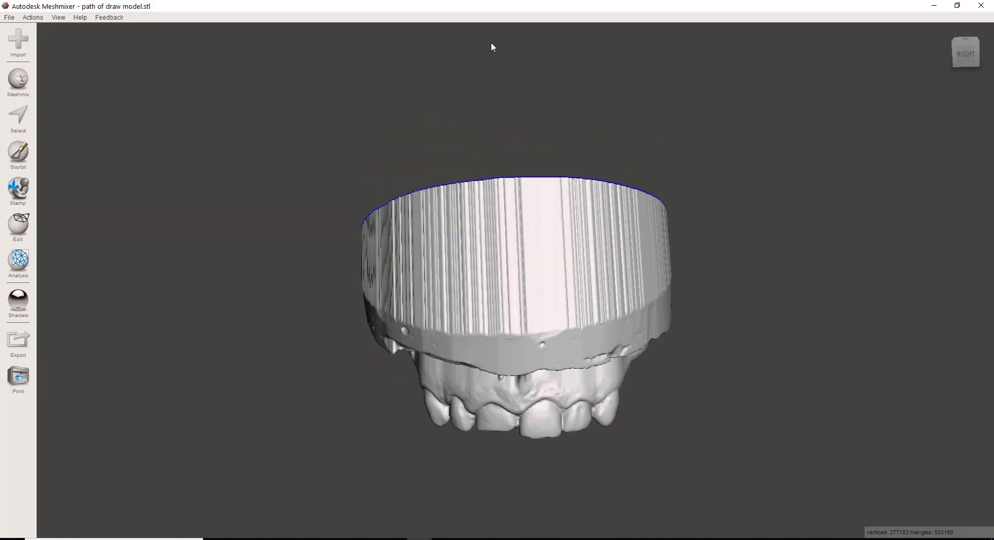
left_click_drag(493, 47, 526, 258)
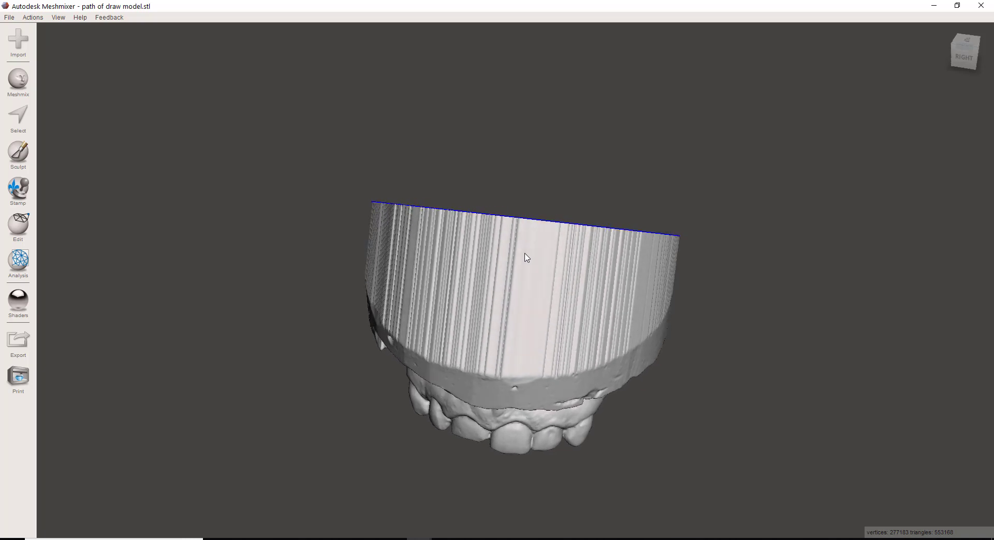
Cap the model's open top with Close Cracks and view it from the front
left_click(17, 229)
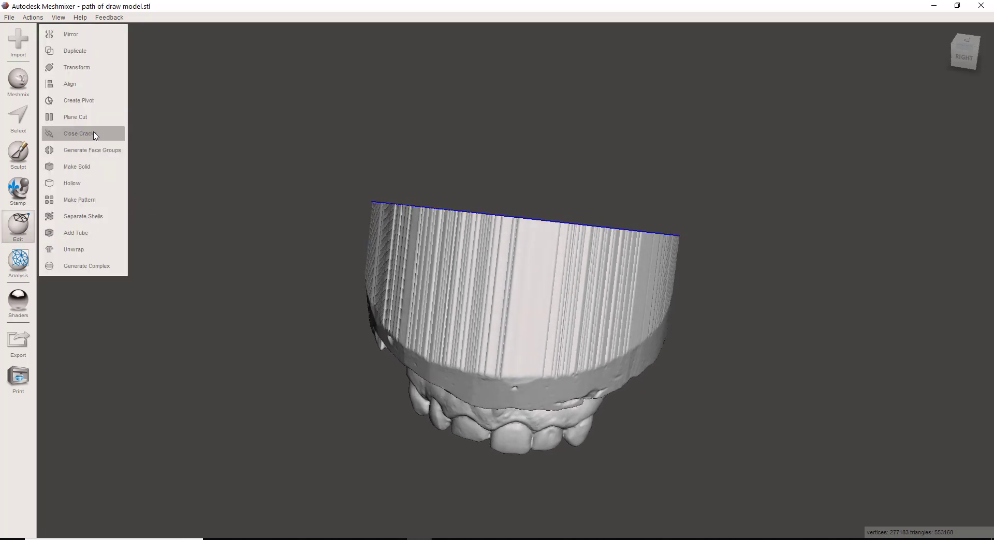
left_click(74, 116)
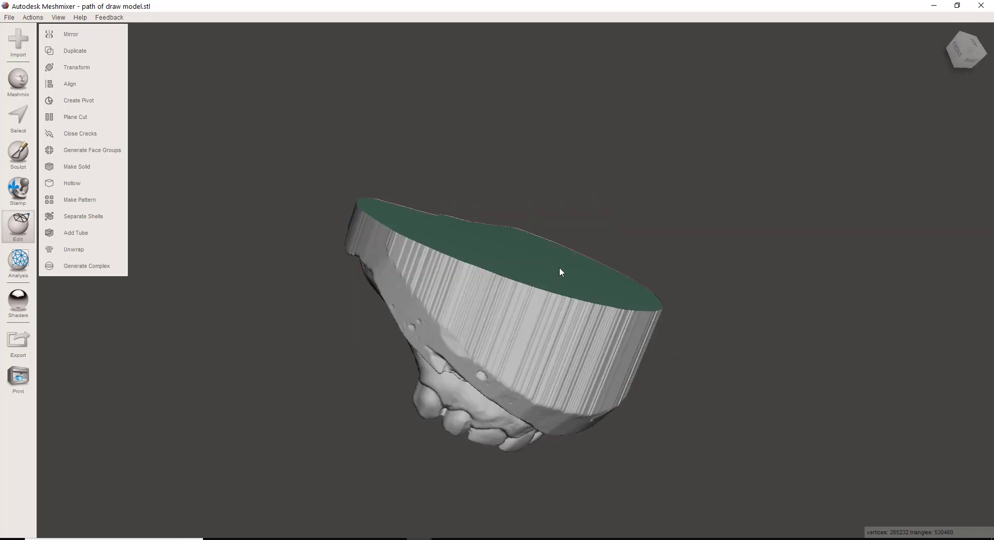
left_click_drag(559, 273, 519, 252)
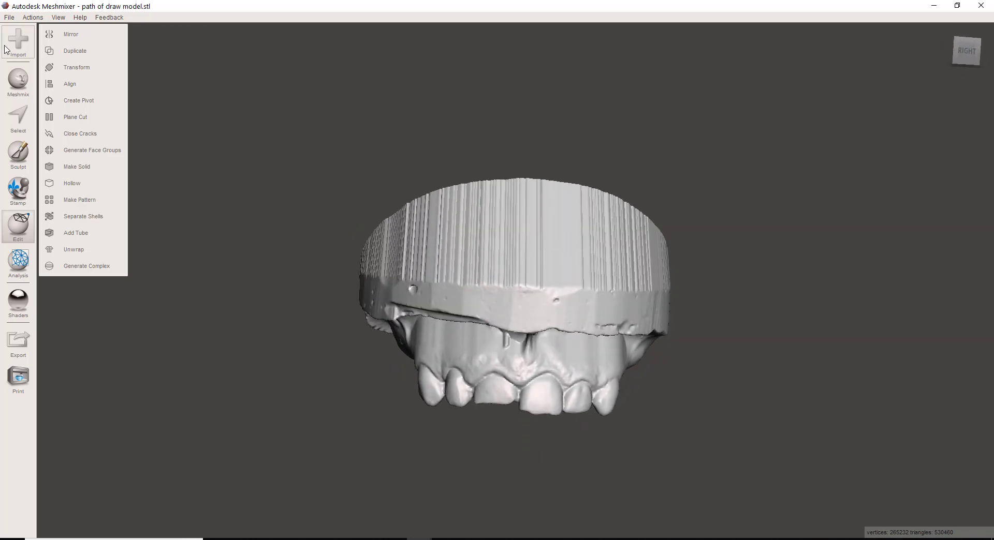
Append teeth.stl to the scene and hide the path of draw model
left_click(18, 42)
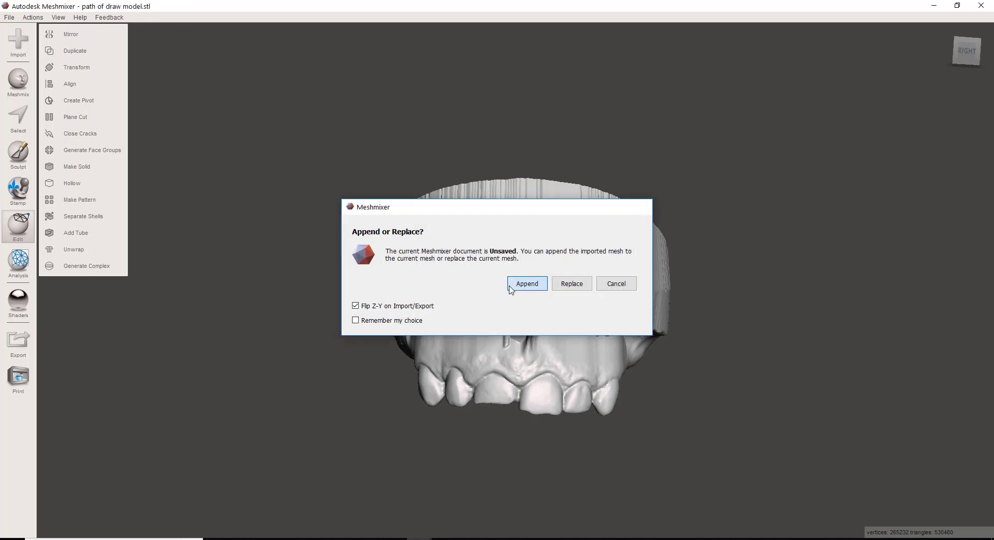
left_click(527, 283)
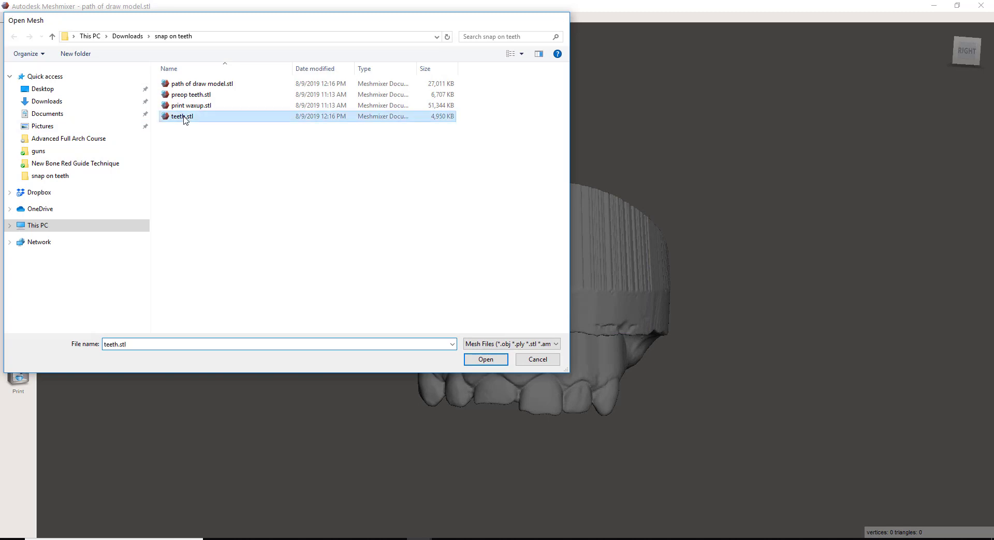
left_click(485, 359)
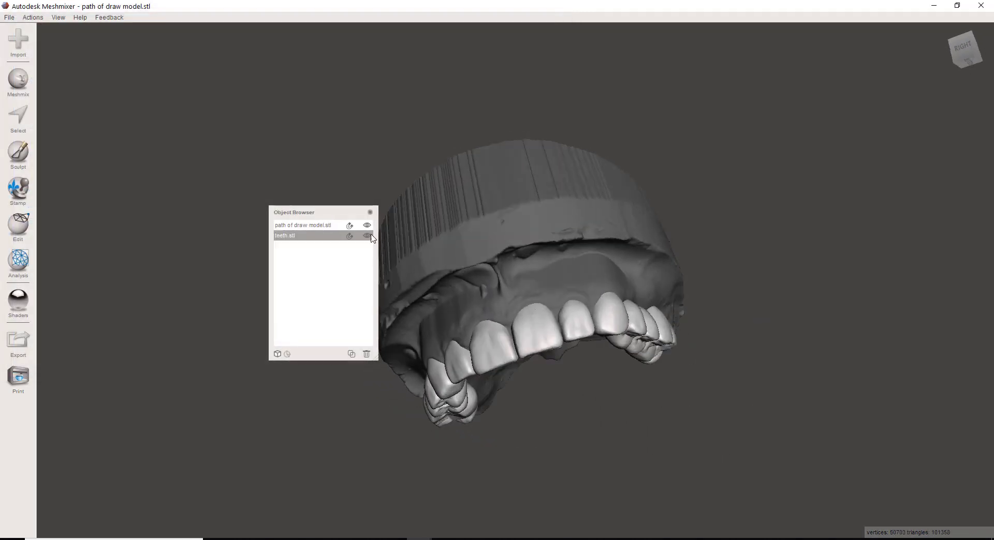
left_click(366, 226)
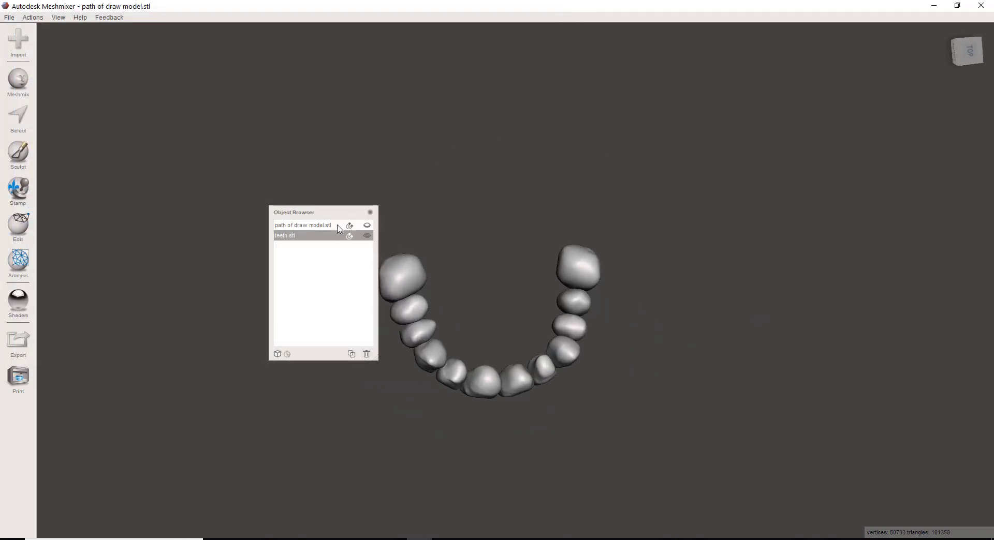
Move the Object Browser to the top right and orbit and zoom around the teeth arch
left_click_drag(293, 212, 736, 166)
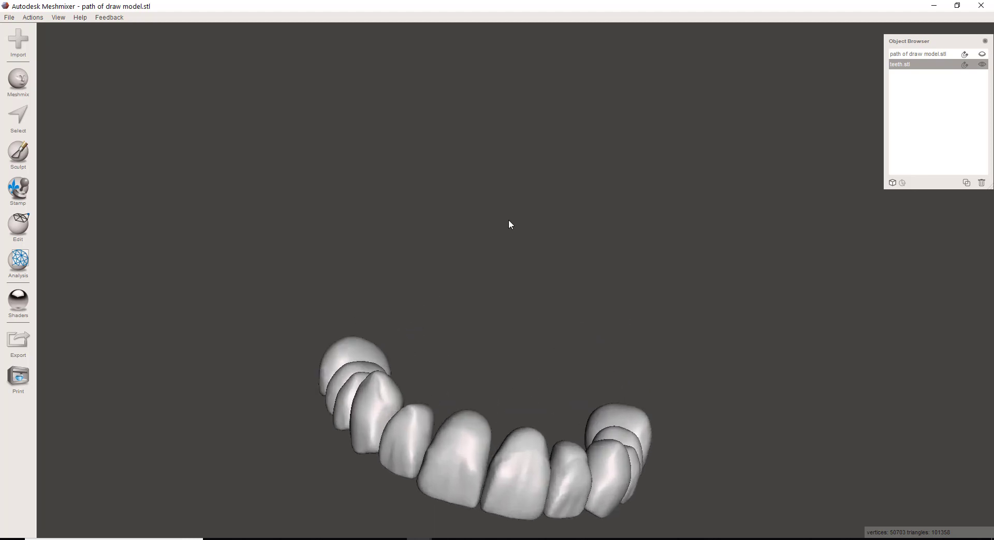
left_click_drag(511, 224, 317, 186)
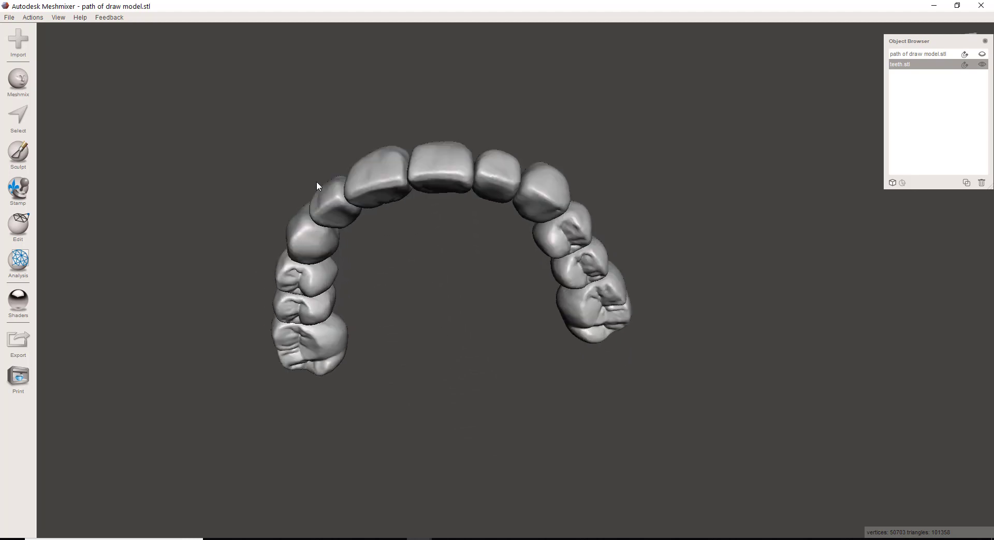
left_click_drag(317, 186, 343, 339)
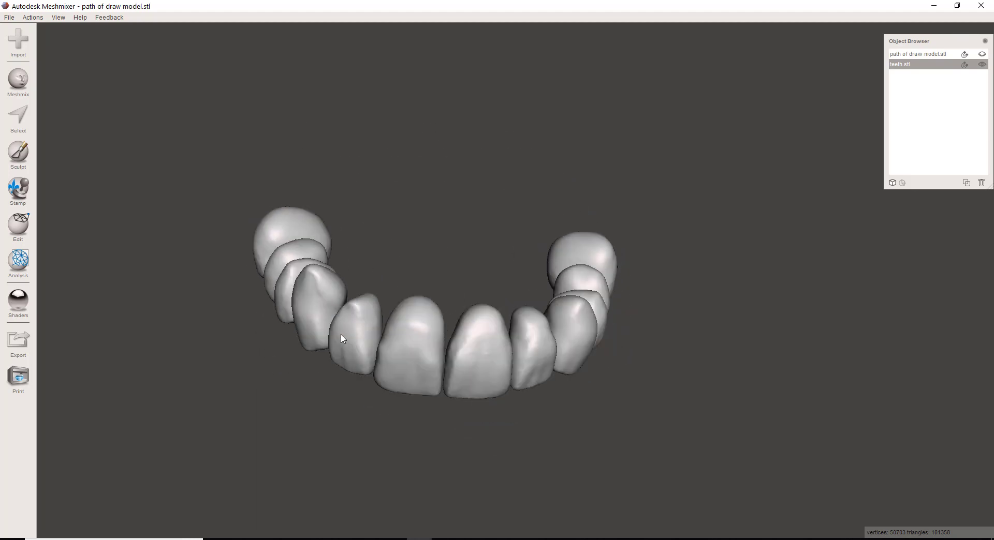
left_click_drag(342, 339, 383, 279)
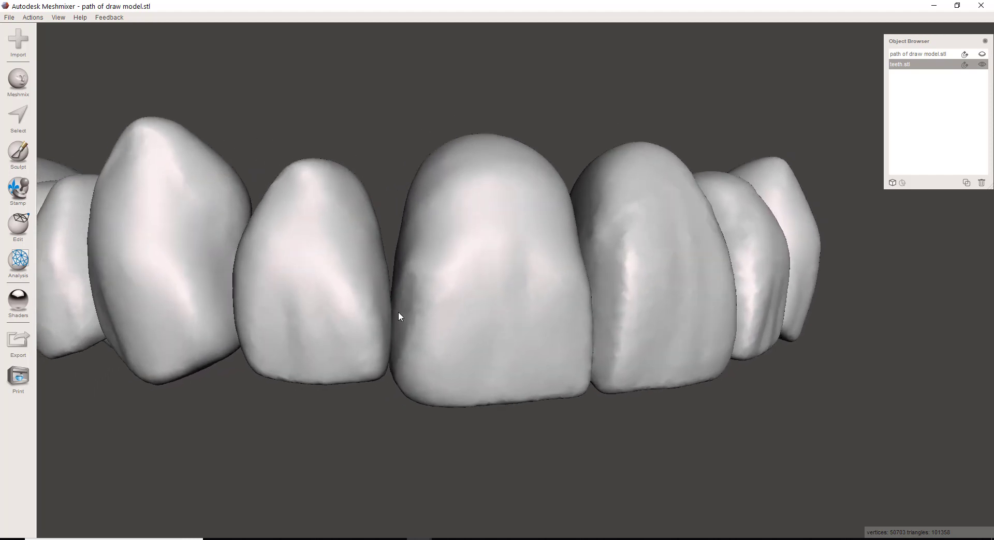
mouse_move(401, 312)
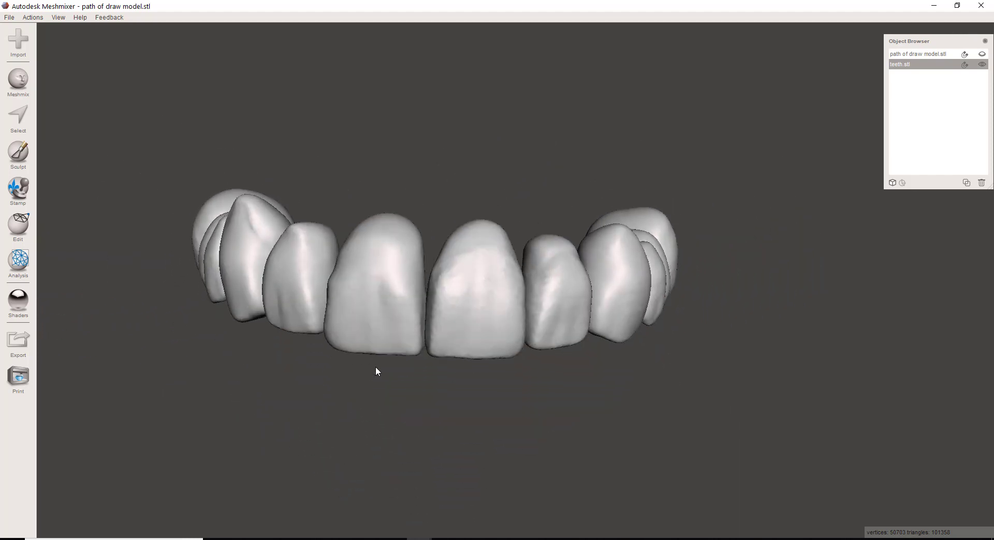
left_click_drag(377, 372, 386, 364)
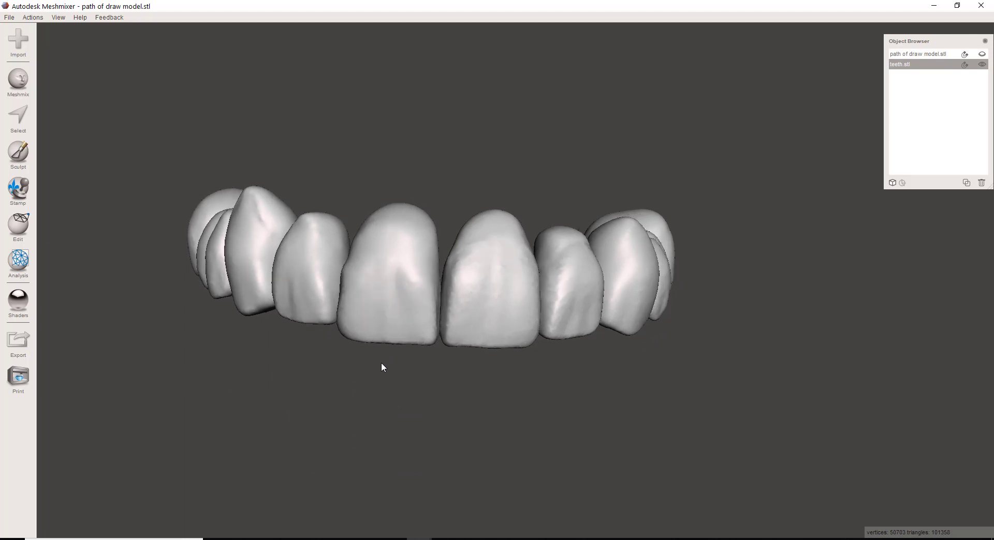
left_click(17, 117)
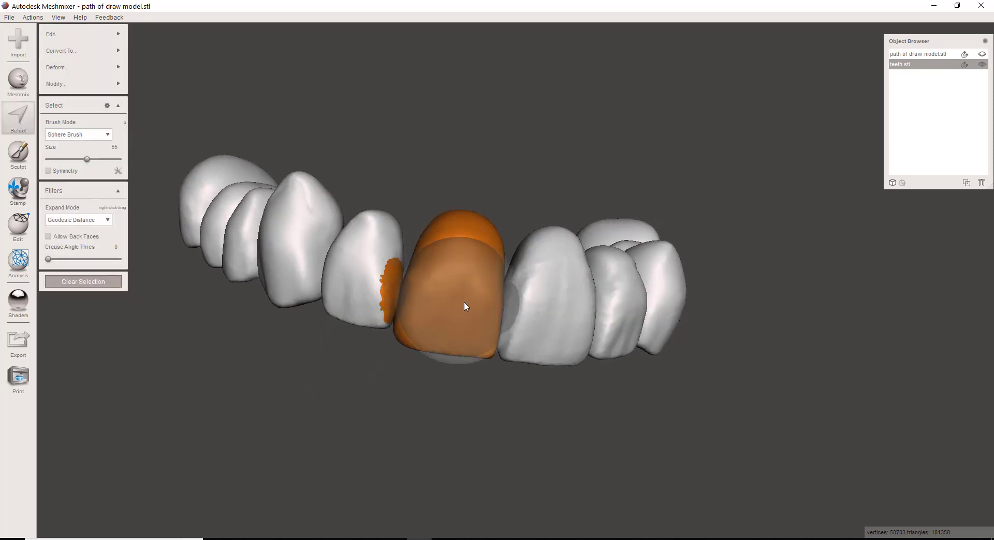
left_click_drag(466, 307, 434, 325)
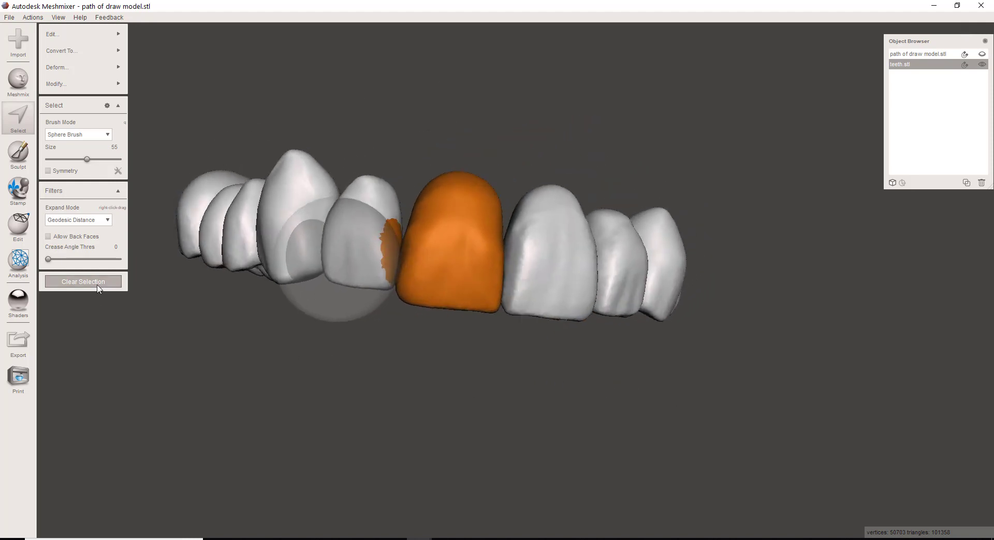
left_click(82, 281)
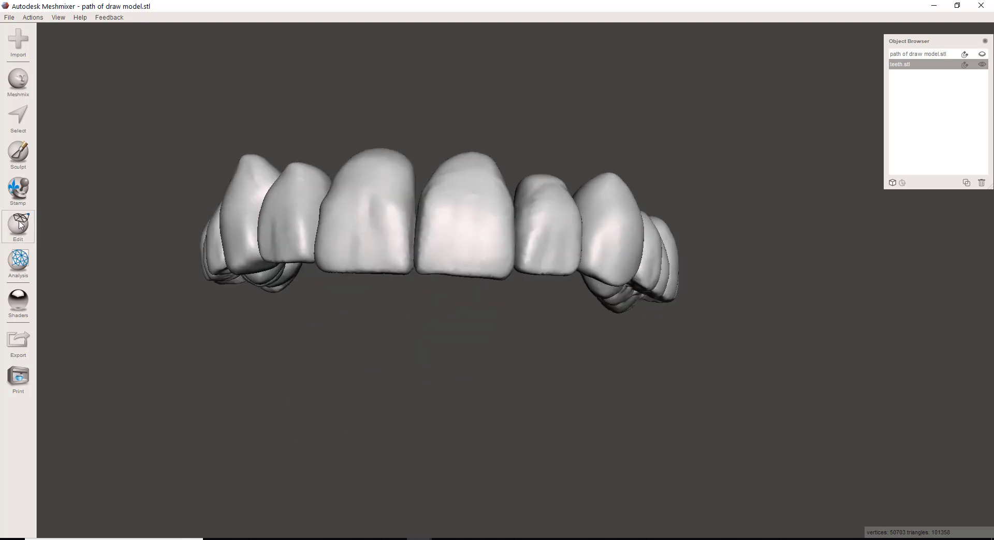
Start Make Solid on the teeth with Sharp Edge Preserve and solid accuracy 278
left_click(18, 227)
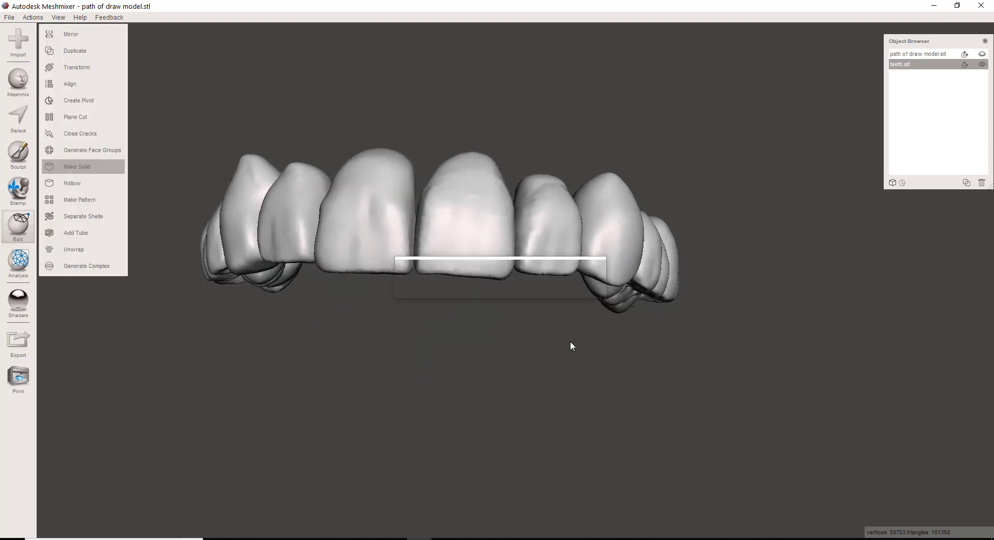
left_click(77, 167)
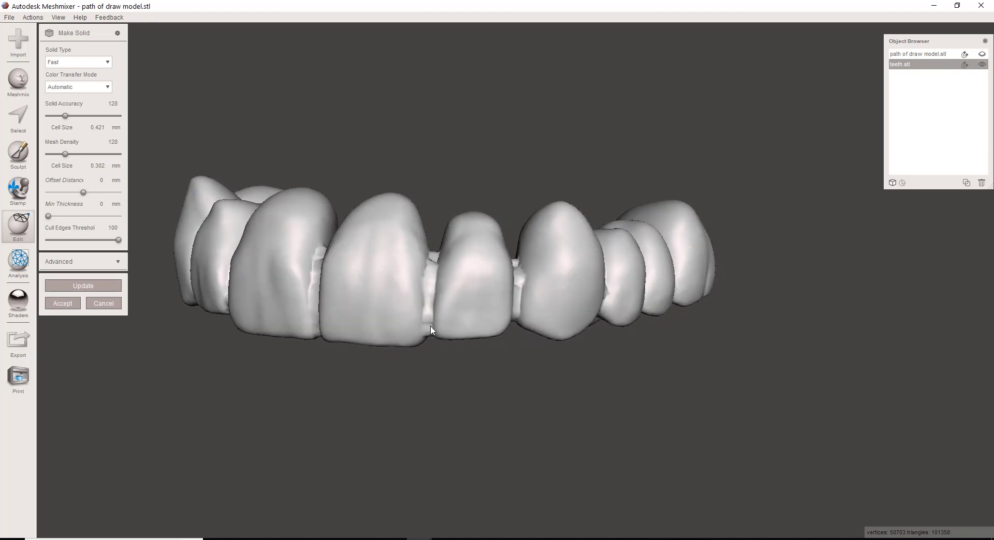
left_click_drag(431, 330, 494, 334)
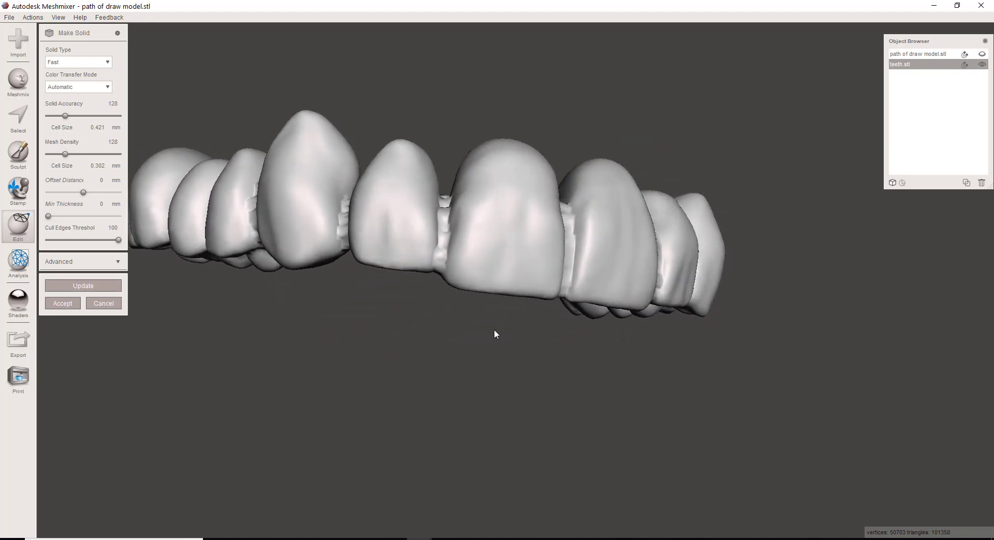
left_click_drag(494, 335, 460, 327)
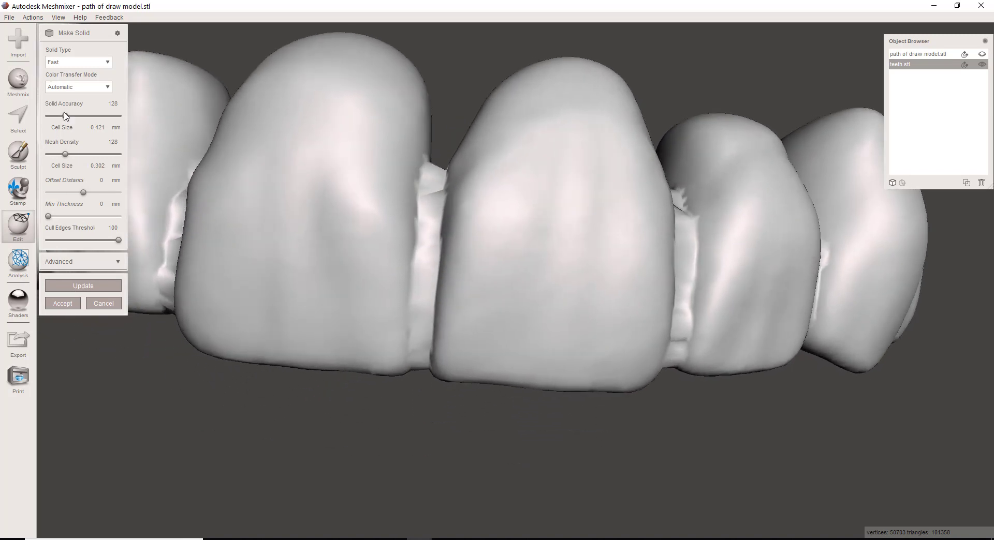
left_click(79, 62)
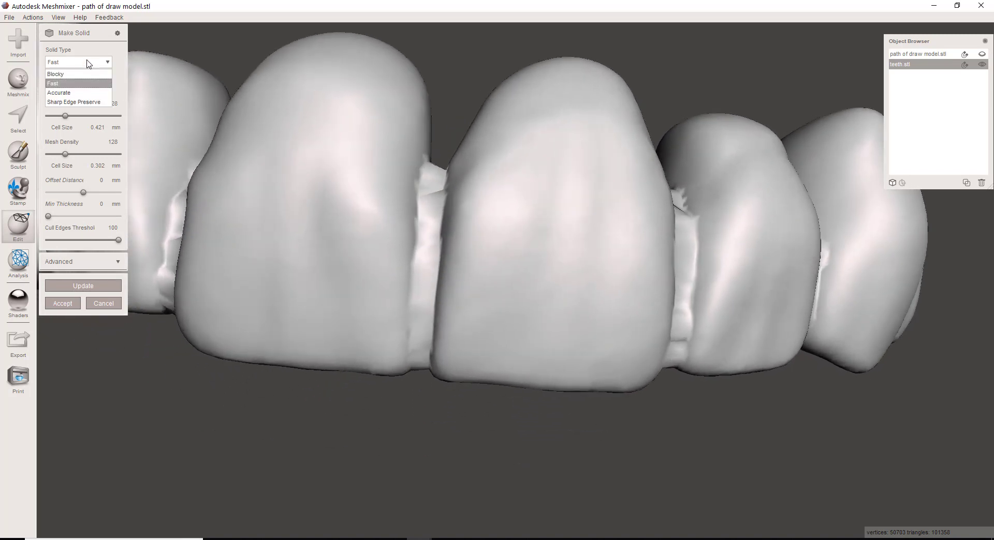
left_click(58, 92)
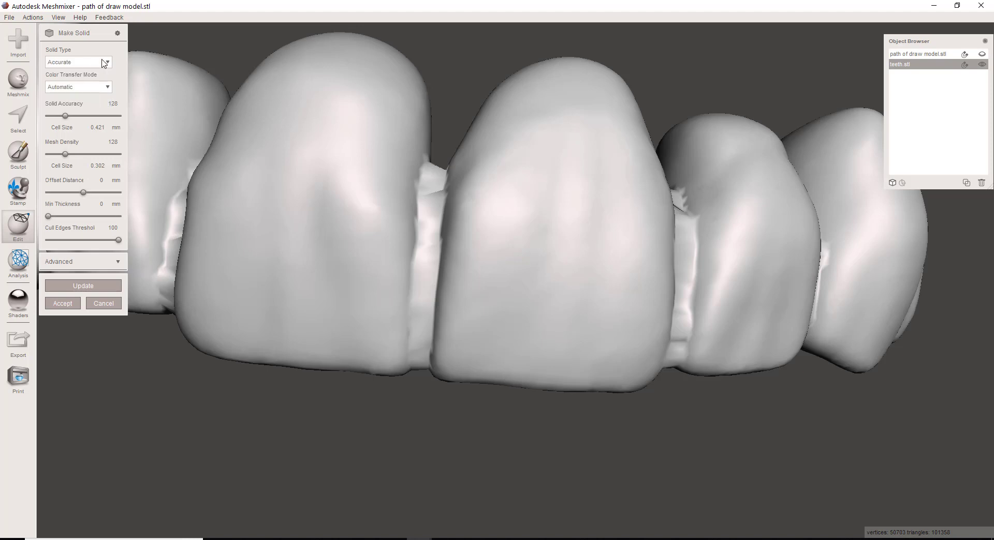
left_click(76, 62)
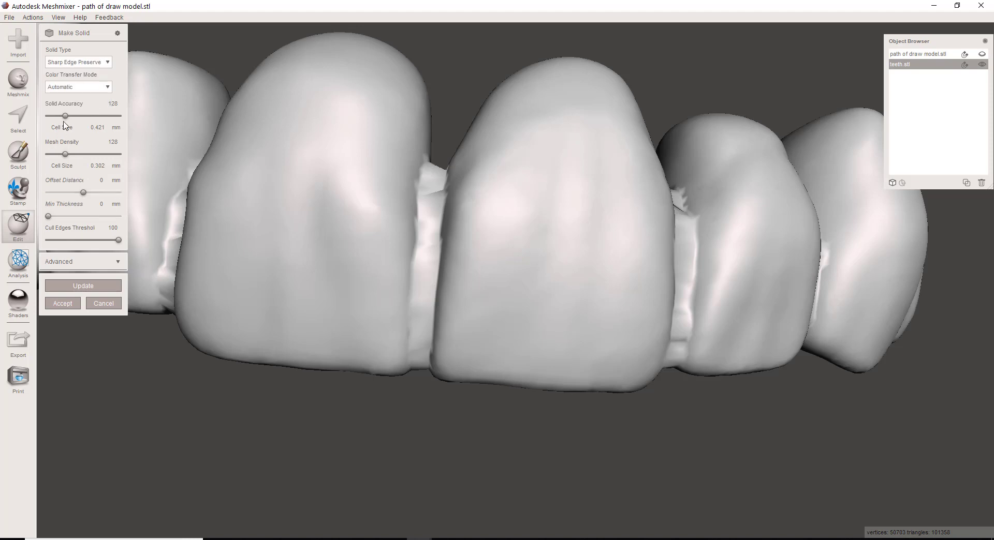
left_click_drag(63, 116, 84, 116)
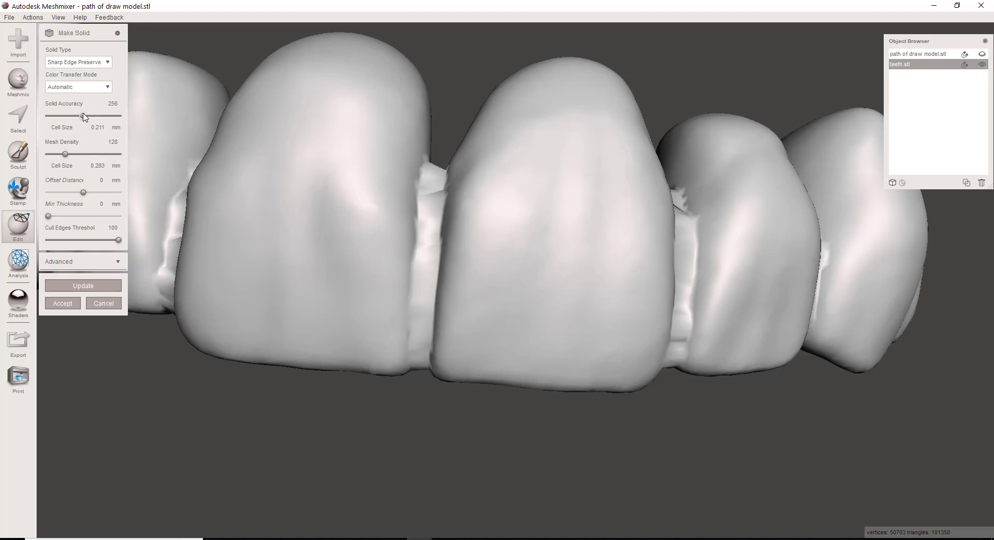
left_click_drag(84, 116, 91, 116)
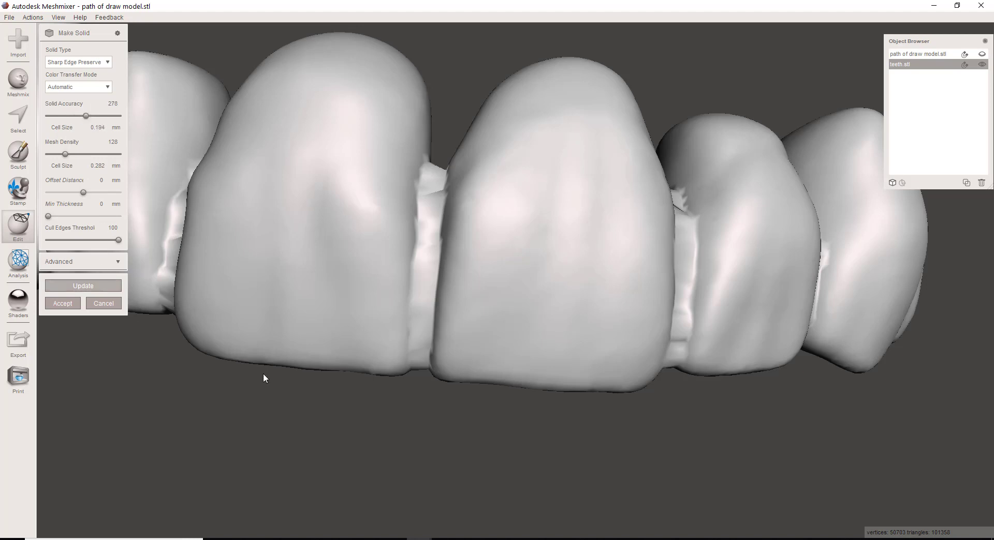
Update the solid preview, inspect it, and accept to create teeth.stl (solid)
left_click(62, 303)
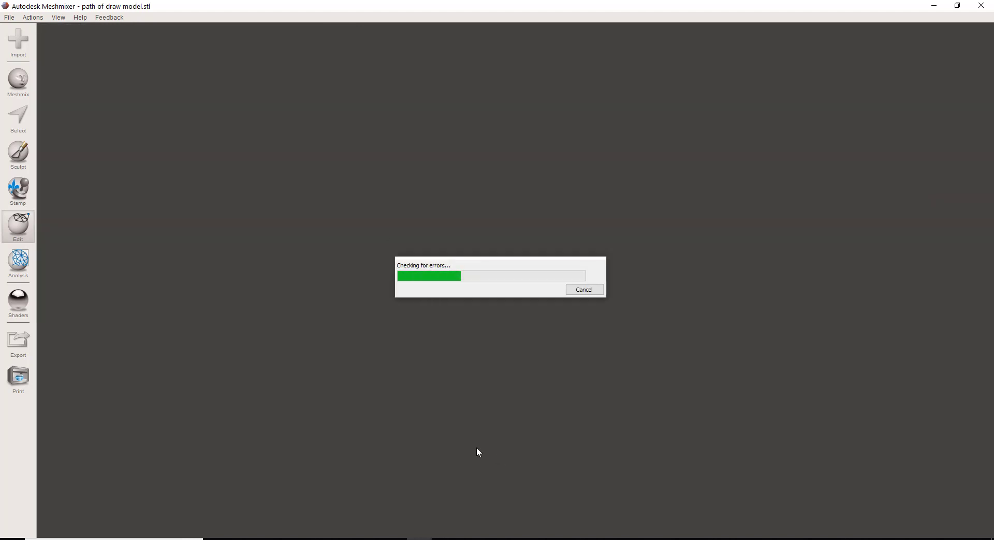
mouse_move(462, 449)
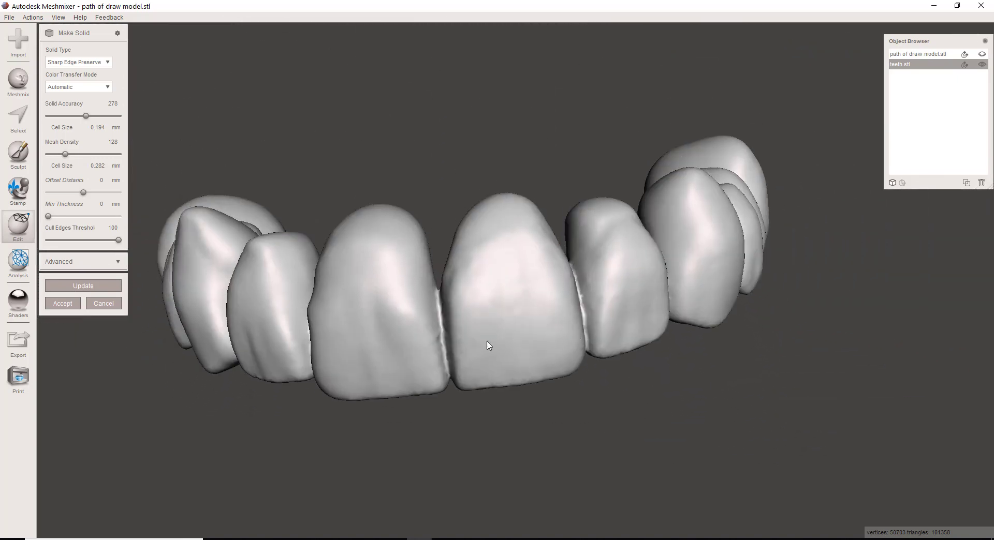
left_click_drag(488, 346, 525, 267)
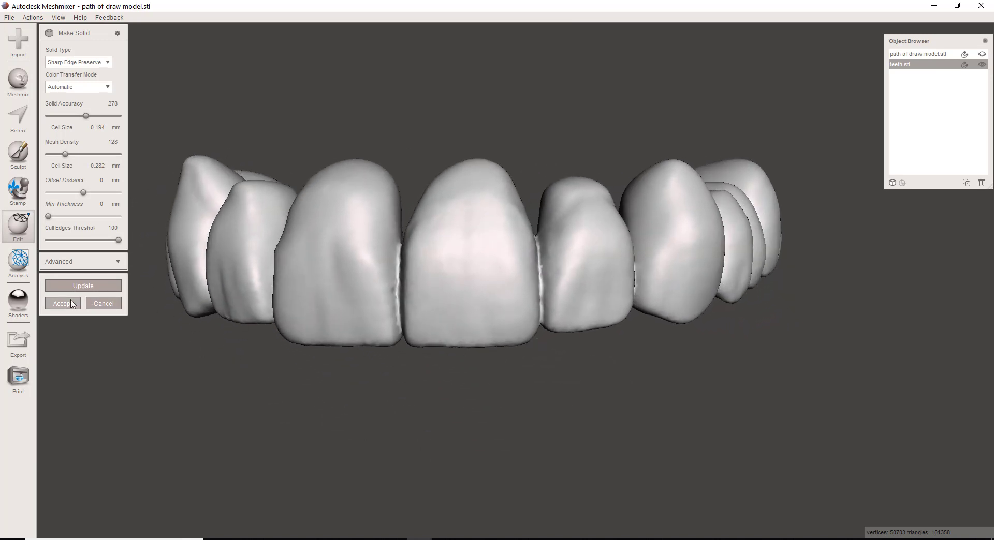
left_click(63, 303)
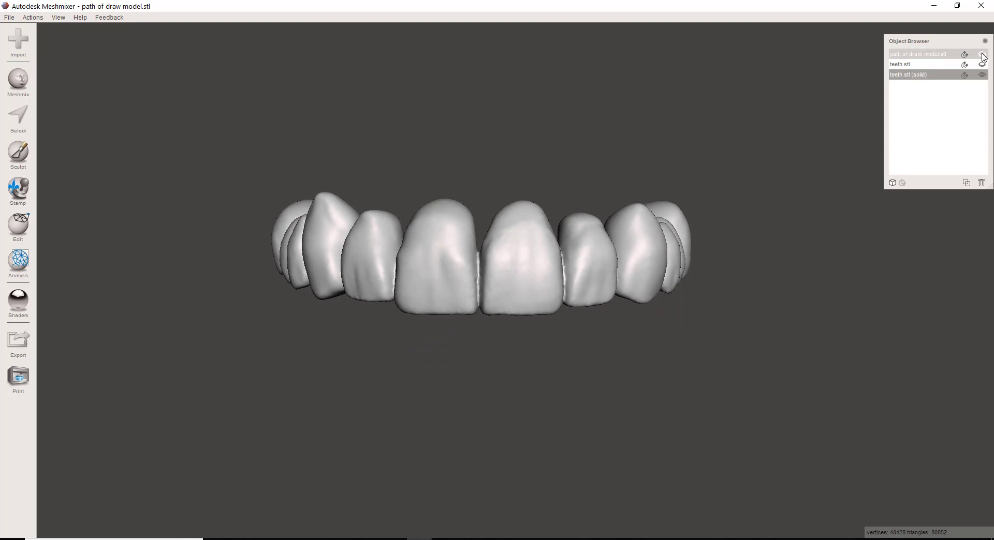
Hide teeth.stl (solid), keep path of draw model shown, and orbit around the front teeth
left_click(982, 54)
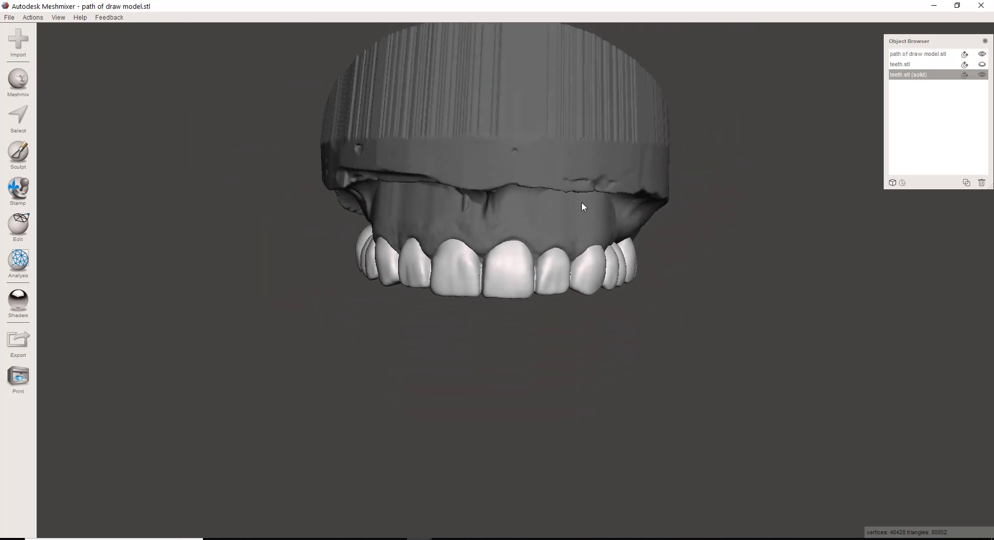
left_click_drag(583, 206, 465, 182)
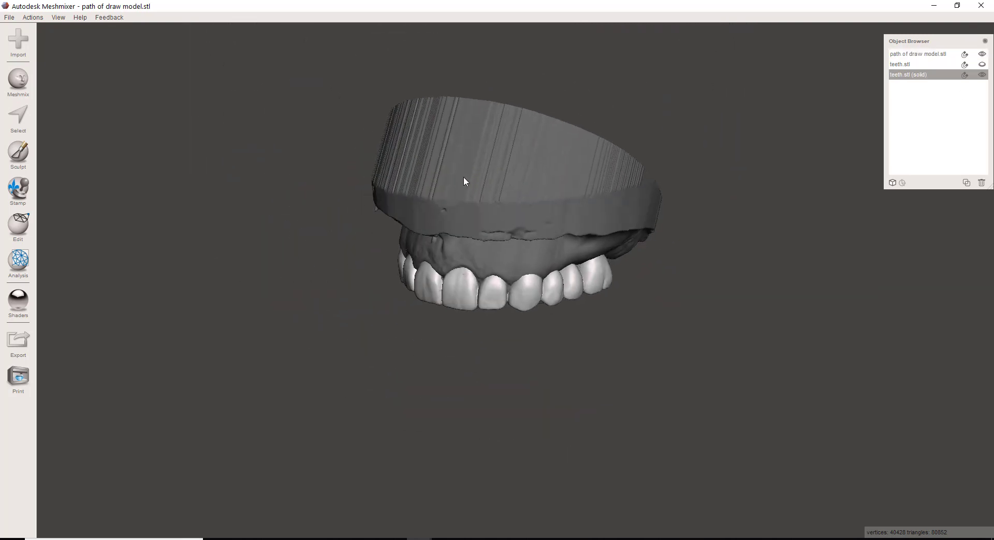
left_click(917, 53)
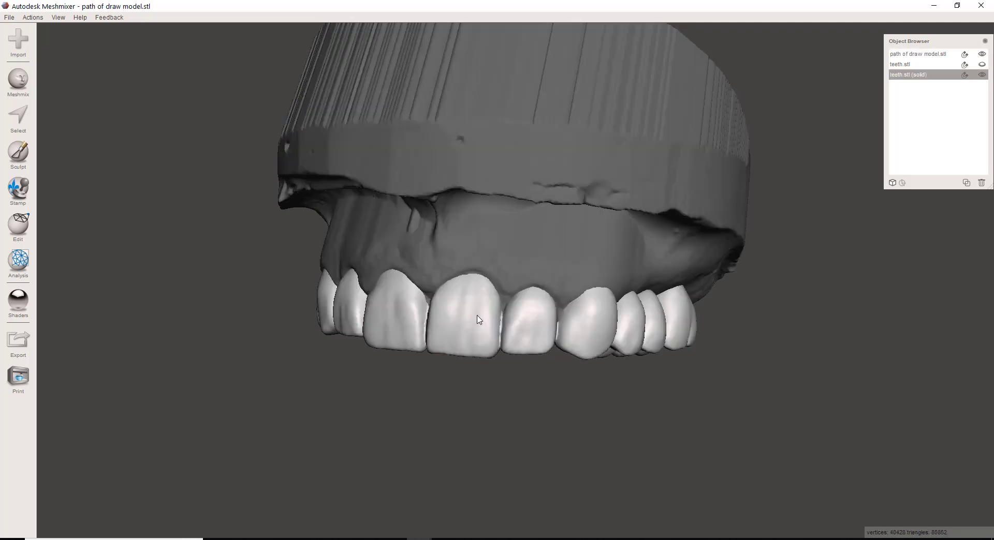
mouse_move(490, 297)
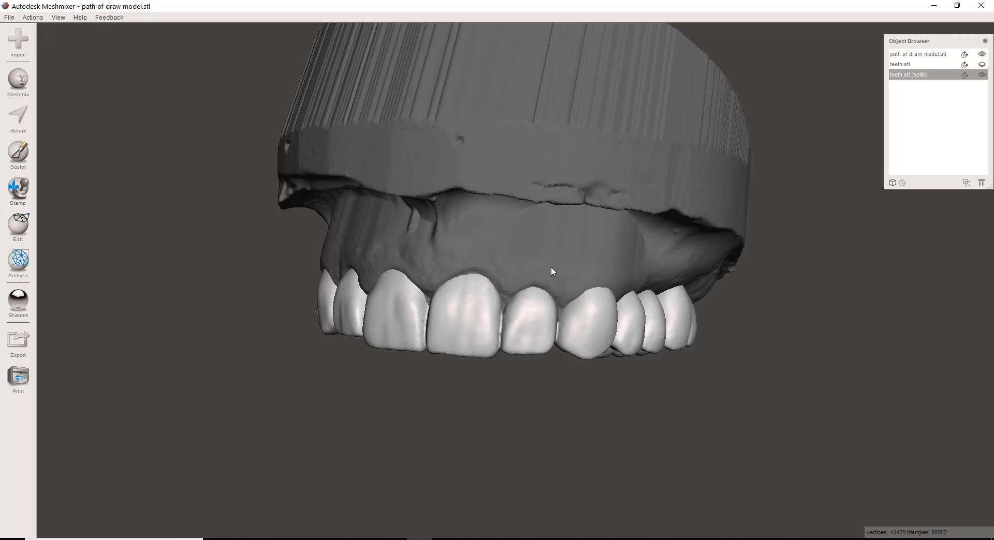
left_click_drag(551, 272, 488, 265)
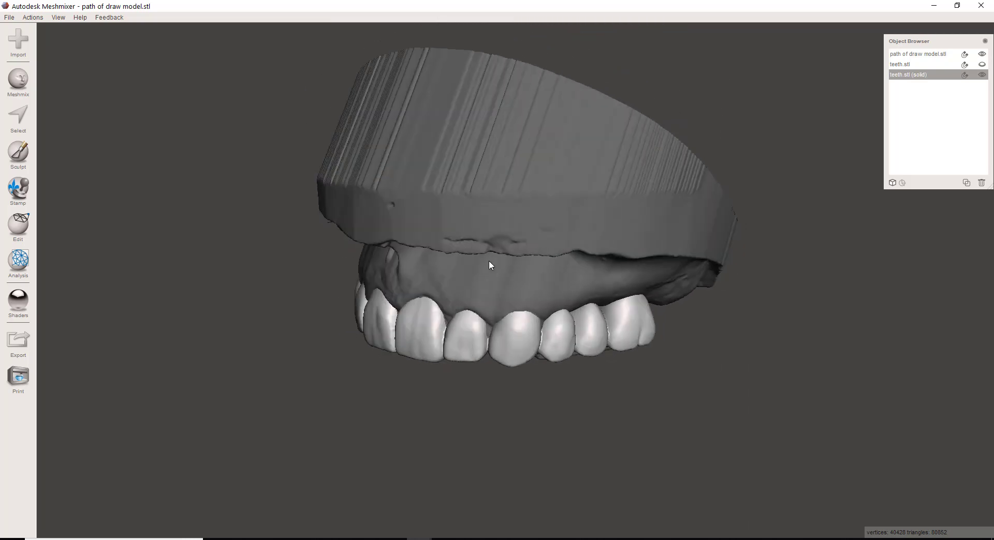
left_click_drag(489, 266, 503, 339)
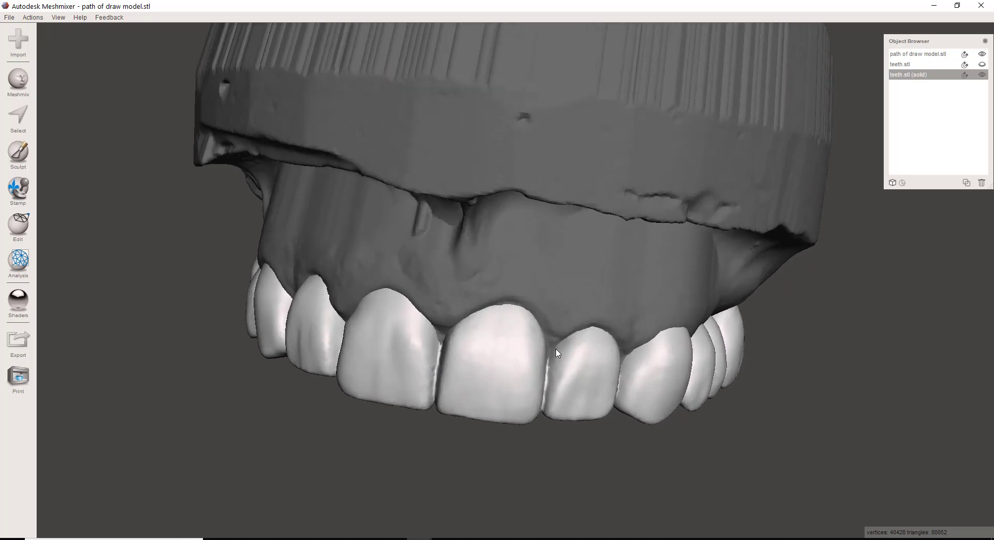
left_click_drag(556, 353, 500, 401)
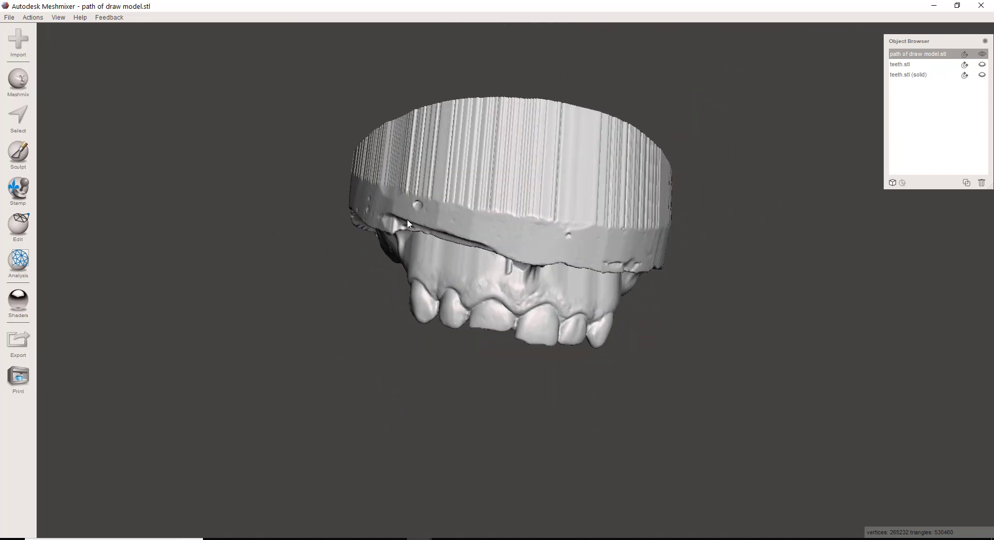
Select the whole path of draw model and preview an Offset with 0.1 mm distance
left_click(18, 117)
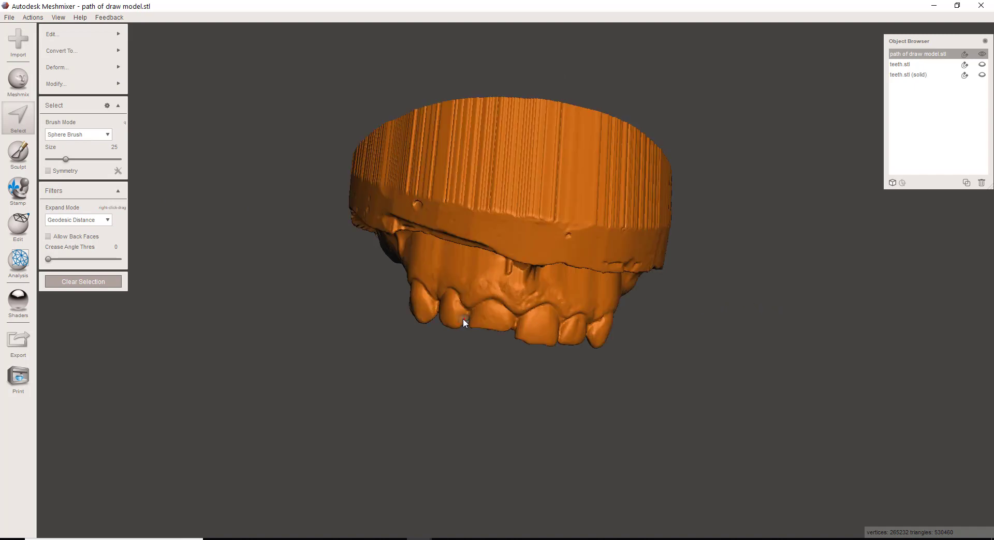
left_click(70, 34)
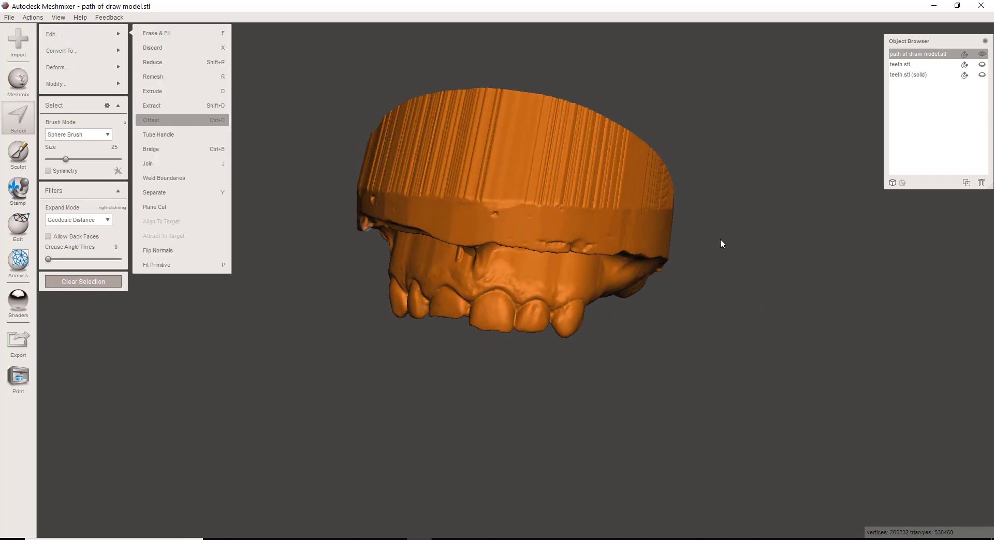
left_click(152, 120)
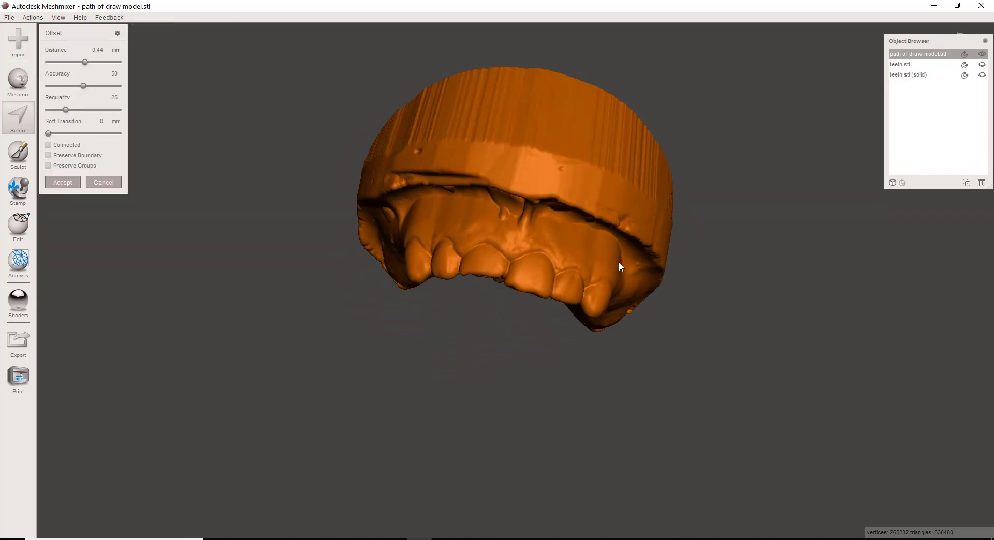
left_click_drag(620, 266, 589, 316)
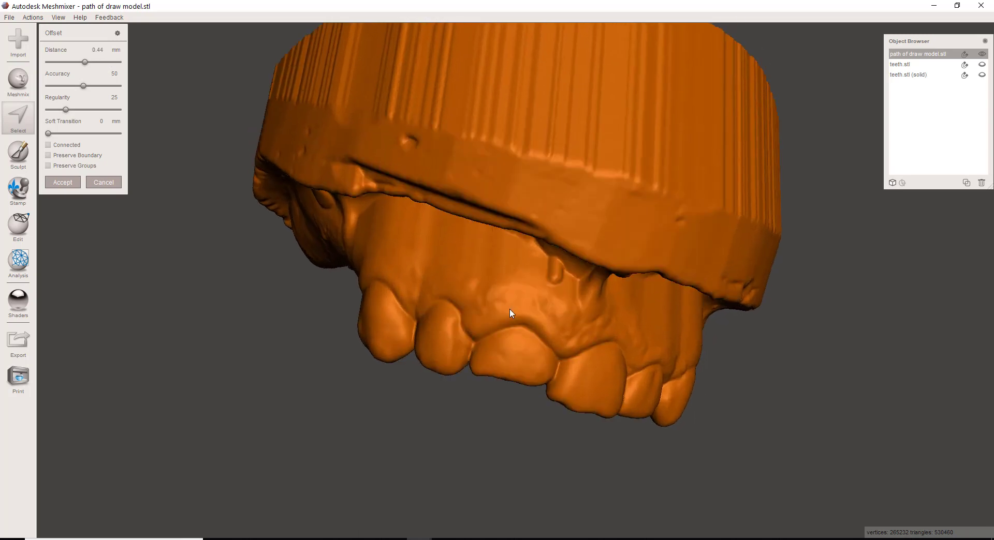
left_click_drag(512, 313, 599, 222)
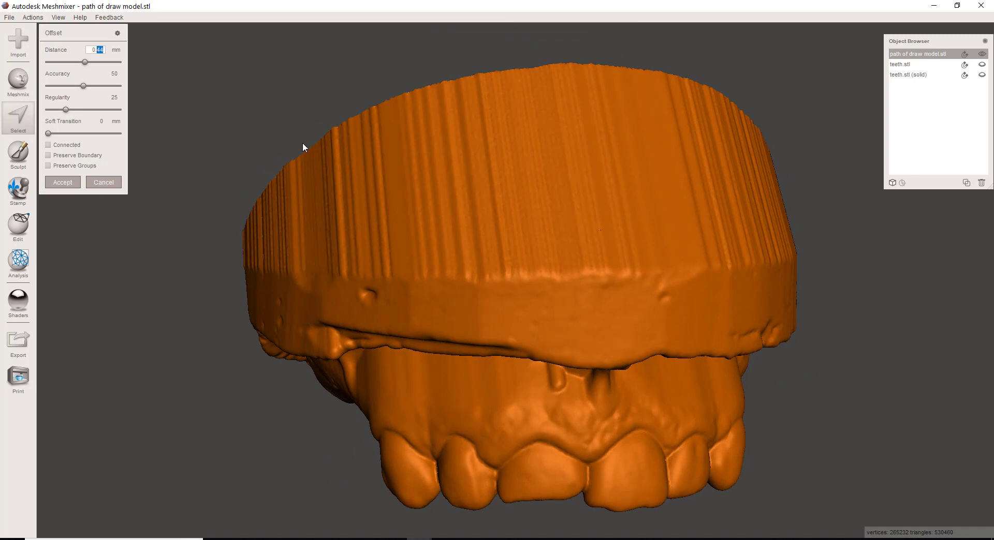
mouse_move(329, 307)
type("0.1")
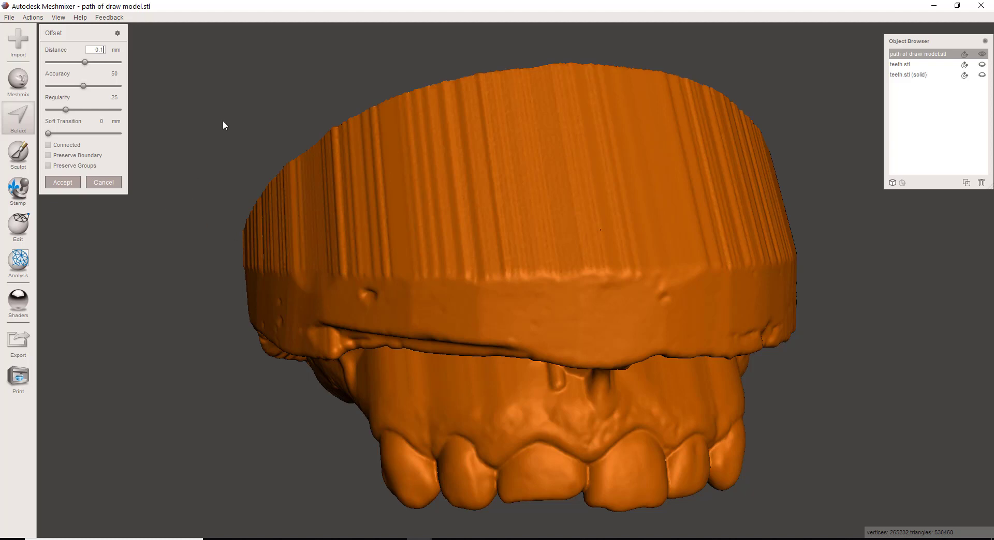
left_click(62, 182)
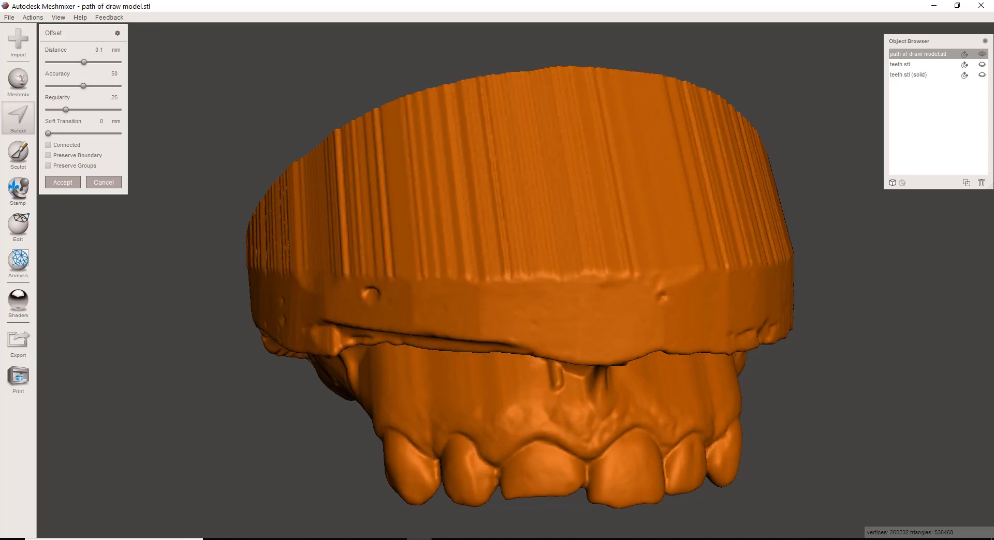
mouse_move(616, 297)
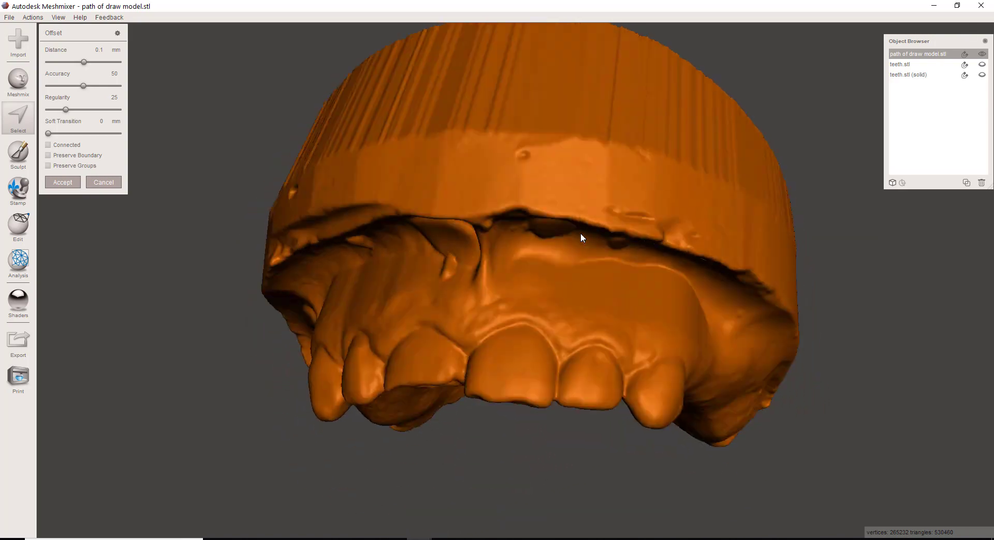
left_click_drag(582, 238, 565, 236)
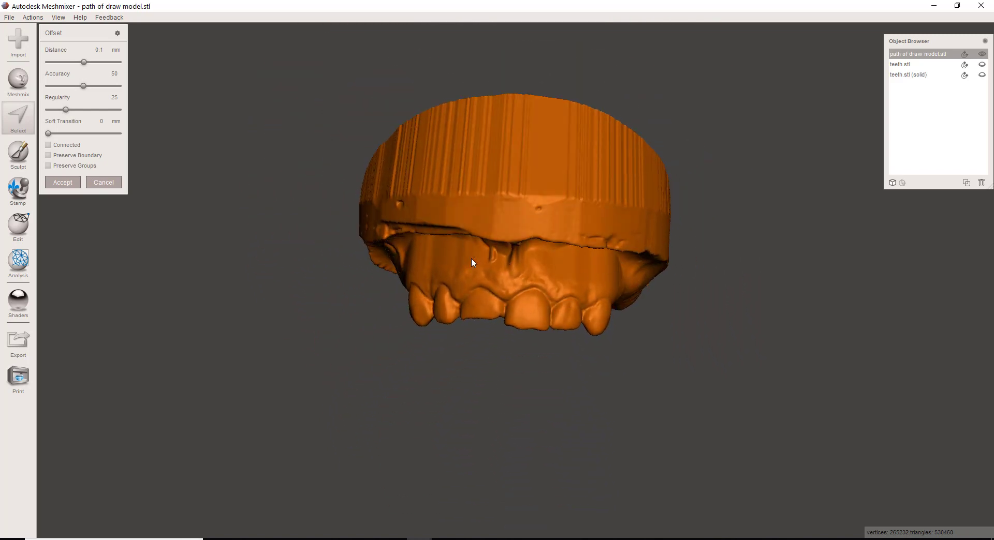
left_click_drag(472, 263, 539, 289)
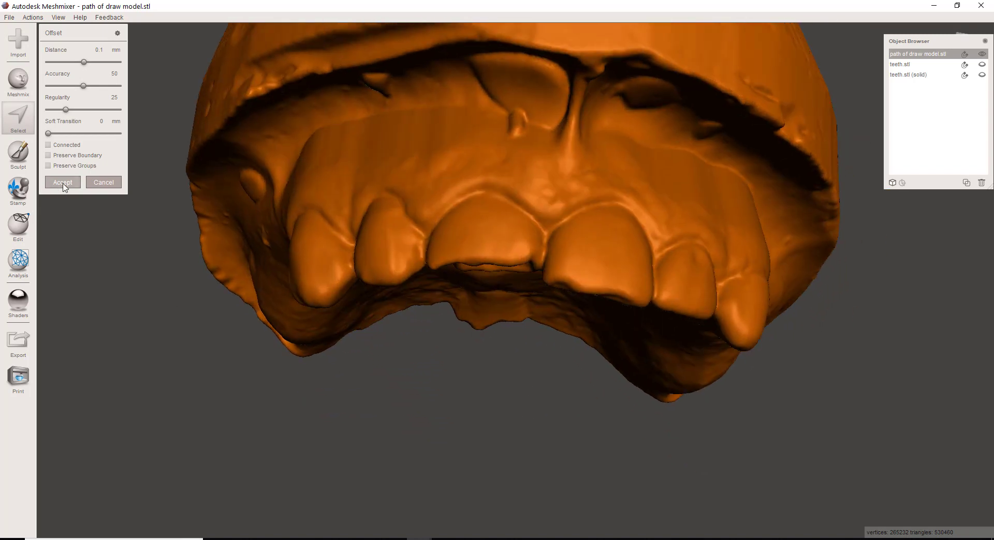
Accept the 0.1 mm offset, inspect the result, and select the model's flat top surface
left_click(62, 182)
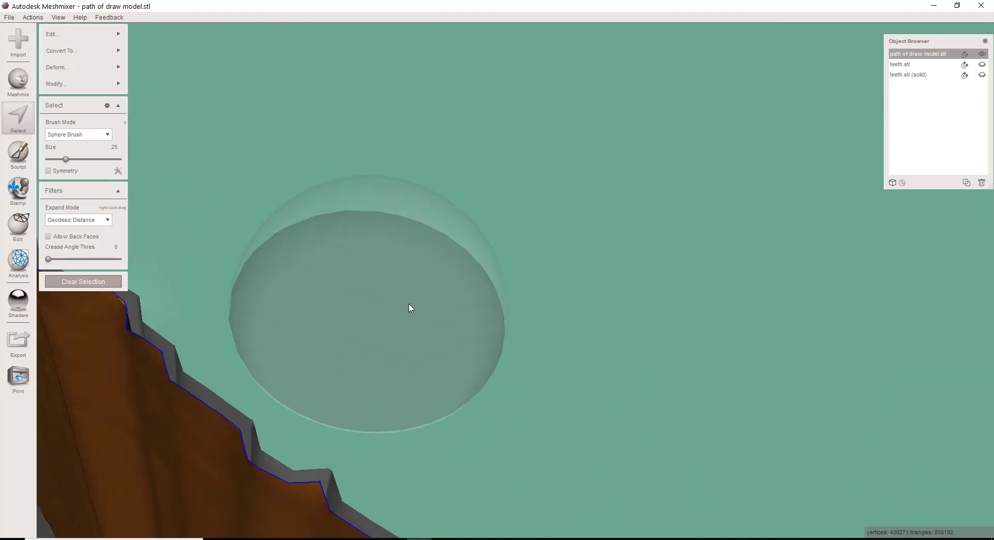
left_click_drag(408, 309, 625, 258)
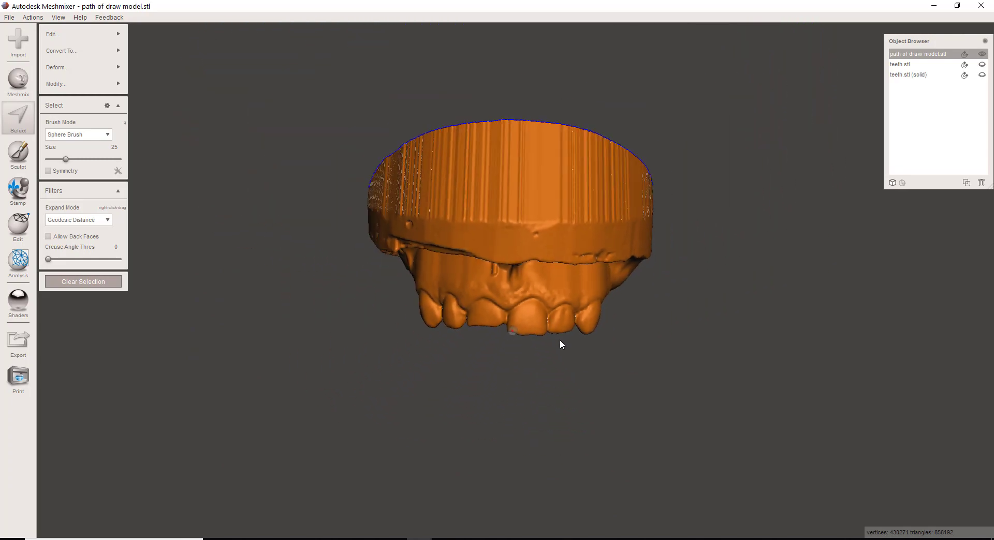
left_click_drag(560, 345, 486, 482)
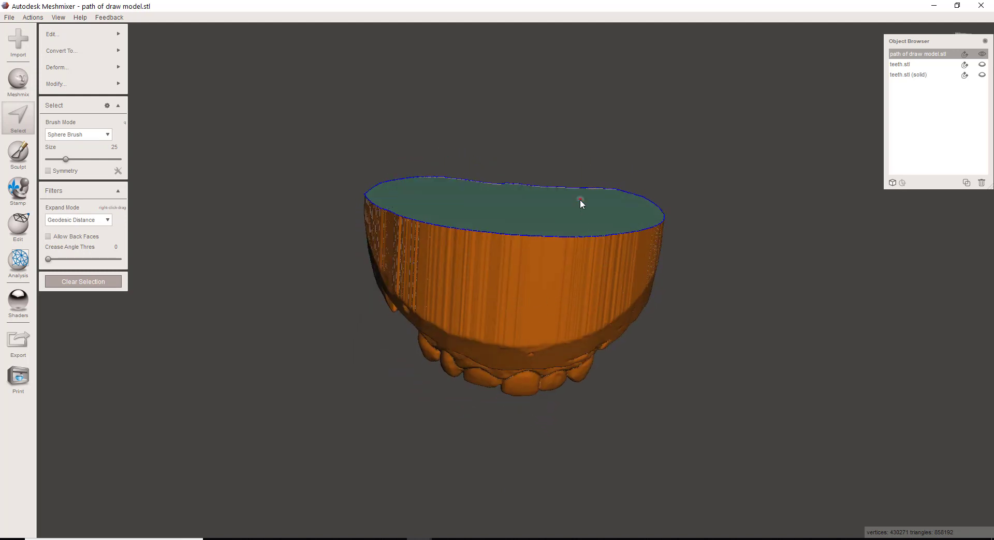
left_click(82, 83)
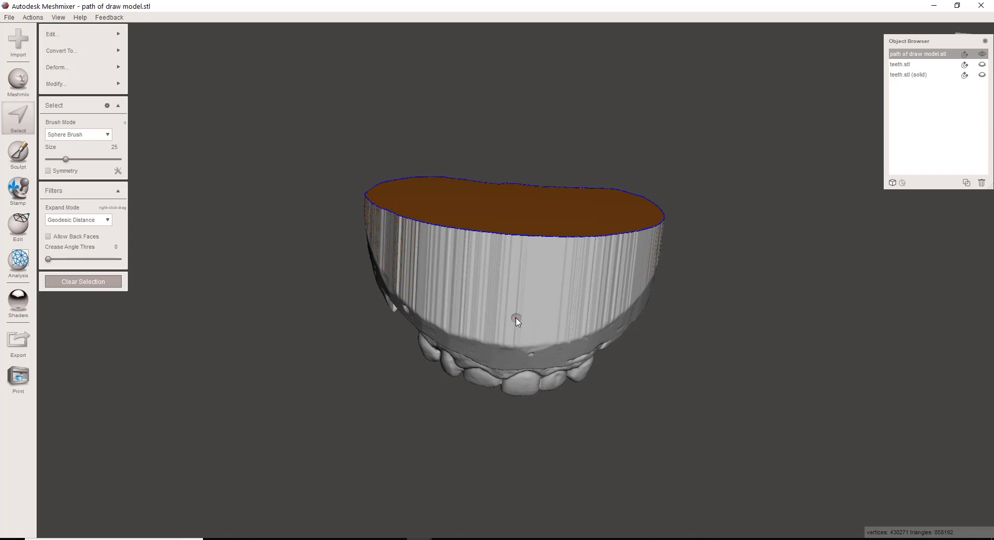
mouse_move(399, 225)
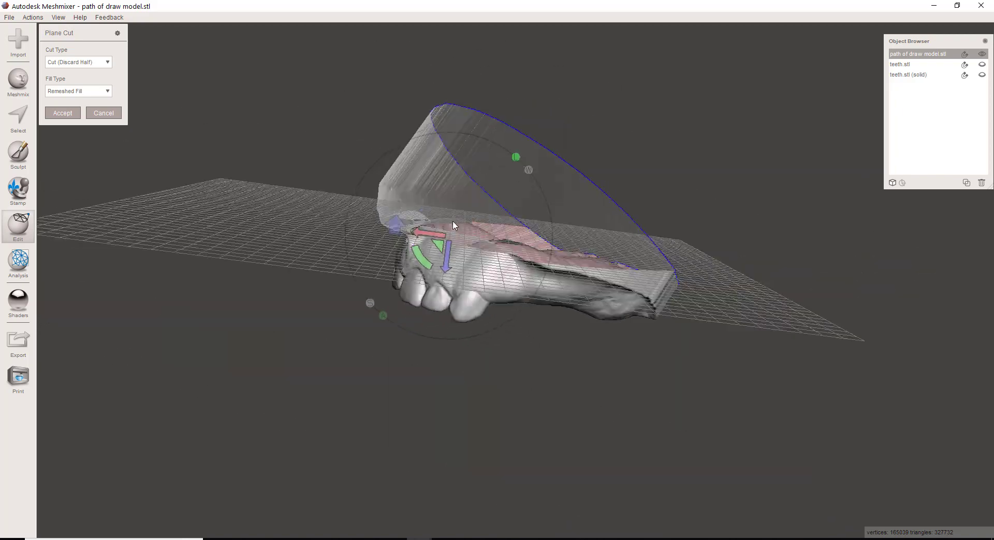
Position the cutting plane across the tall base and discard the upper portion
left_click_drag(454, 226, 601, 234)
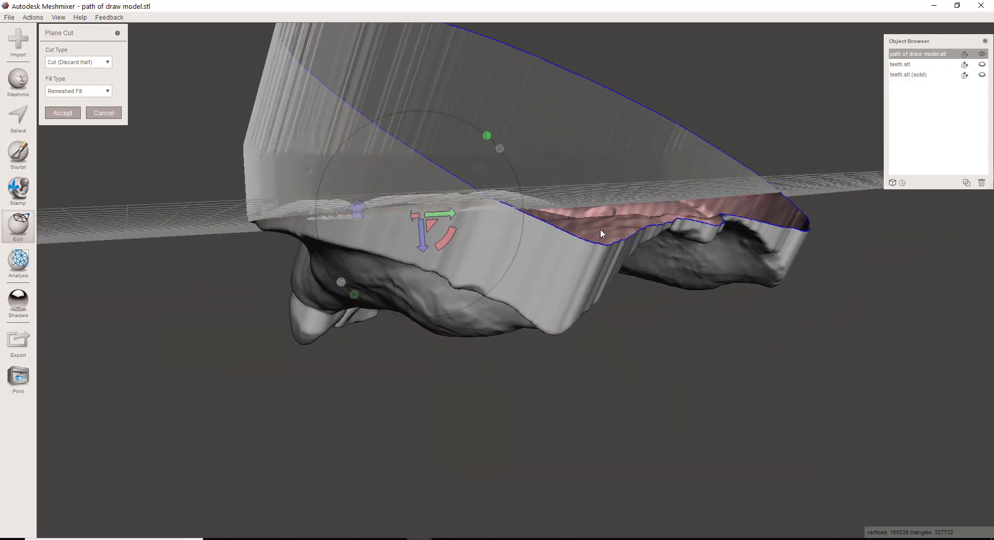
left_click_drag(601, 234, 499, 331)
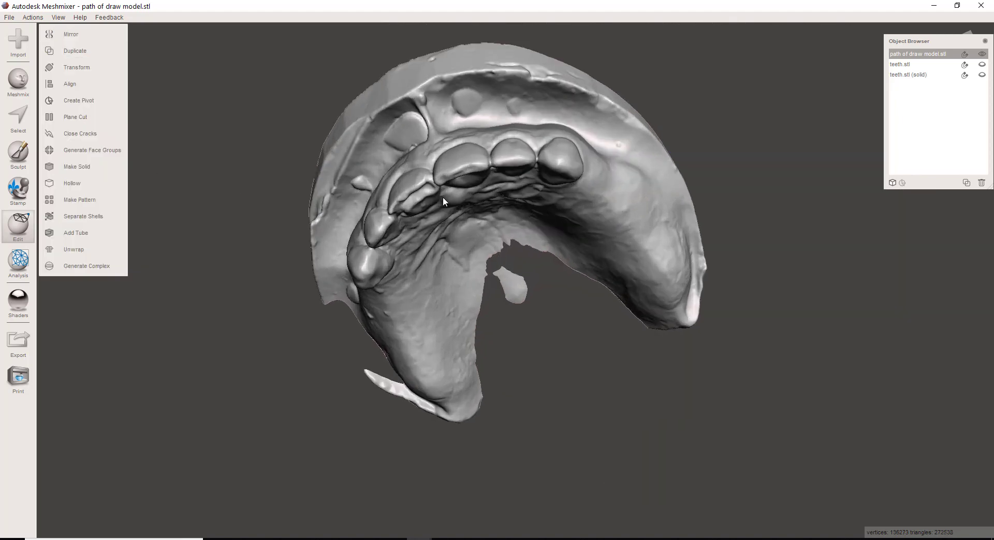
left_click_drag(443, 201, 542, 274)
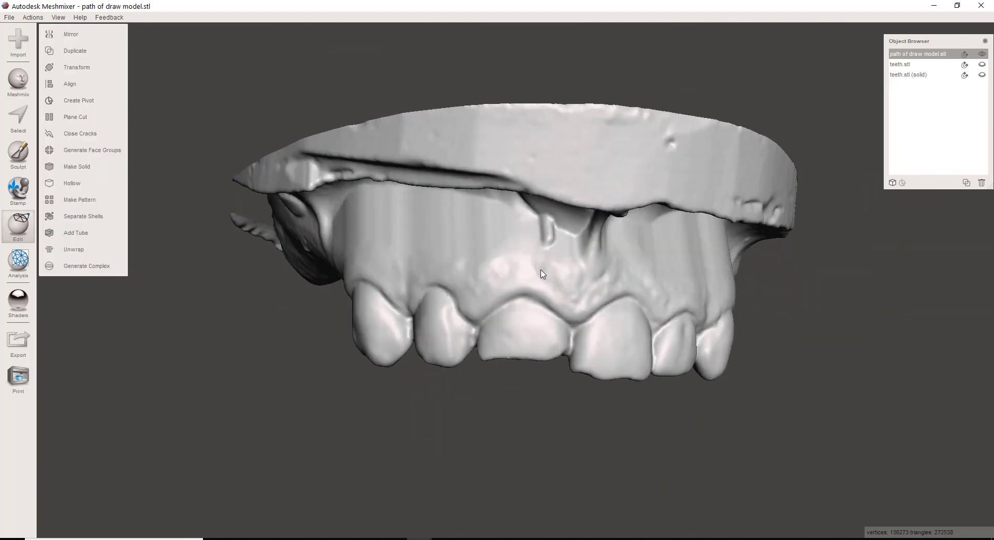
Orbit to the solid teeth and zoom in on the hole in the front tooth
left_click_drag(542, 274, 702, 253)
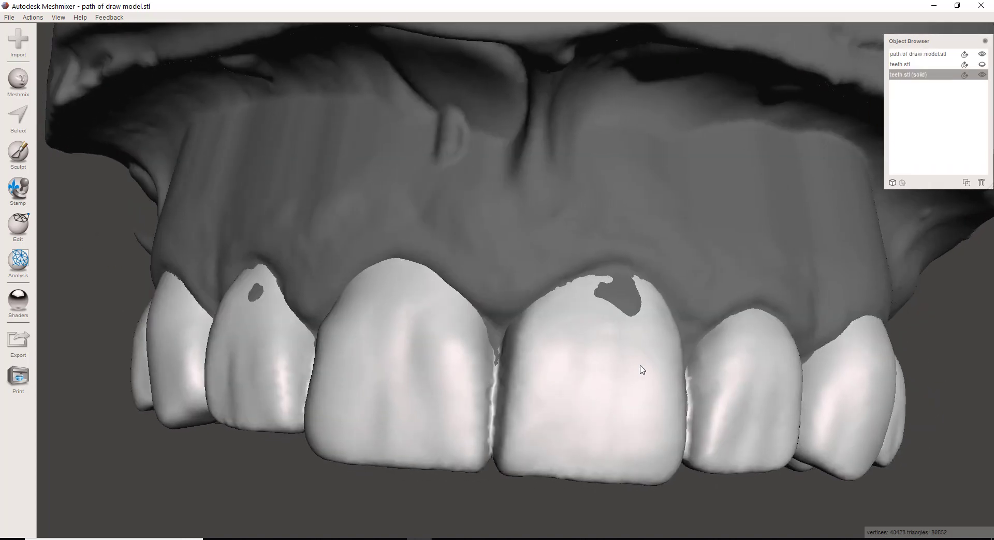
left_click_drag(642, 370, 628, 277)
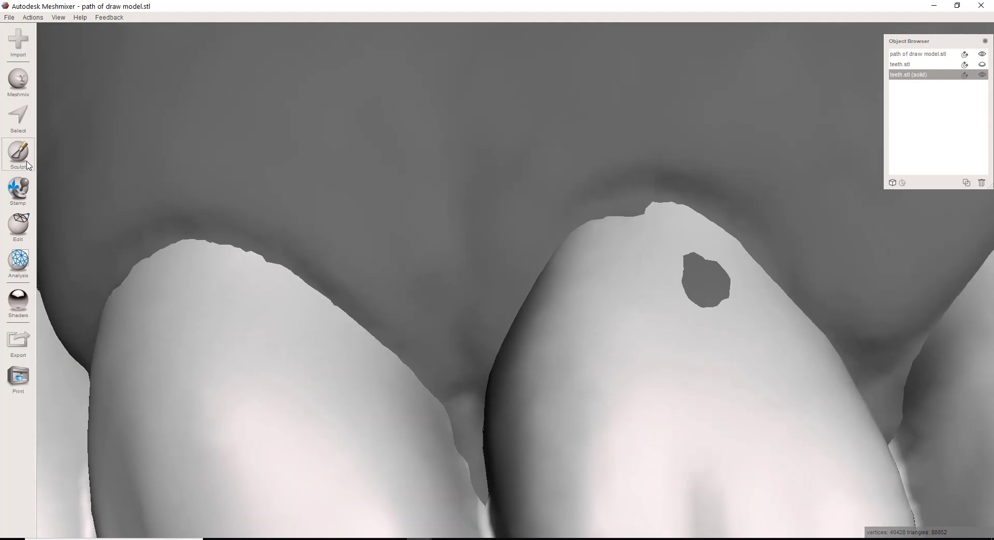
Sculpt over the front incisor's holes with a volume brush, then check the biting surfaces
left_click(17, 154)
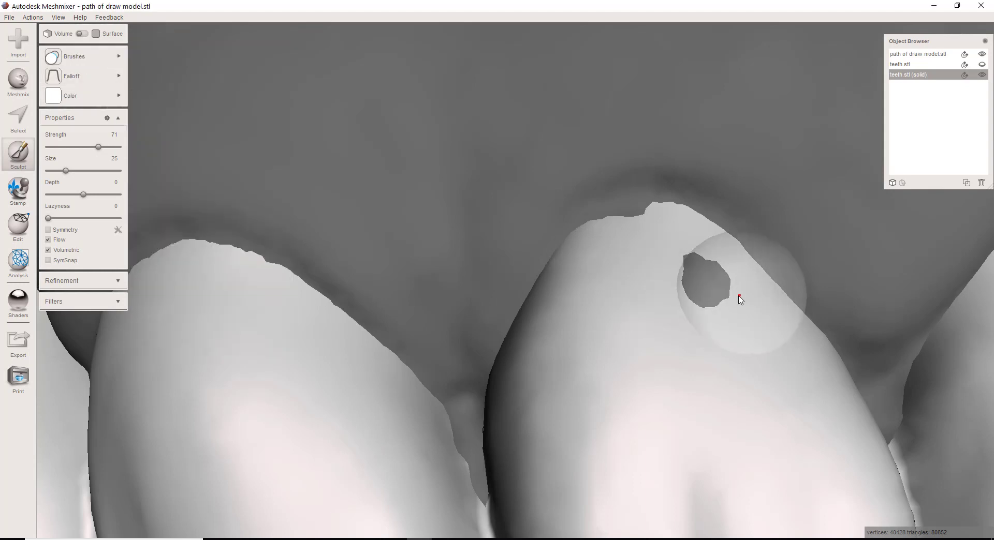
left_click_drag(97, 146, 118, 147)
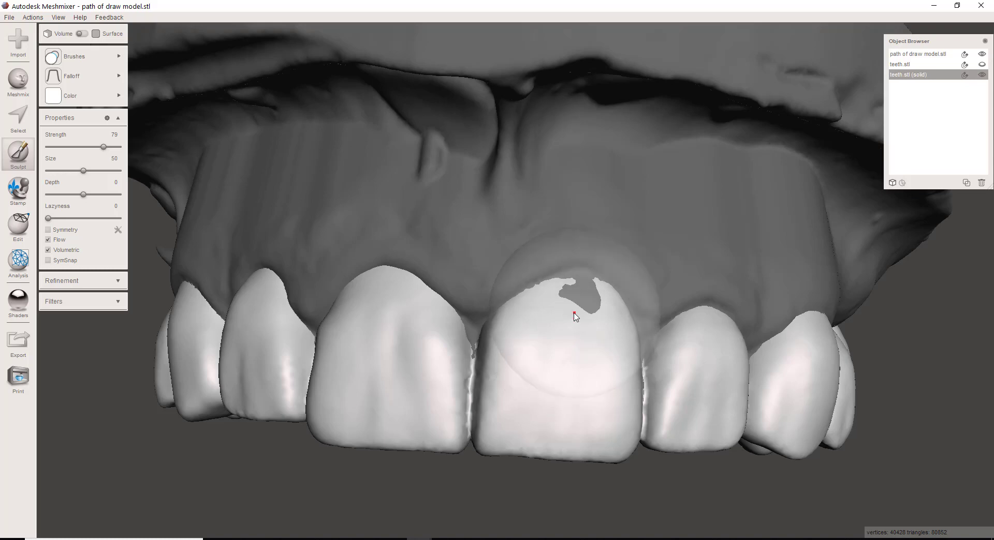
left_click_drag(570, 316, 498, 253)
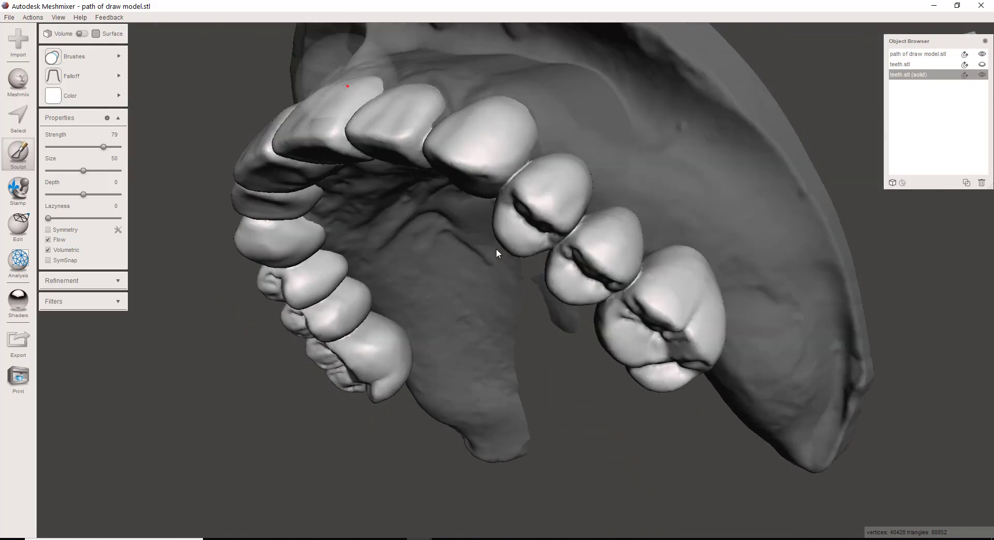
left_click_drag(497, 254, 547, 196)
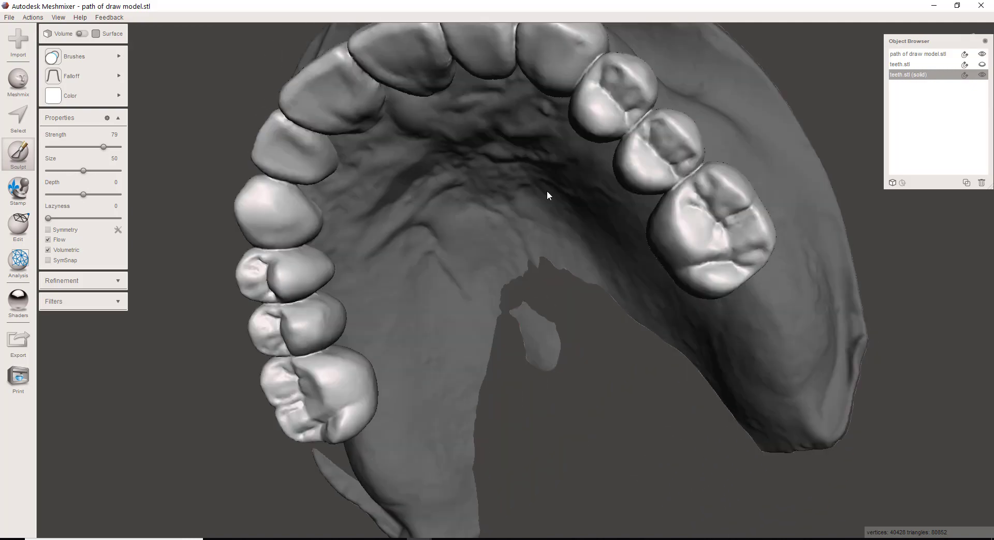
left_click_drag(548, 196, 659, 24)
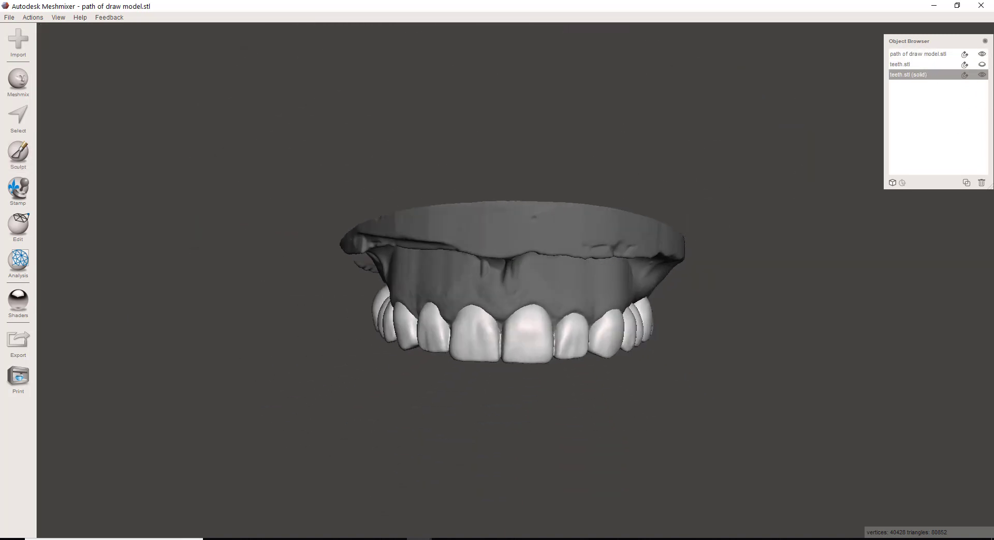
Select teeth.stl (solid) plus path of draw model.stl and apply Boolean Difference
left_click(918, 54)
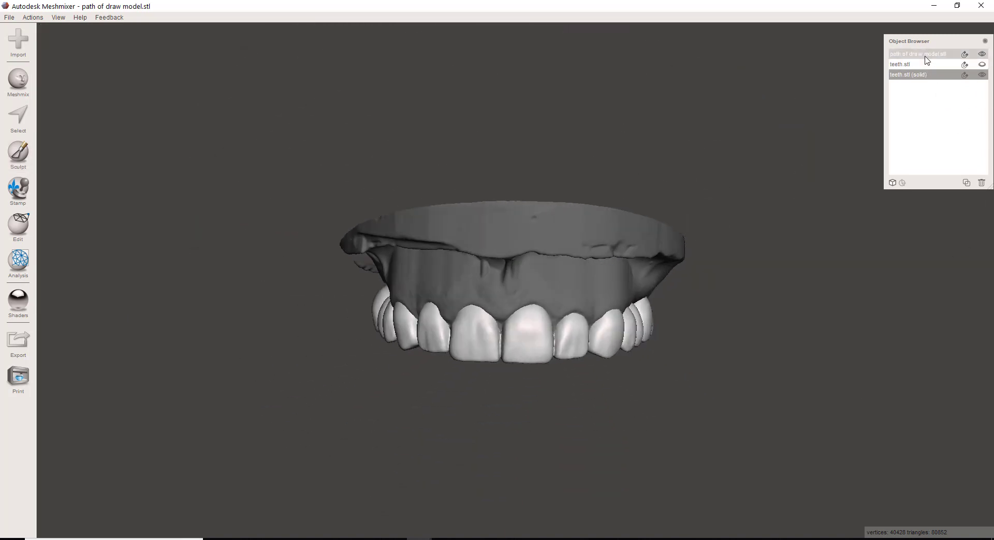
left_click(18, 227)
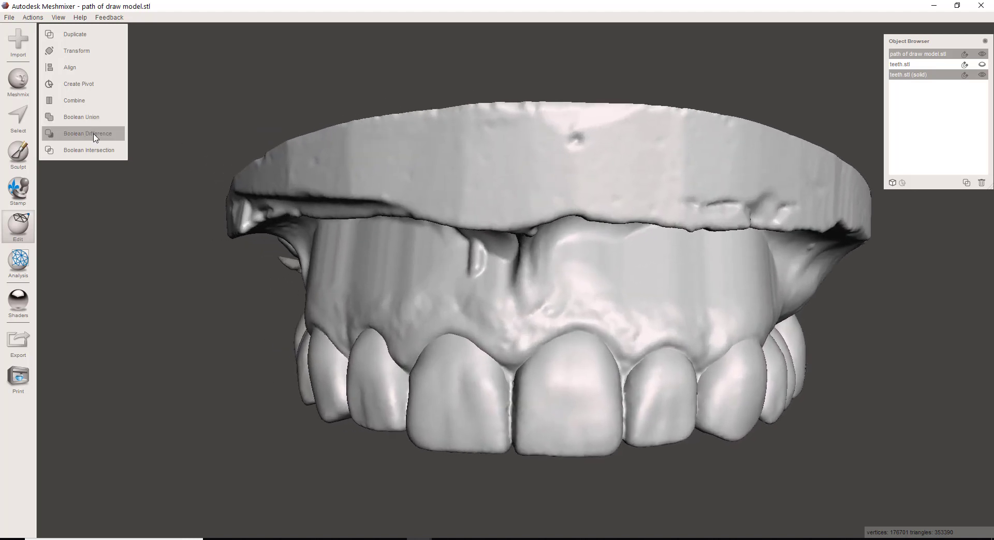
left_click(87, 133)
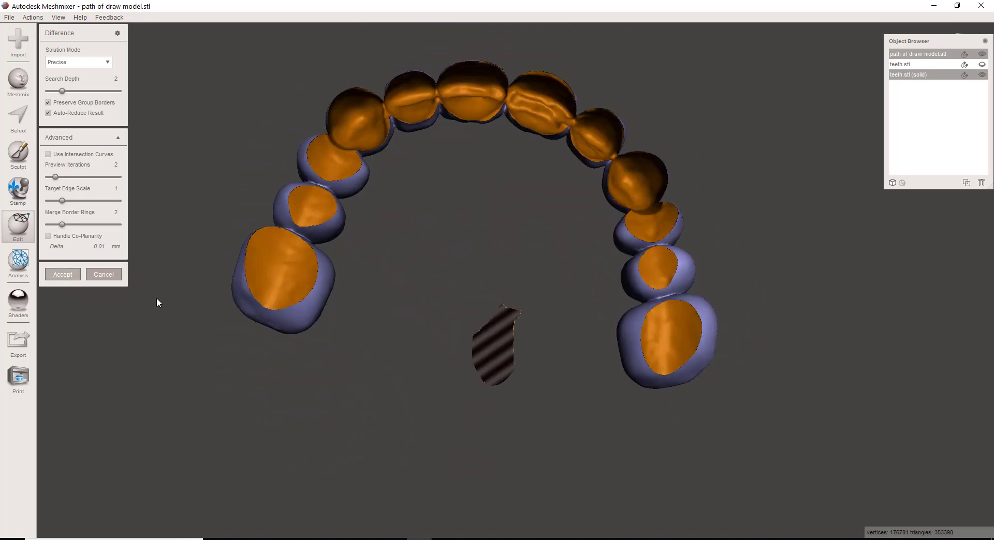
left_click(62, 275)
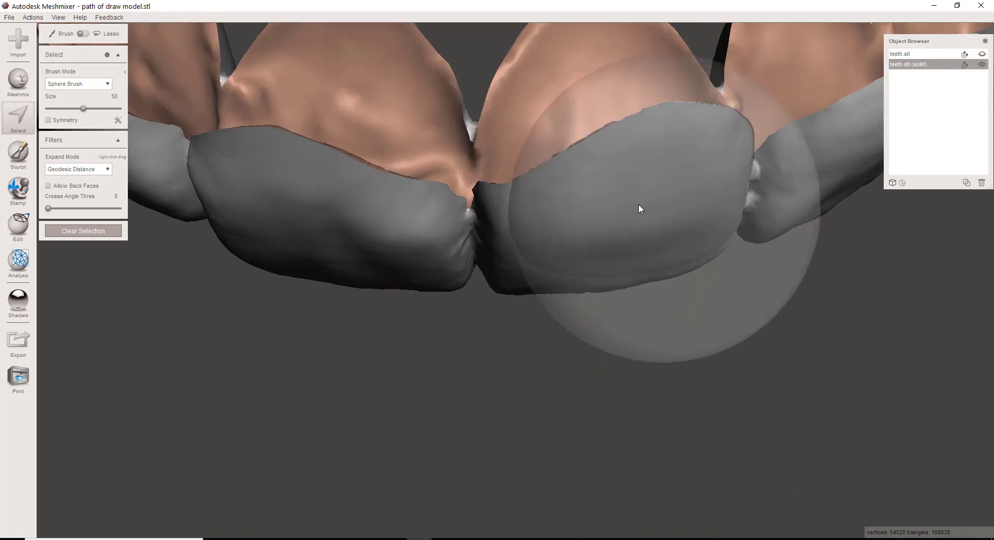
Orbit to view the shell's inner fitting surfaces and open the Analysis tools menu
left_click_drag(638, 209, 82, 257)
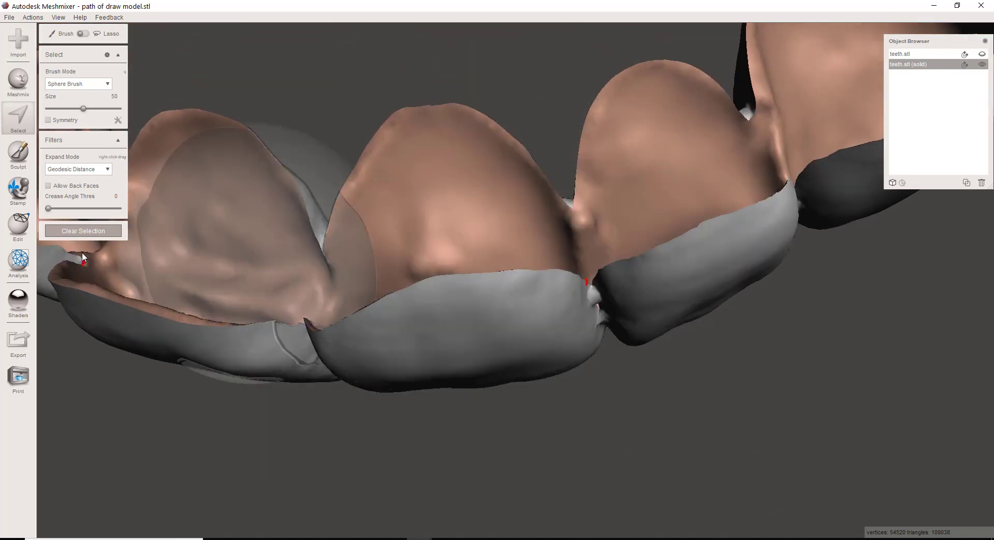
left_click(17, 260)
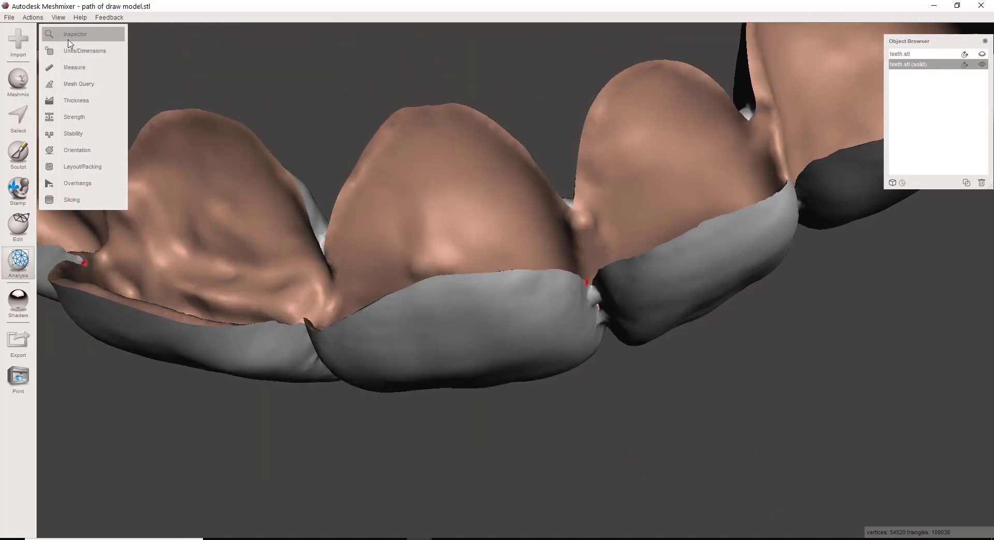
Auto-repair all defects in Inspector and export the shell as 'snap on teeth' STL
left_click(76, 35)
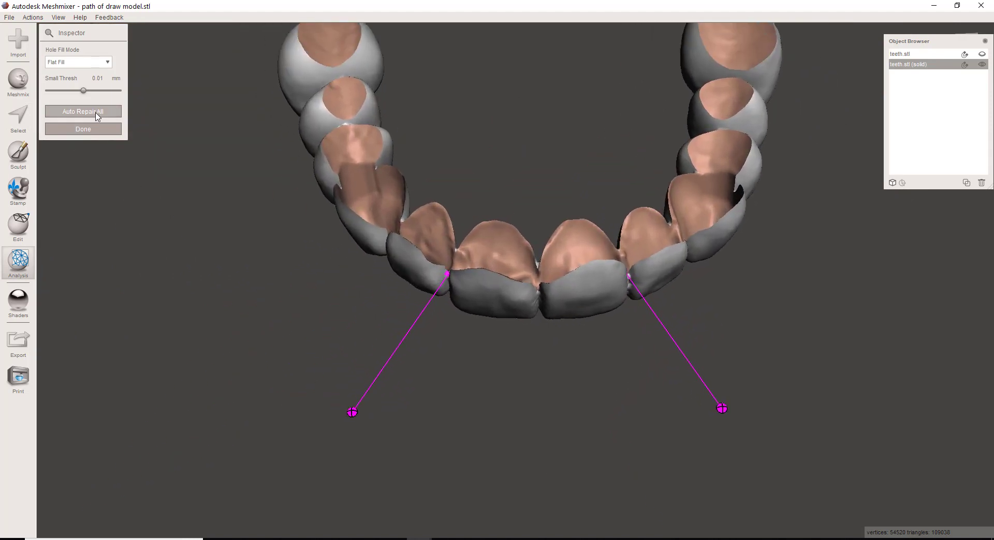
left_click(82, 111)
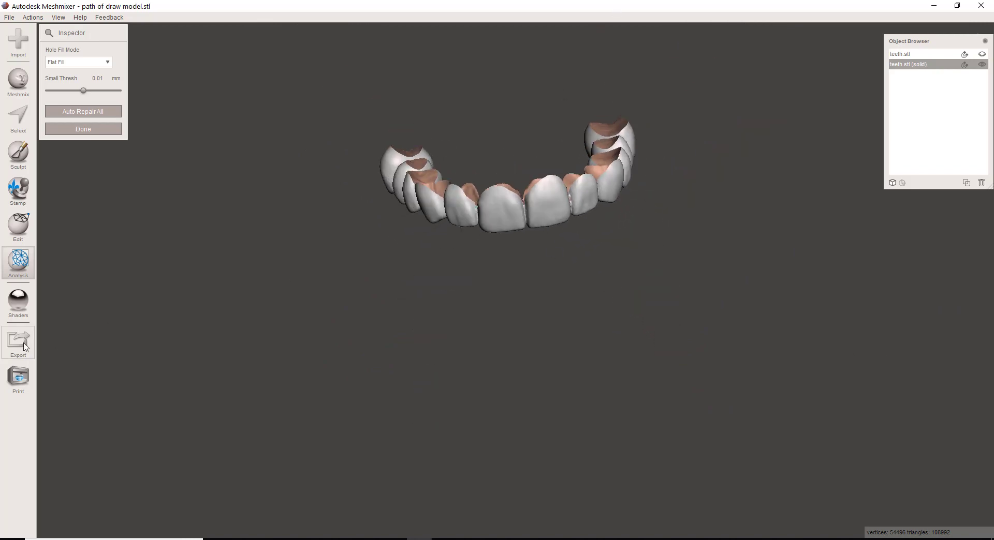
left_click(17, 342)
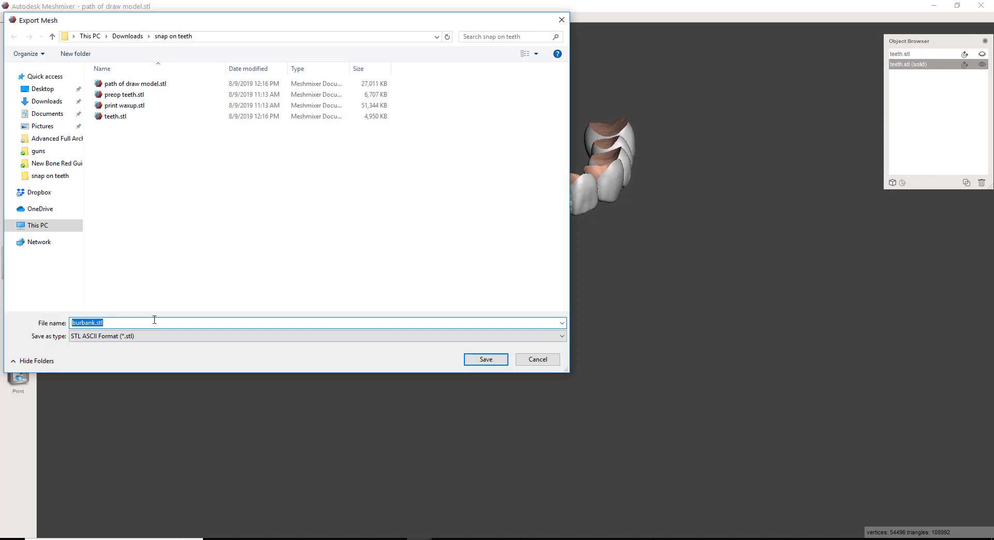
type("snap on tee")
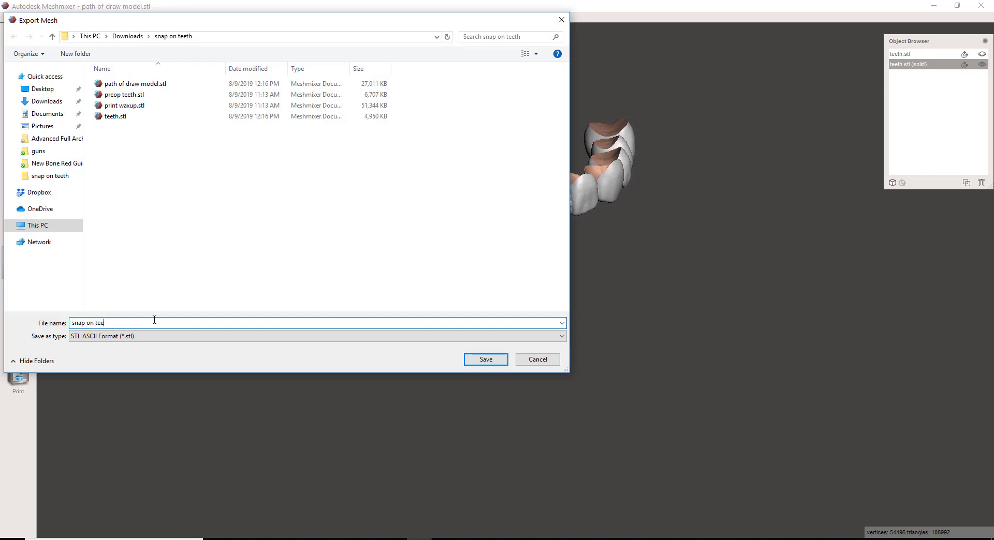
left_click(485, 359)
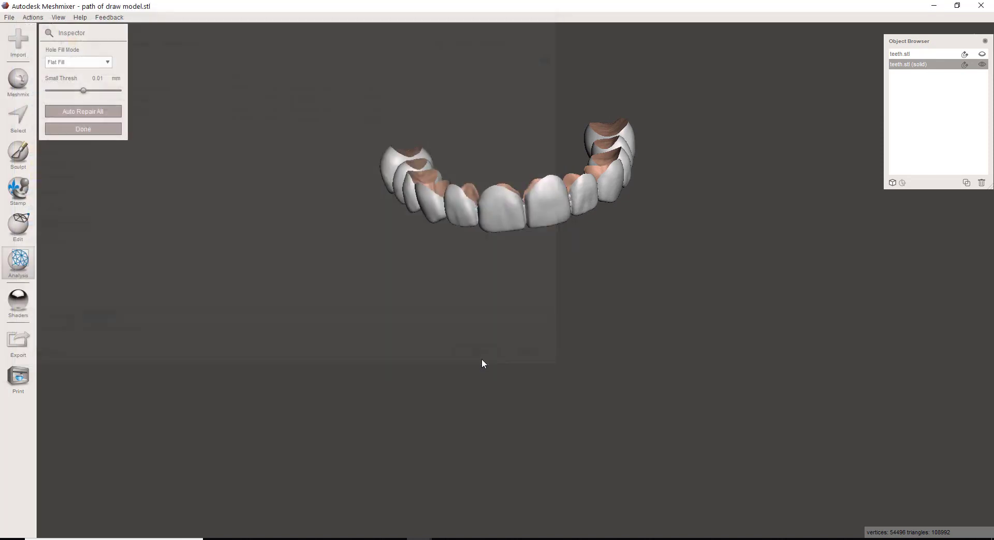
Import snap on teeth.stl from the snap on teeth folder onto the build platform
left_click(83, 112)
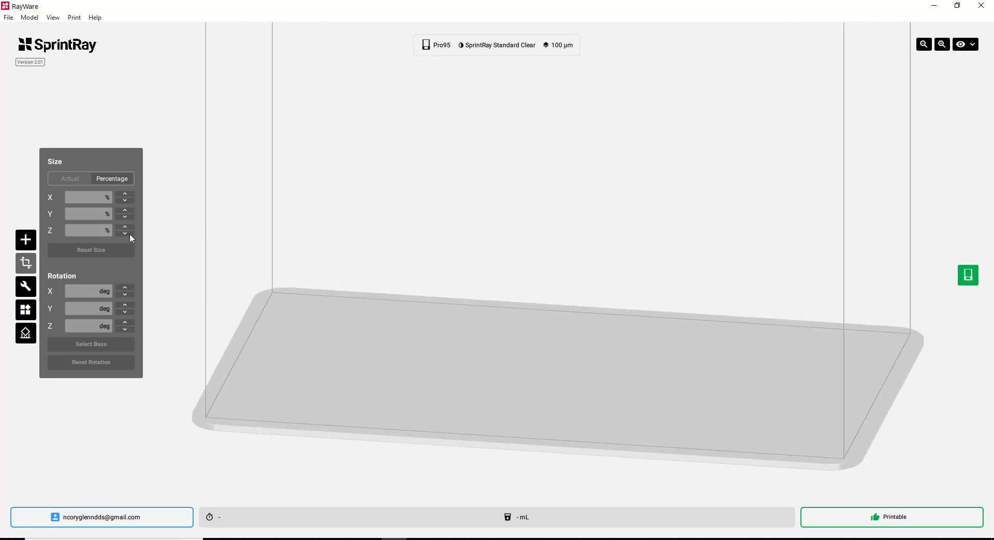
left_click(25, 240)
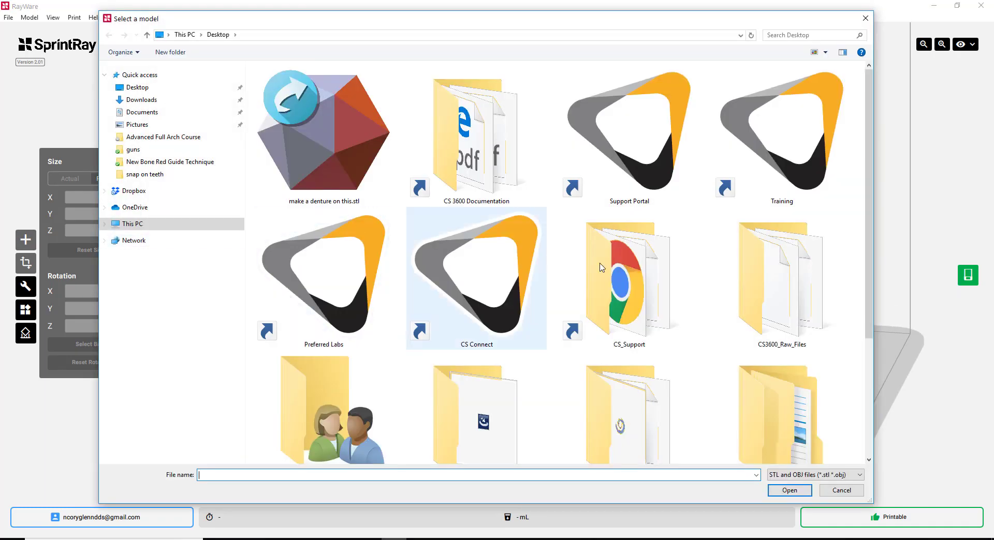
double_click(145, 174)
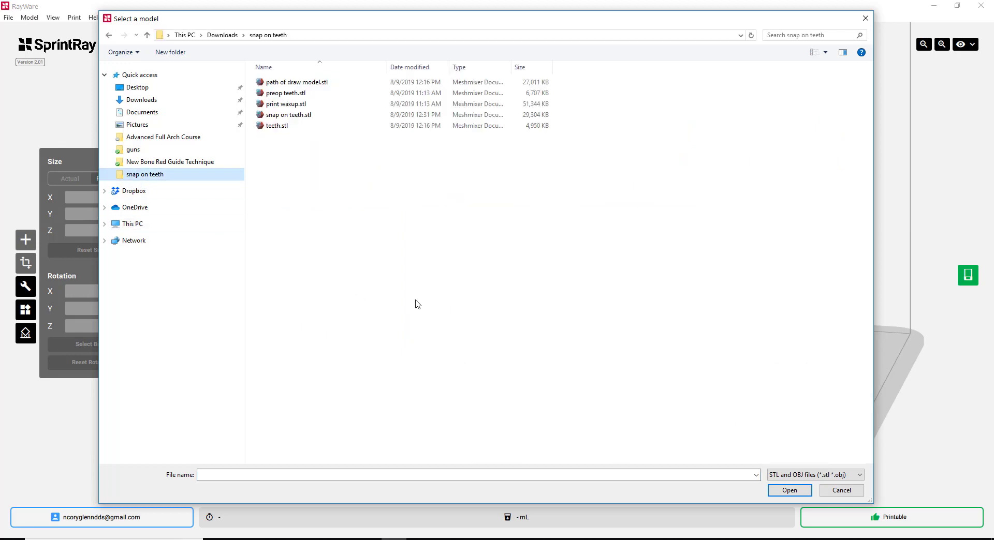
left_click(286, 93)
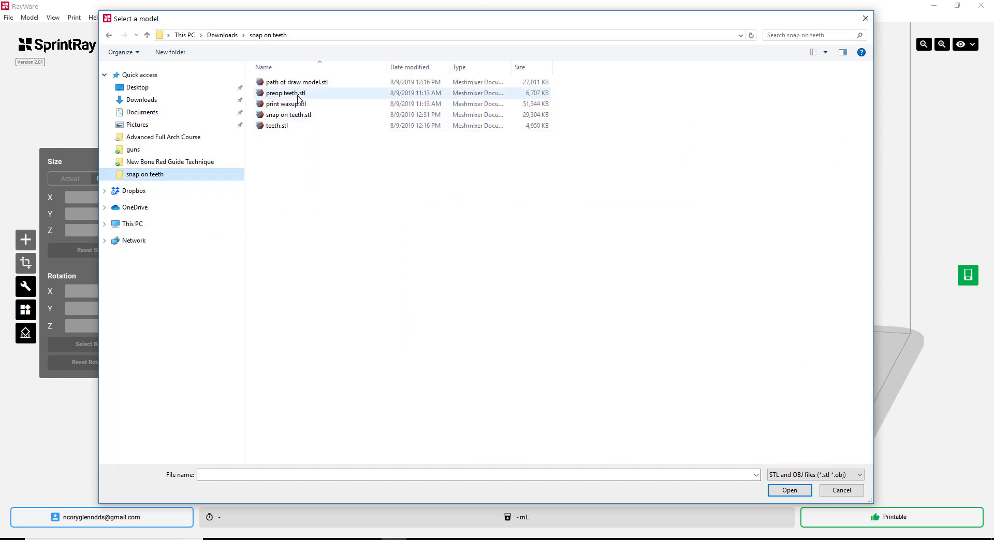
left_click(789, 490)
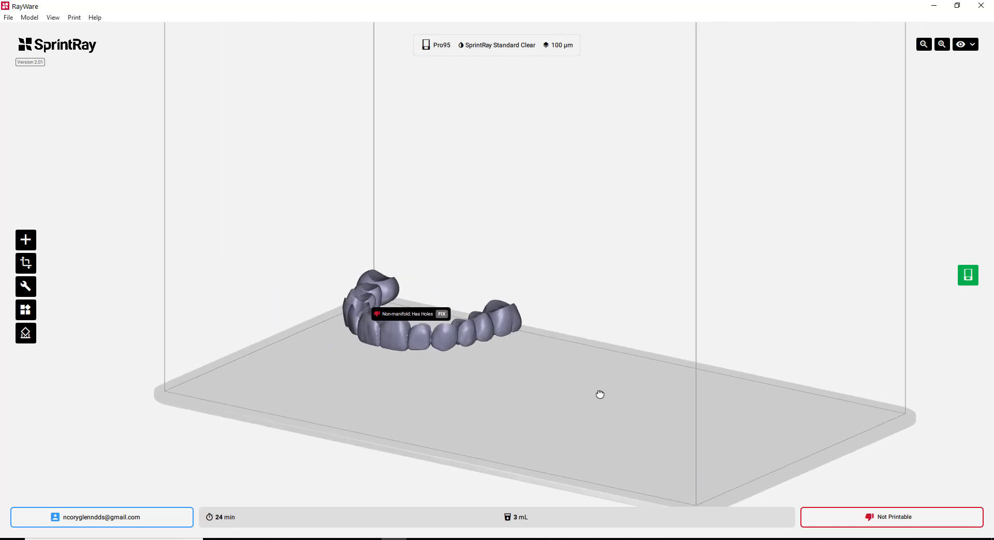
Fix the shell's non-manifold holes while viewing the front teeth up close
left_click_drag(599, 394, 547, 272)
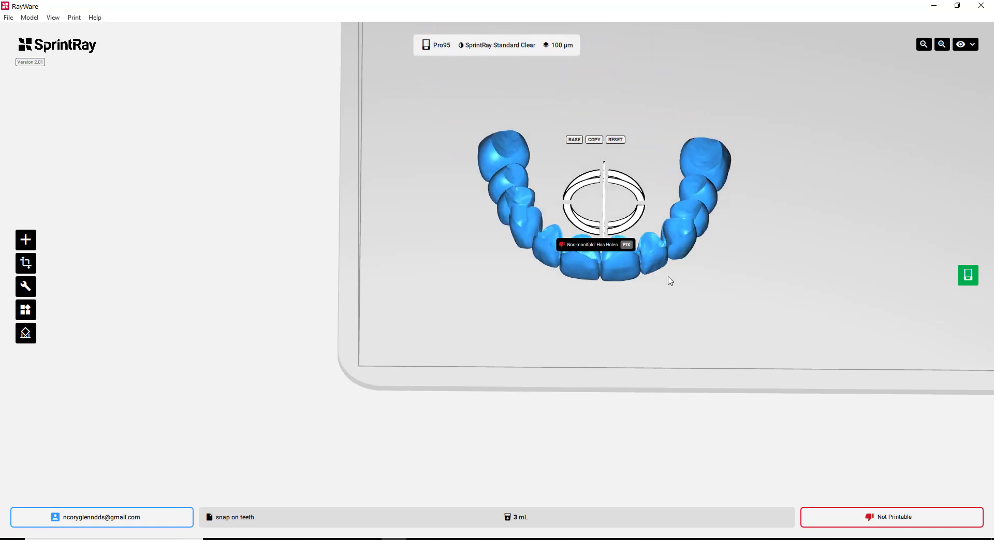
left_click_drag(671, 281, 675, 318)
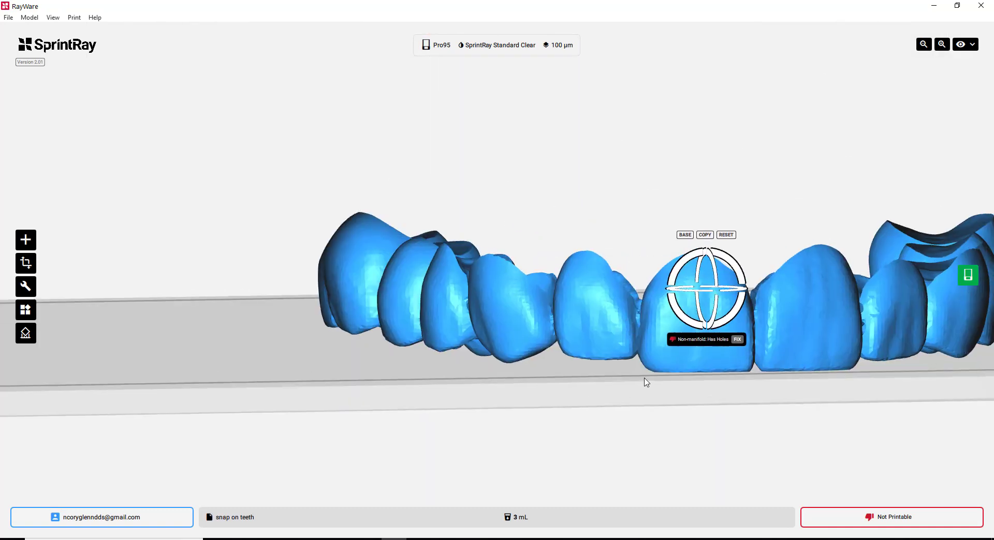
left_click(737, 340)
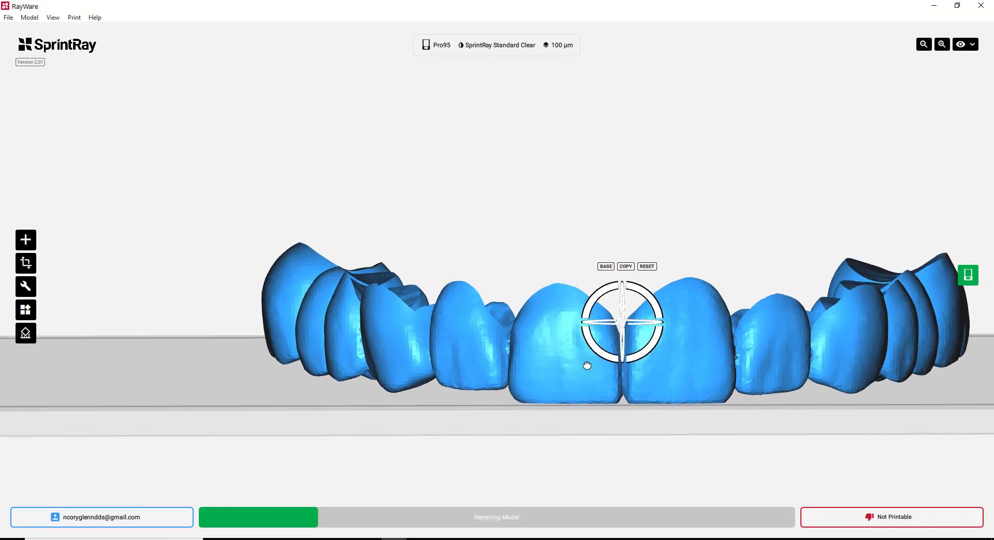
left_click_drag(587, 366, 618, 307)
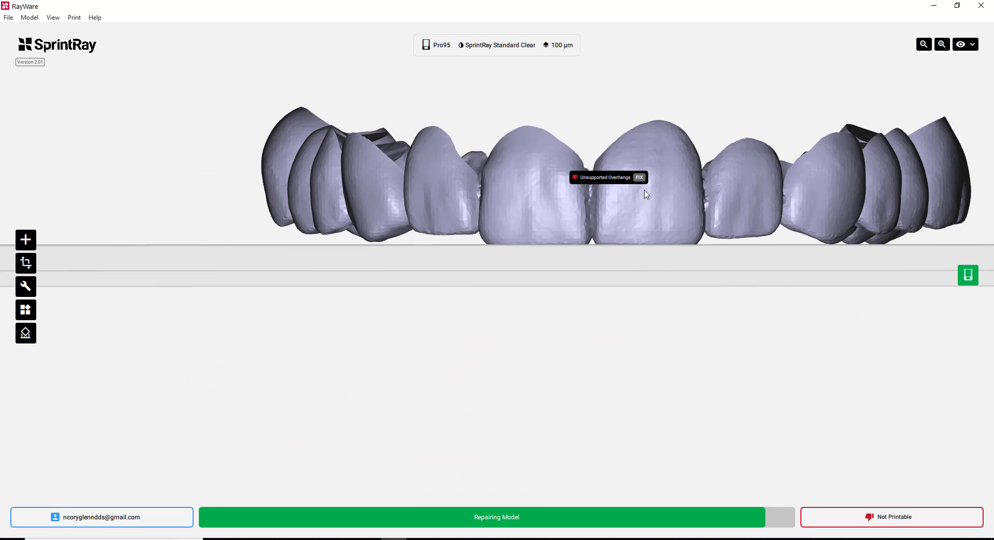
mouse_move(604, 185)
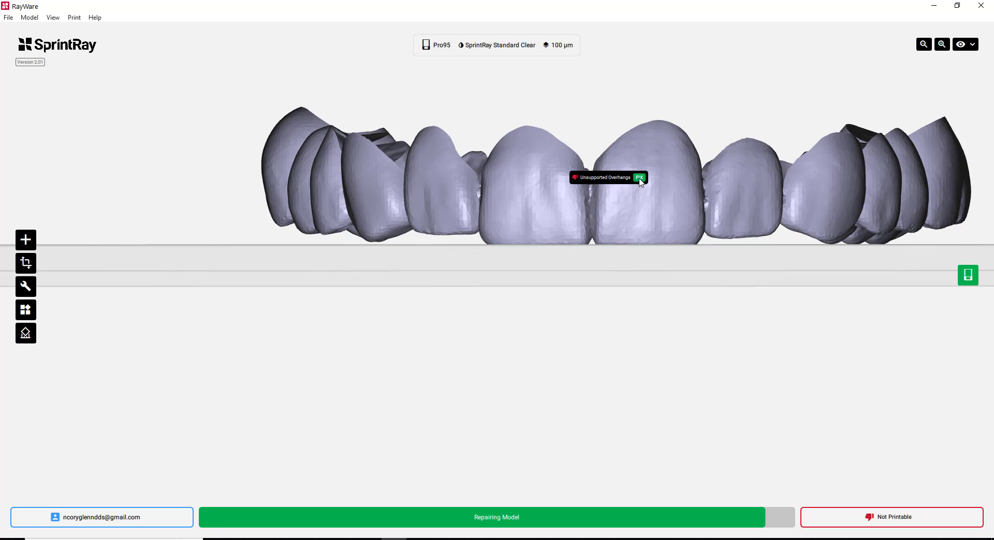
Auto-generate supports for the unsupported overhangs, then open the print job window
left_click(639, 178)
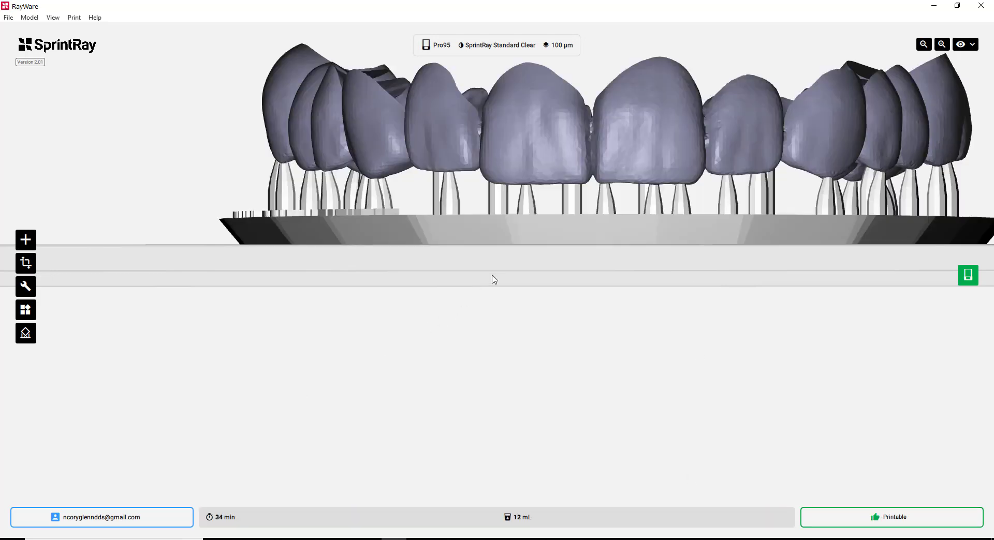
scroll("down", 3)
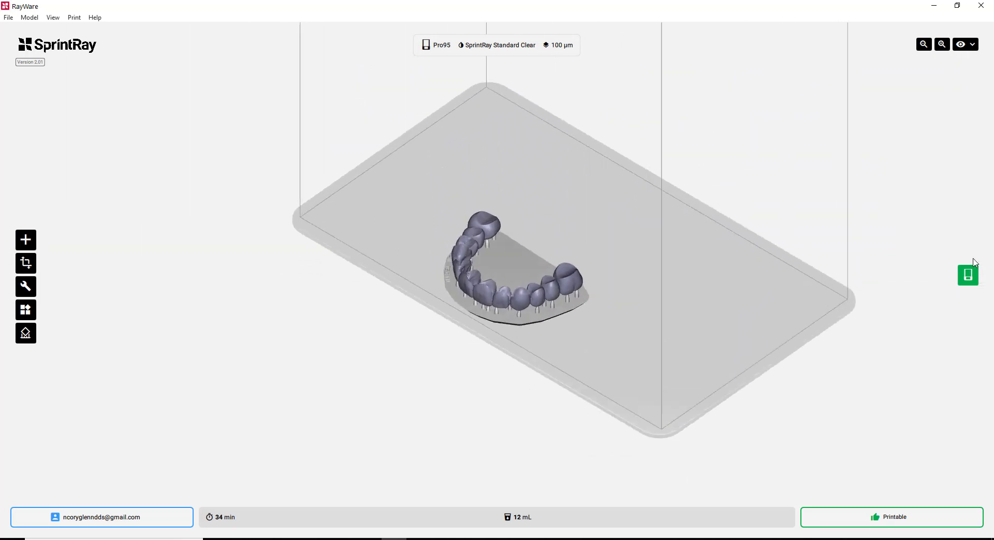
left_click(889, 517)
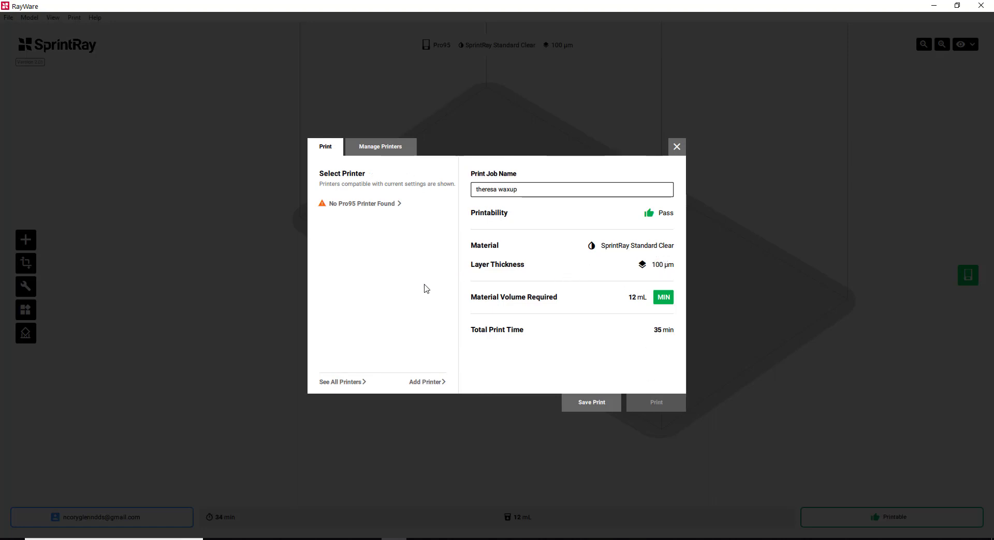
mouse_move(721, 257)
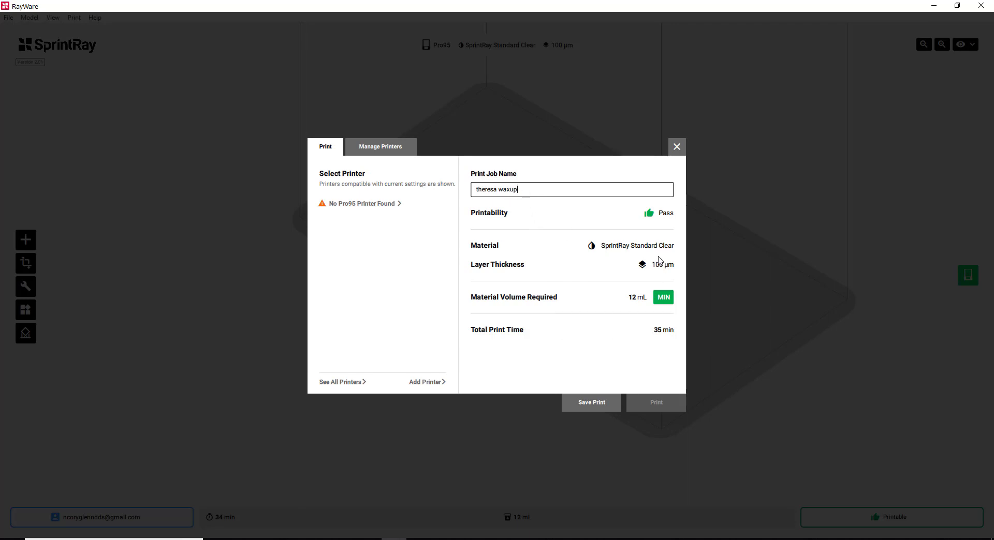
mouse_move(584, 399)
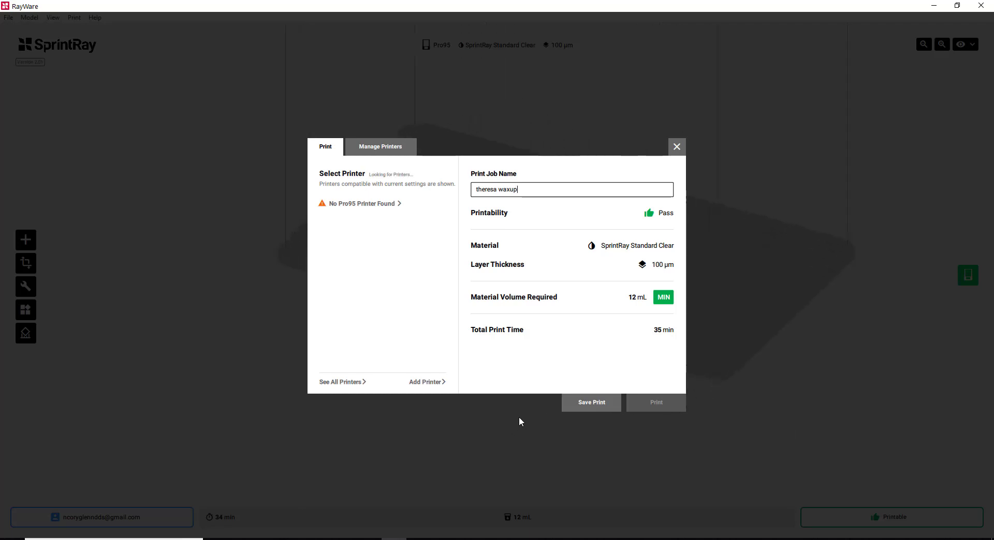
mouse_move(538, 320)
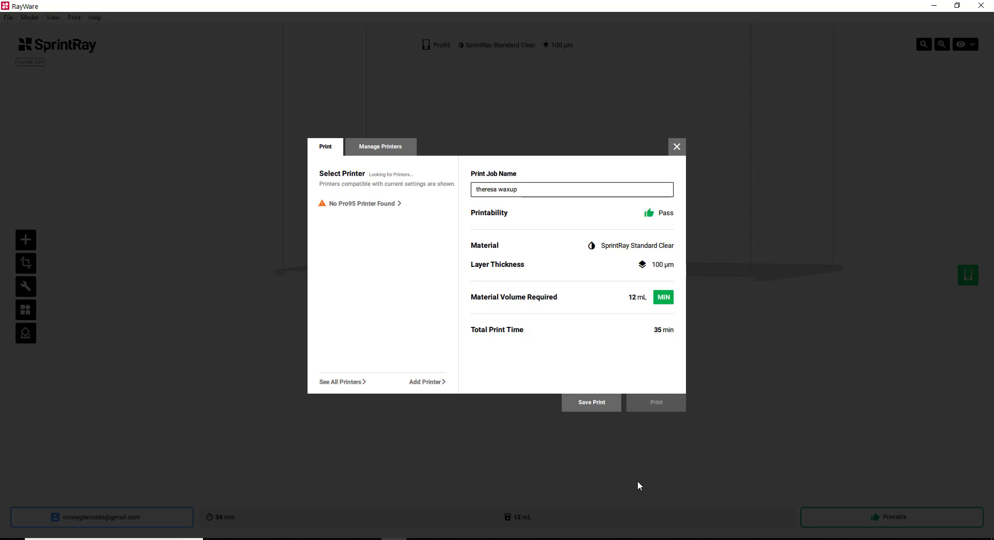
mouse_move(637, 300)
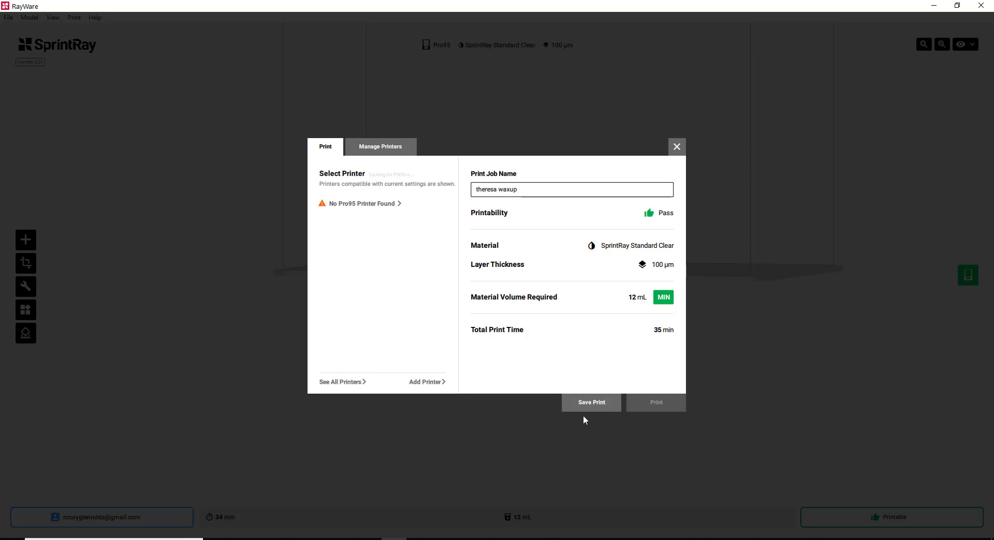
mouse_move(549, 204)
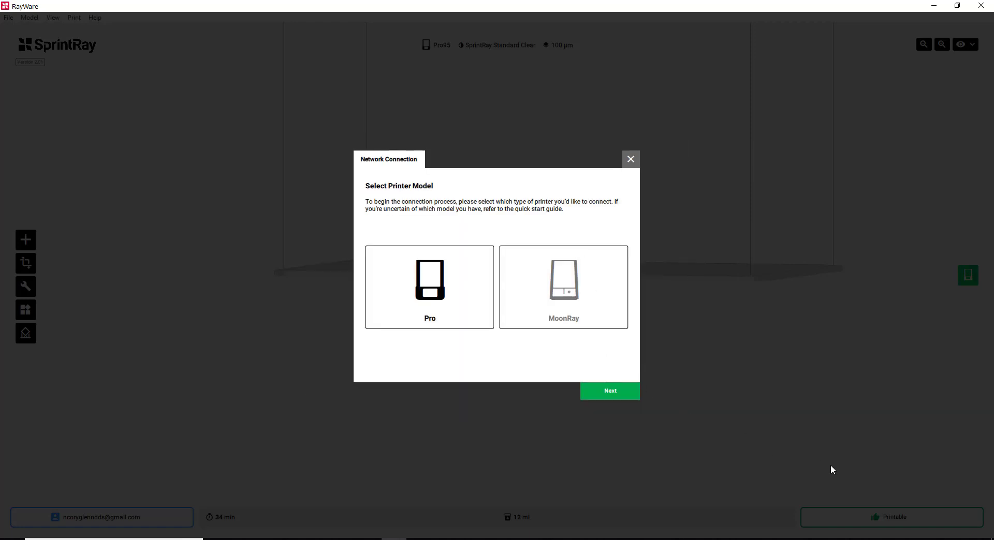
mouse_move(510, 340)
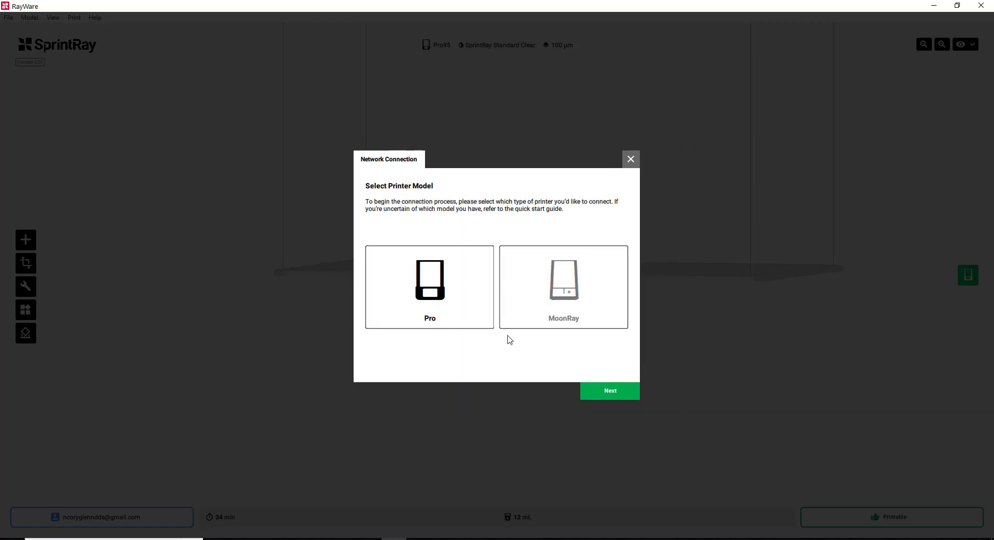
Dismiss the Network Connection dialog to return to the supported shell
left_click(630, 158)
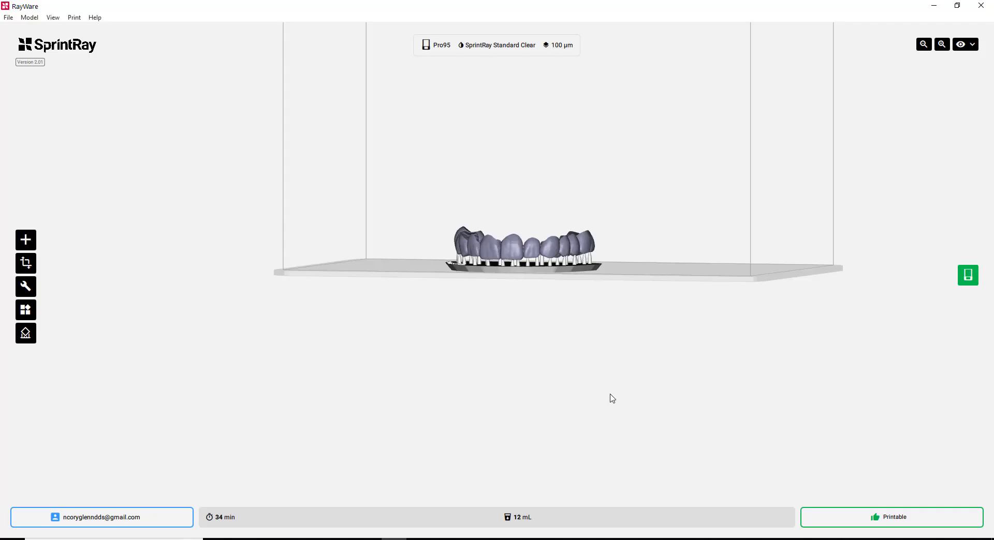